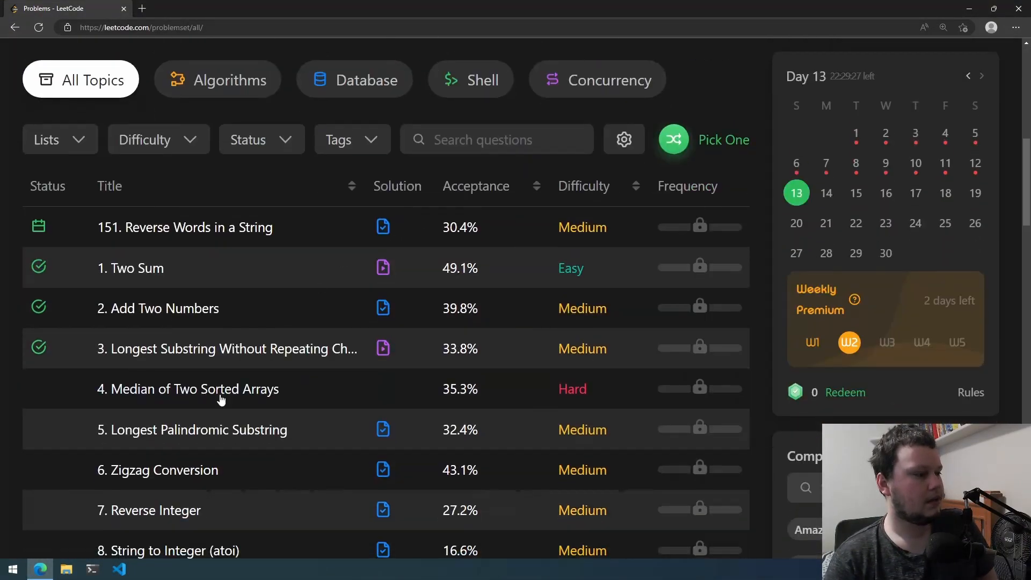
# - Open problem 4, Median of Two Sorted Arrays, and start reading its description
pyautogui.click(189, 389)
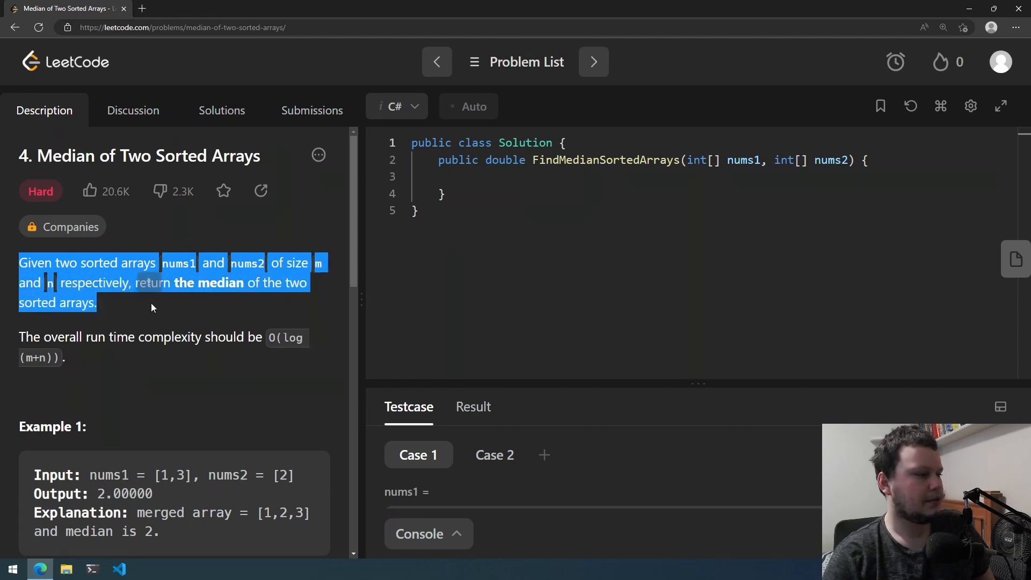
pyautogui.scroll(-3)
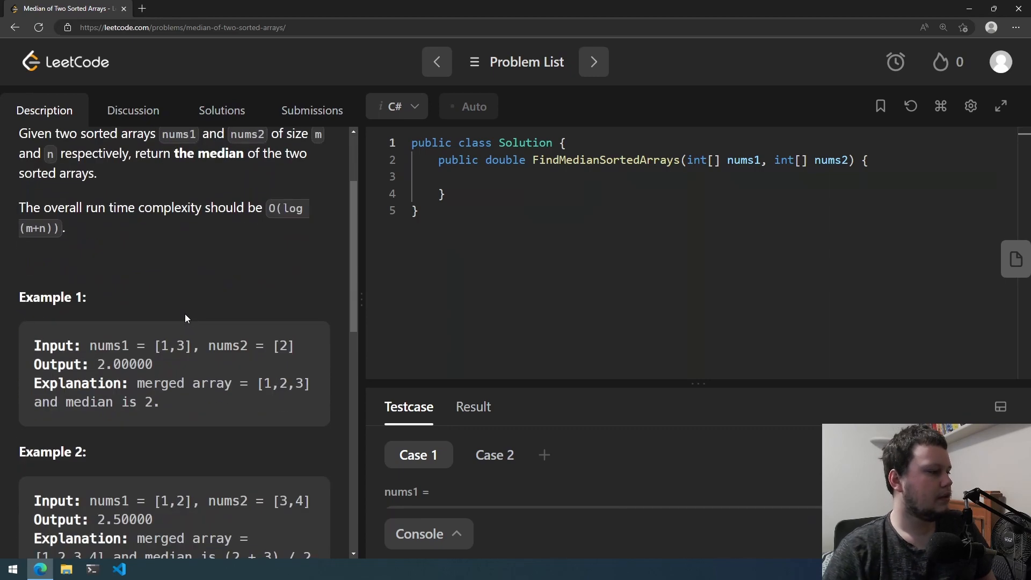
pyautogui.doubleClick(165, 345)
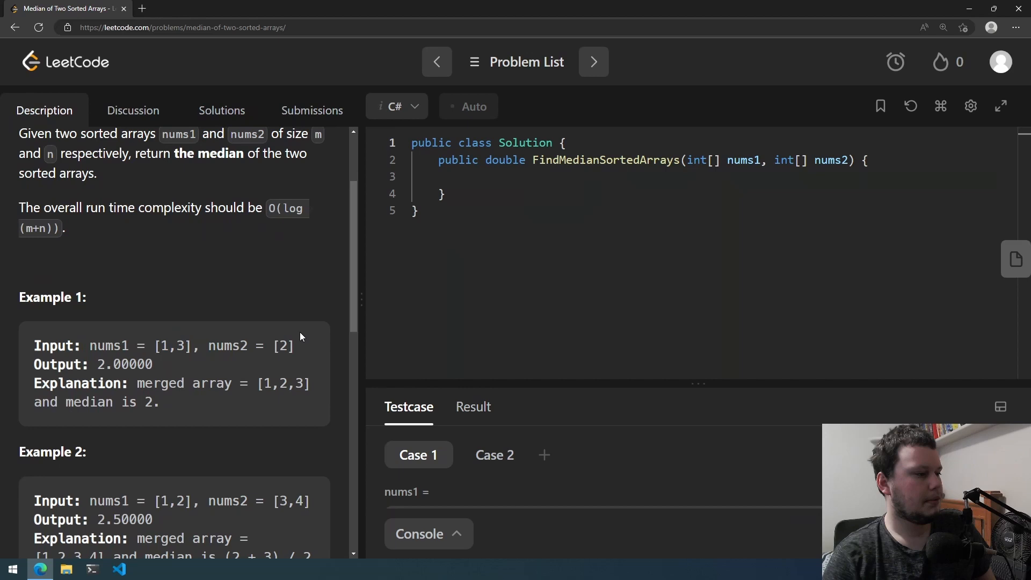
pyautogui.moveTo(235, 365)
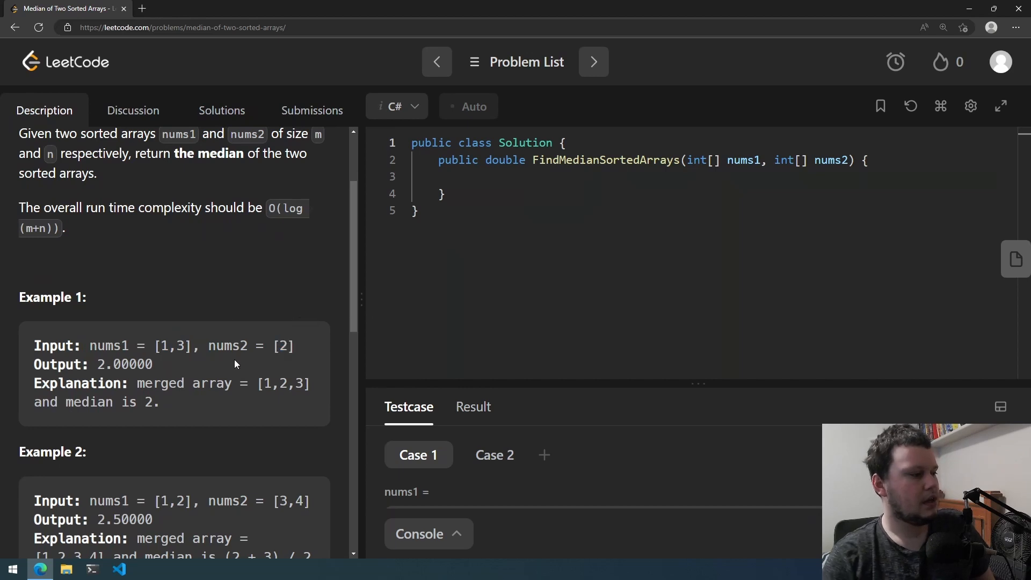
pyautogui.moveTo(189, 338)
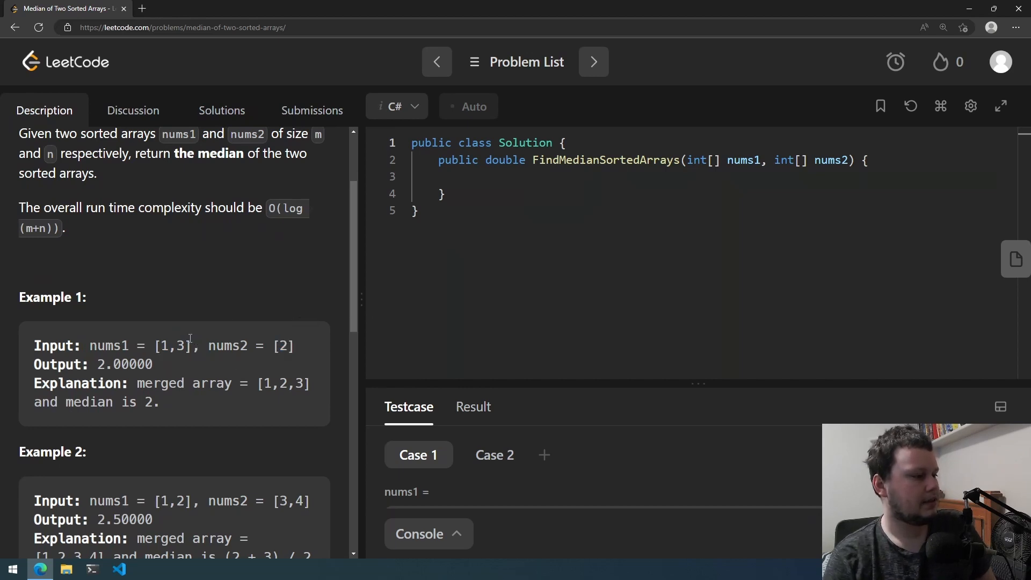
pyautogui.moveTo(180, 398)
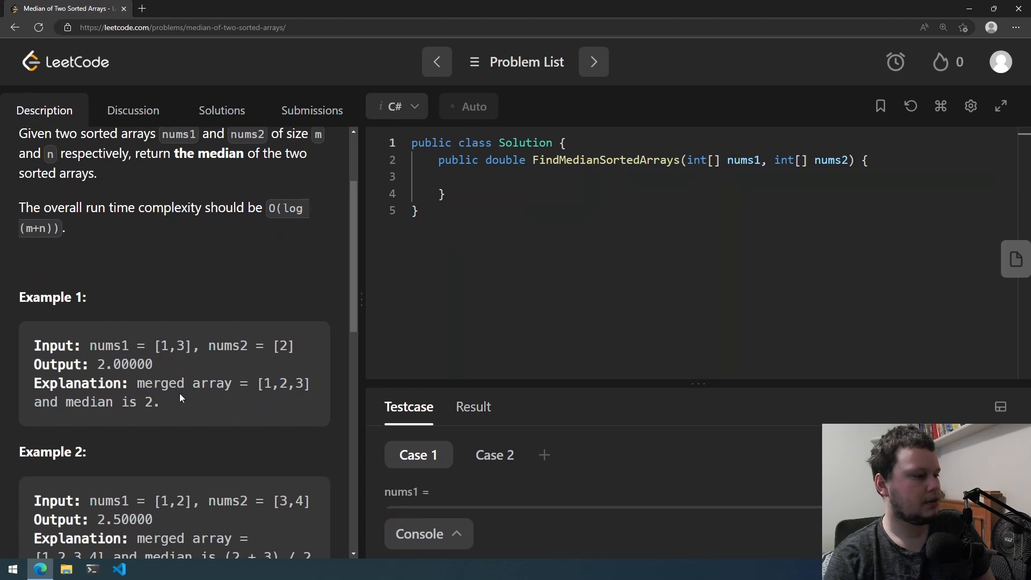
# - Review Example 2's middle values 2 and 3 and the constraints
pyautogui.scroll(-3)
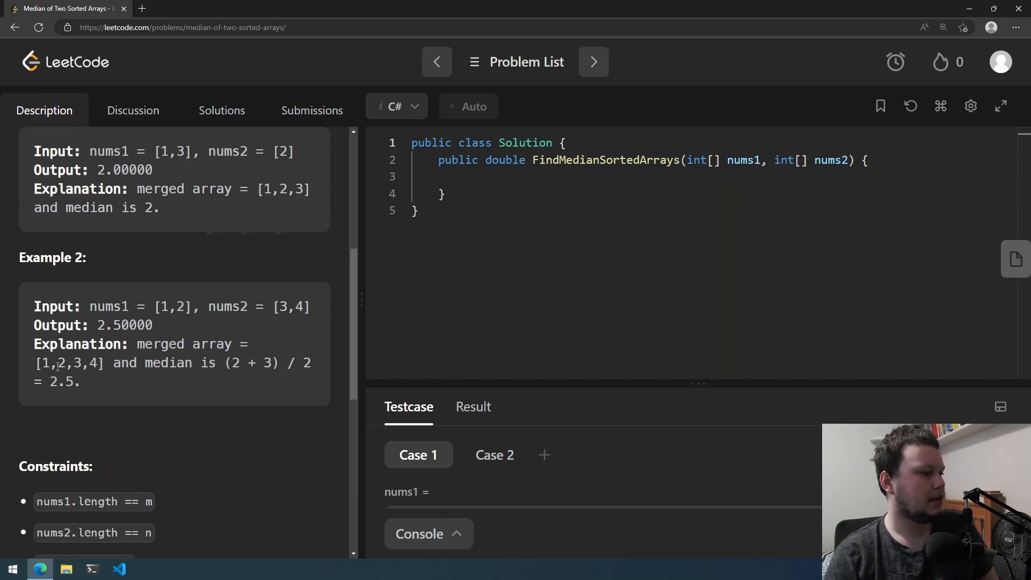
pyautogui.doubleClick(65, 362)
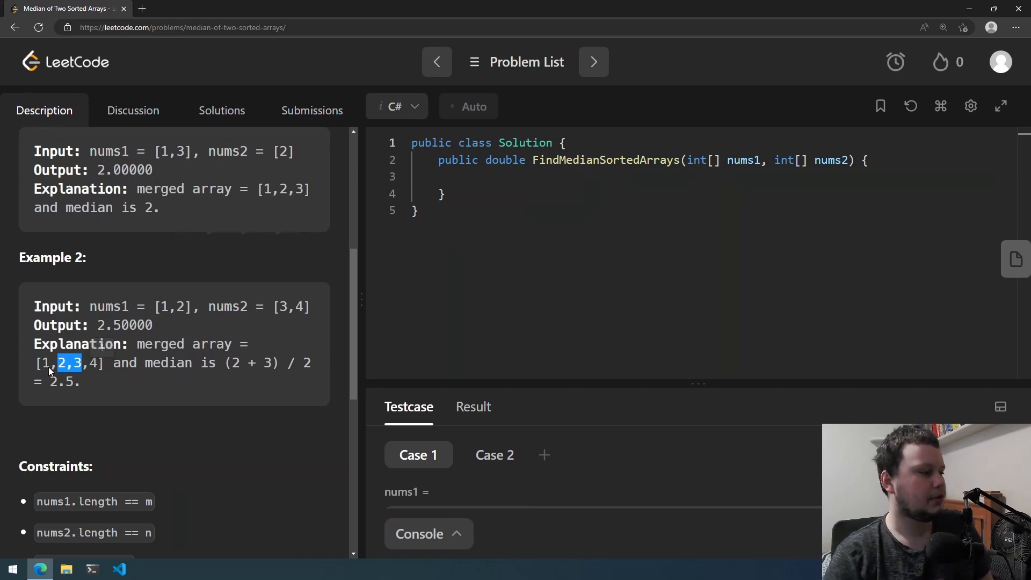
pyautogui.scroll(-3)
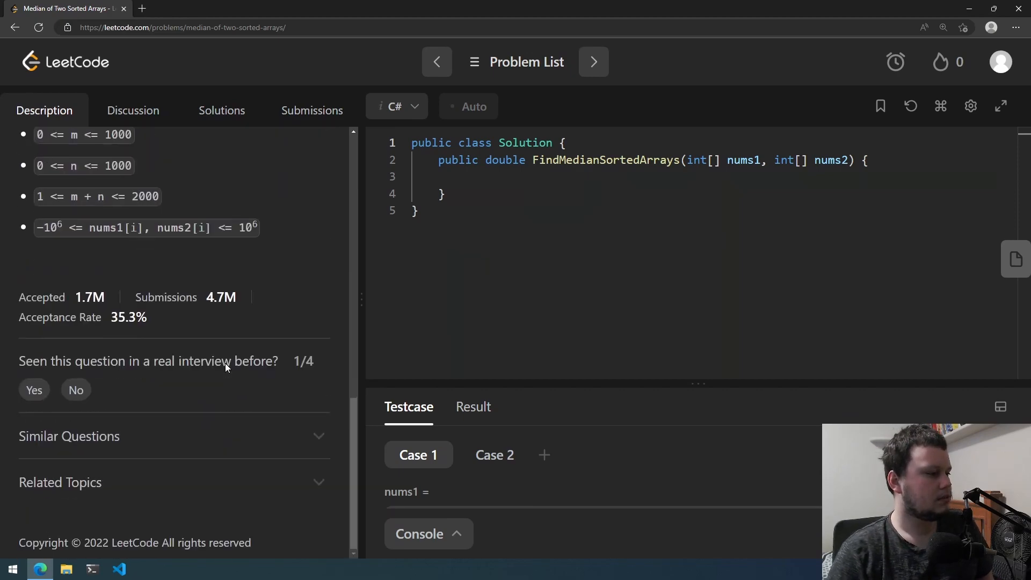
pyautogui.scroll(3)
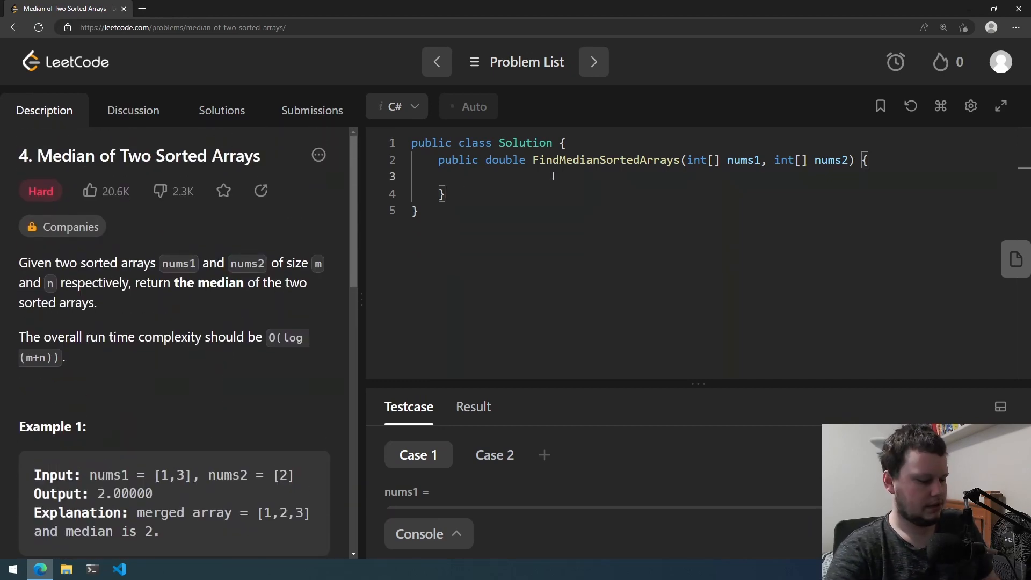
# - Write int length = (nums1.Length + nums2.Length) / 2 in the C# stub
pyautogui.write('int length = 0')
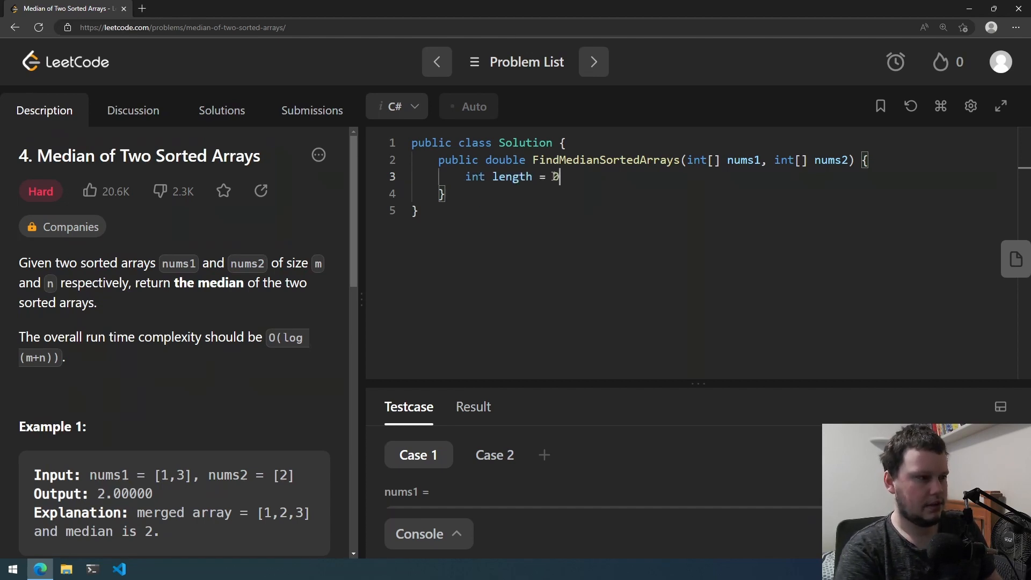
pyautogui.write('l')
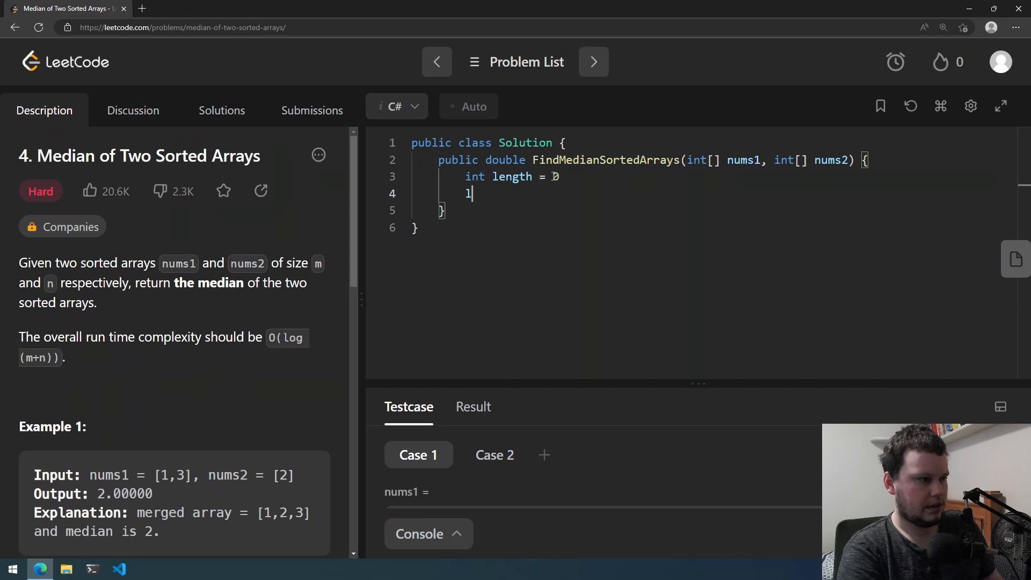
pyautogui.write('ength +')
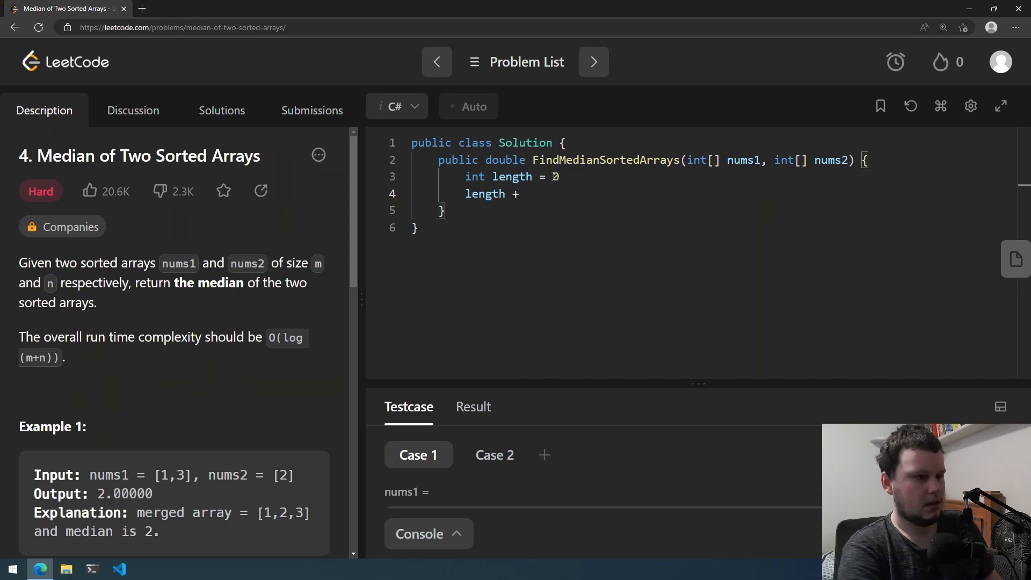
pyautogui.write('nums1')
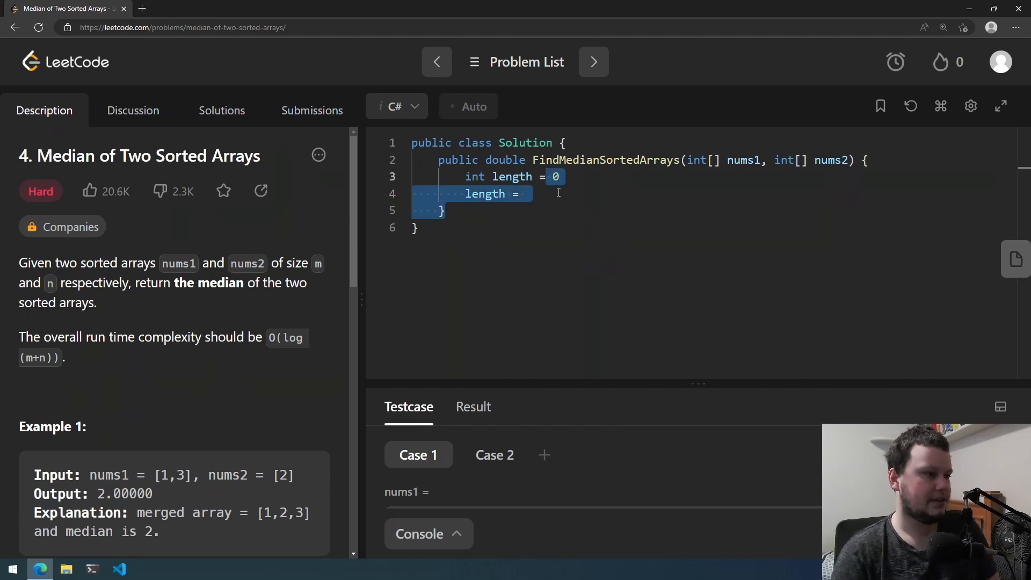
pyautogui.write('nums1.Length')
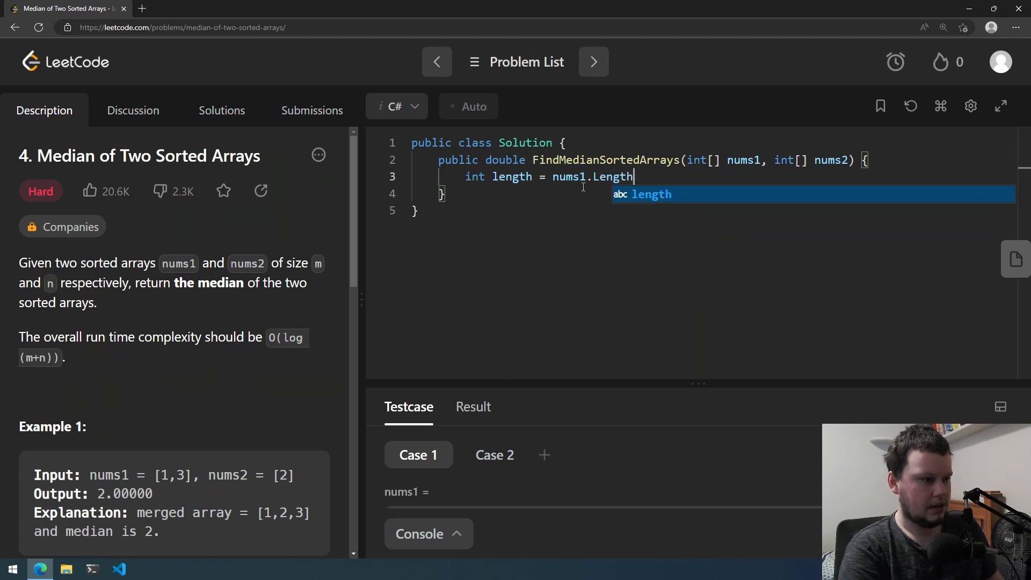
pyautogui.write('+ nums2')
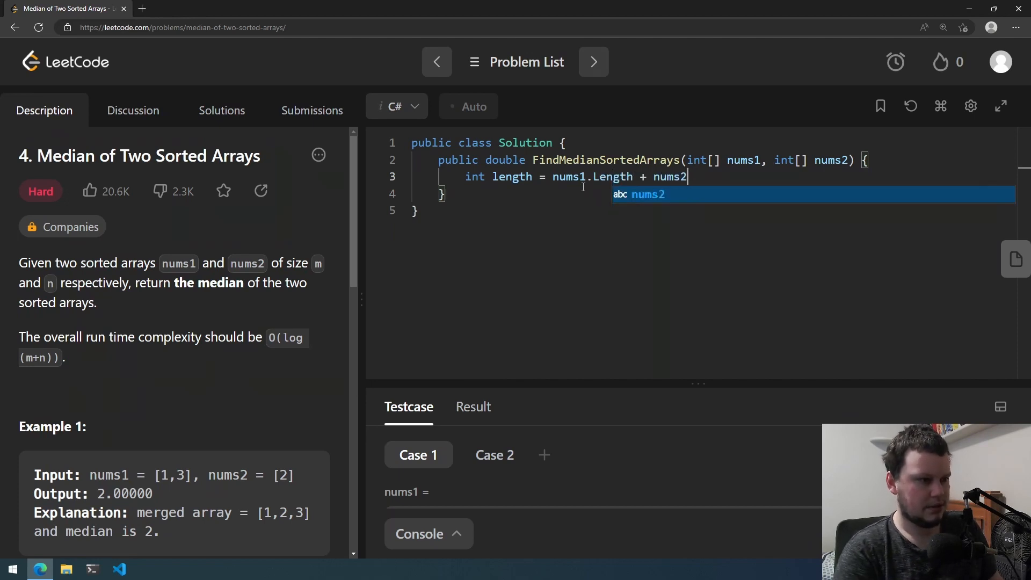
pyautogui.write('.Length')
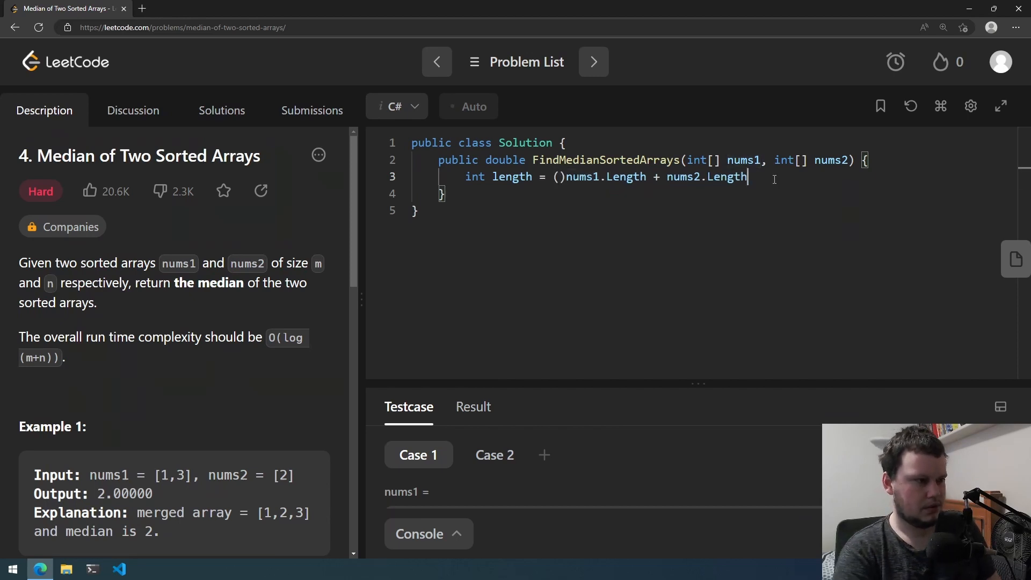
pyautogui.click(560, 177)
pyautogui.write(')')
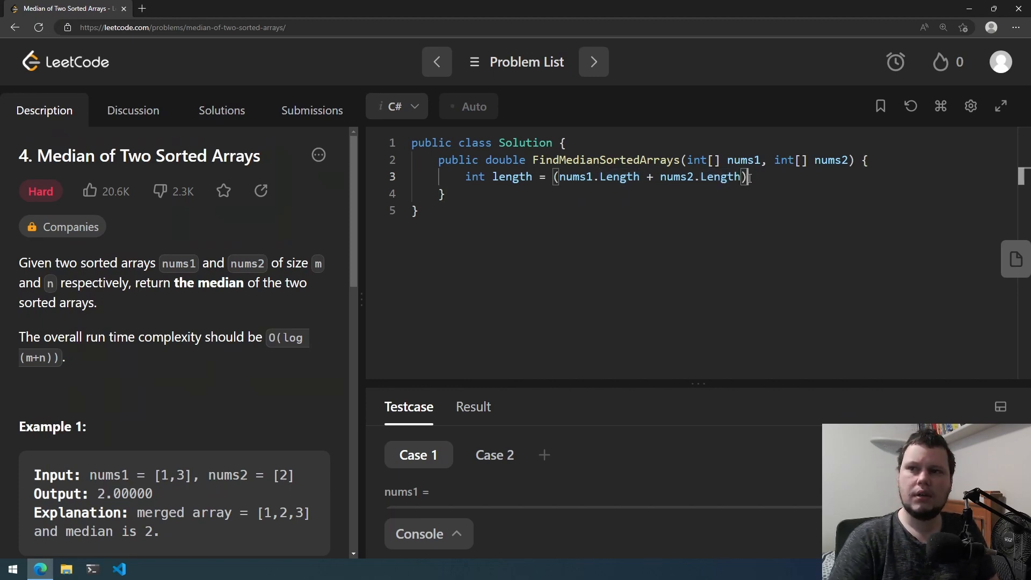
pyautogui.scroll(-3)
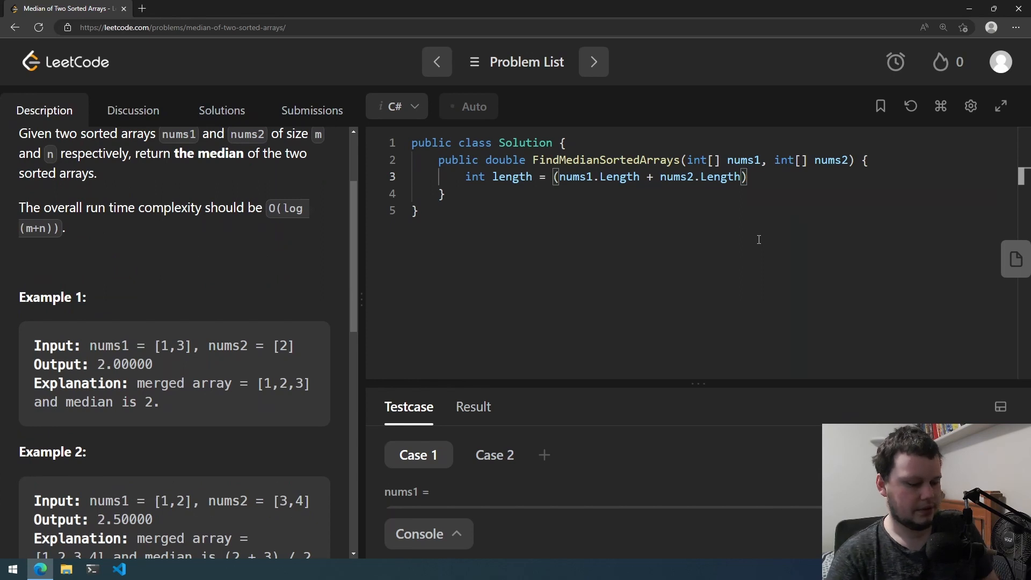
pyautogui.write('/ 2')
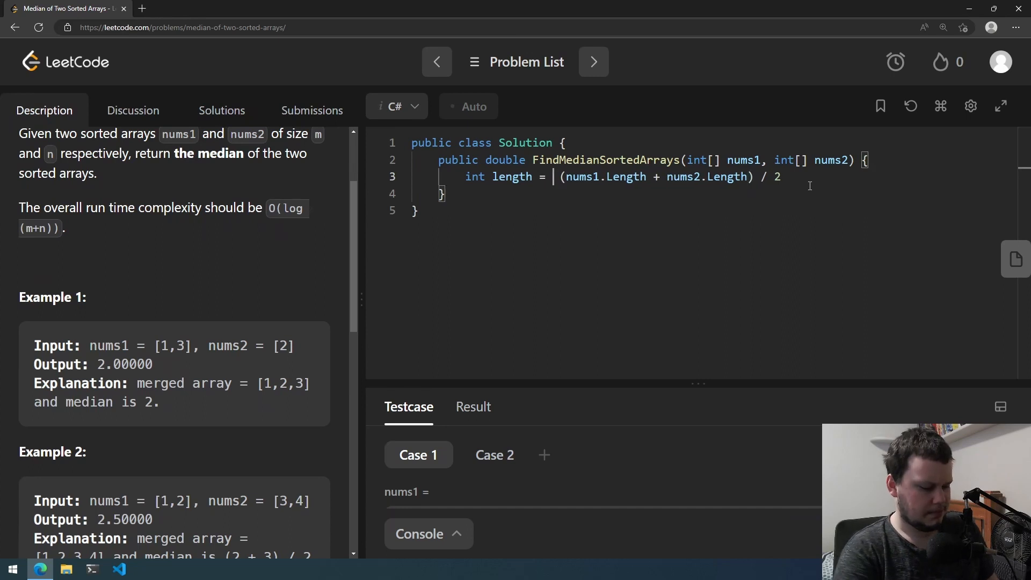
# - Begin wrapping the half-length in a Maths.Ceiling call
pyautogui.write('Maths.C')
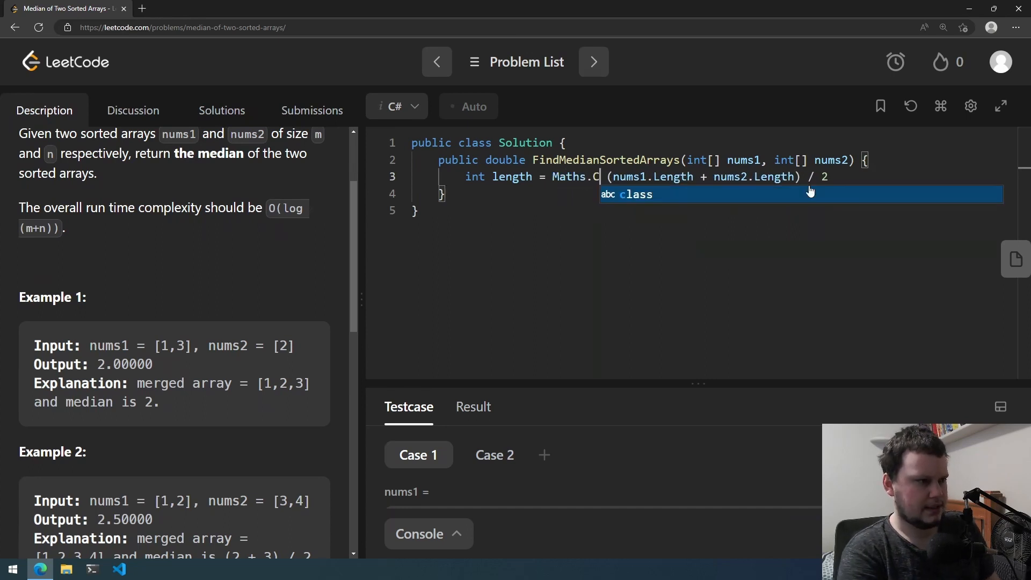
pyautogui.write('eiling')
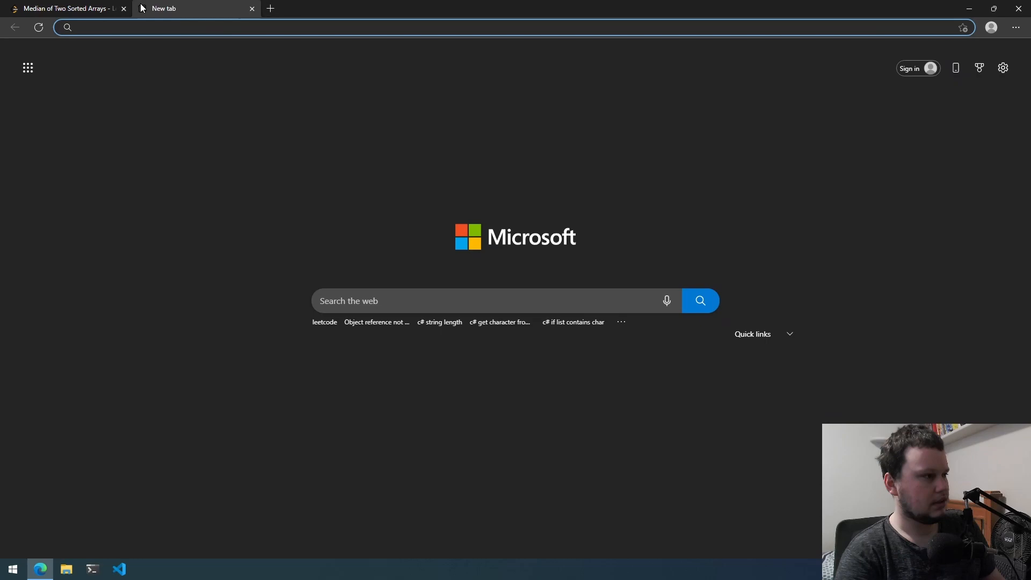
# - Search Bing for 'c# maths.ceiling' and return to the LeetCode tab
pyautogui.write('c# maths.ceiling')
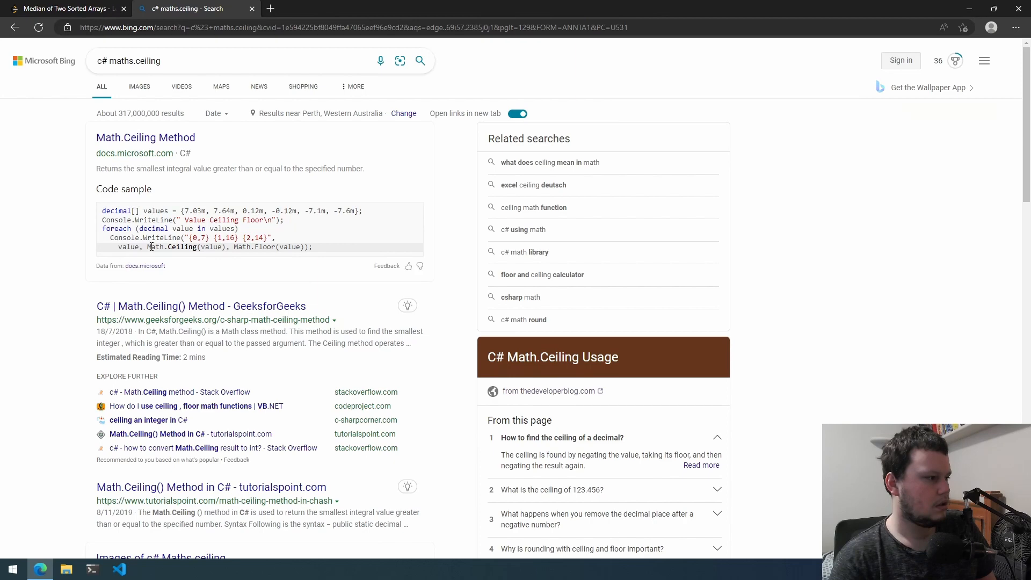
pyautogui.moveTo(286, 247)
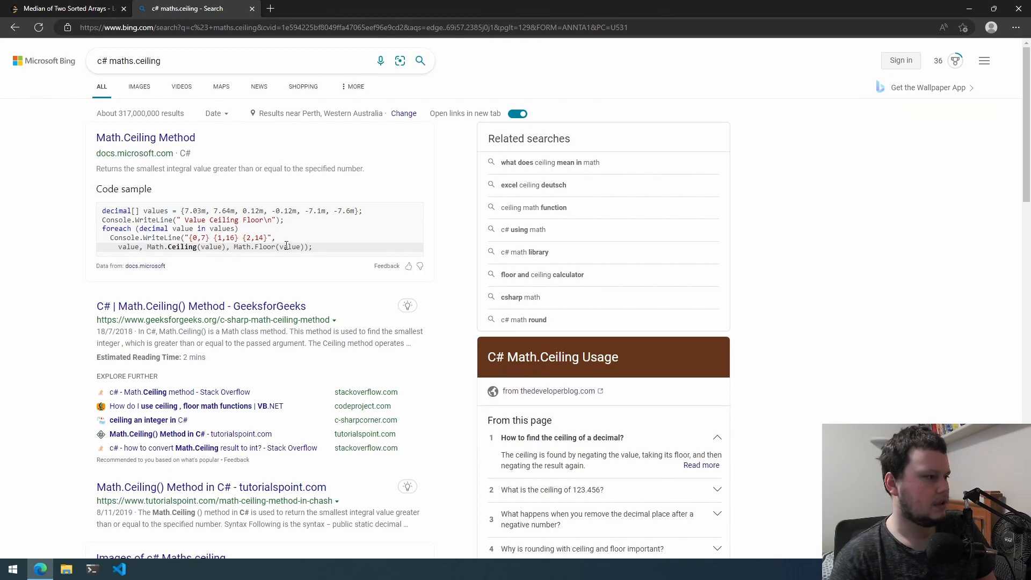
pyautogui.click(62, 9)
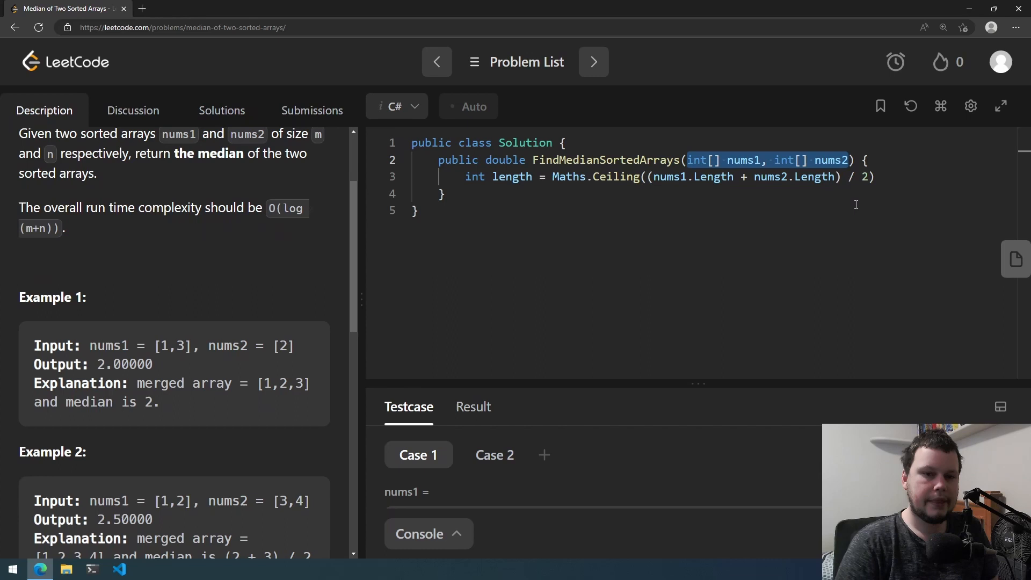
pyautogui.moveTo(292, 375)
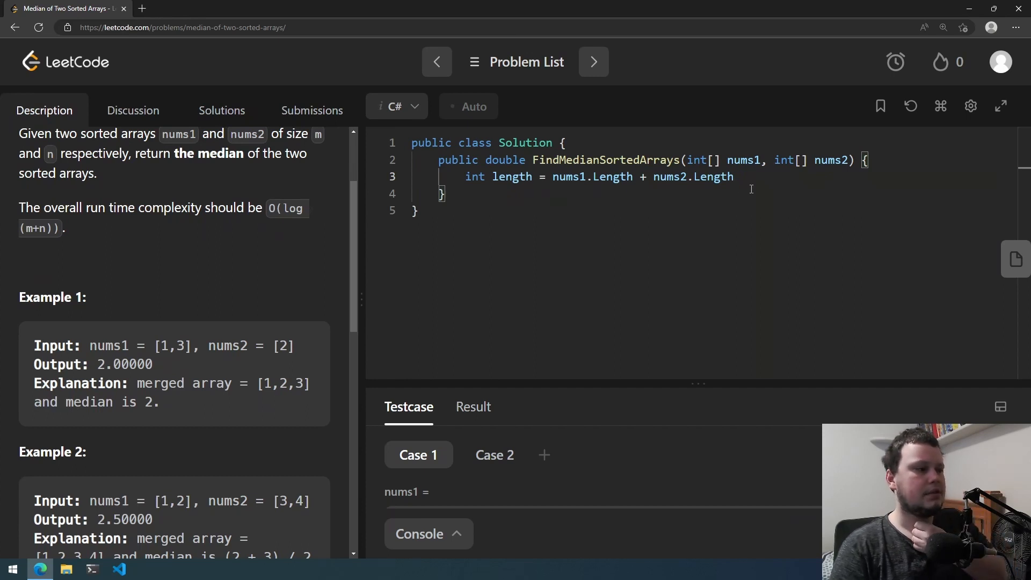
pyautogui.moveTo(283, 432)
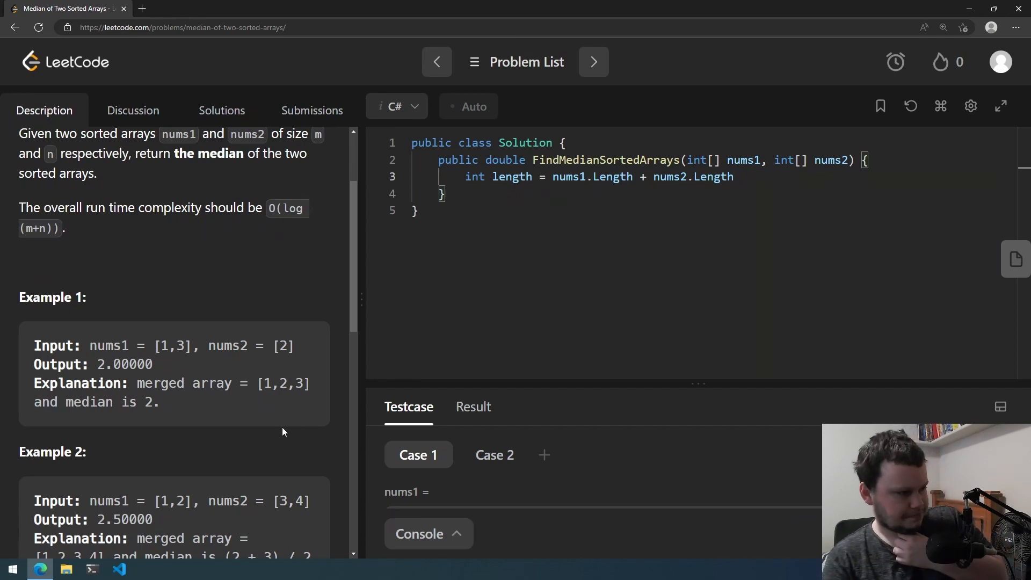
# - Scroll the problem examples while simplifying the length line to the plain sum
pyautogui.scroll(-3)
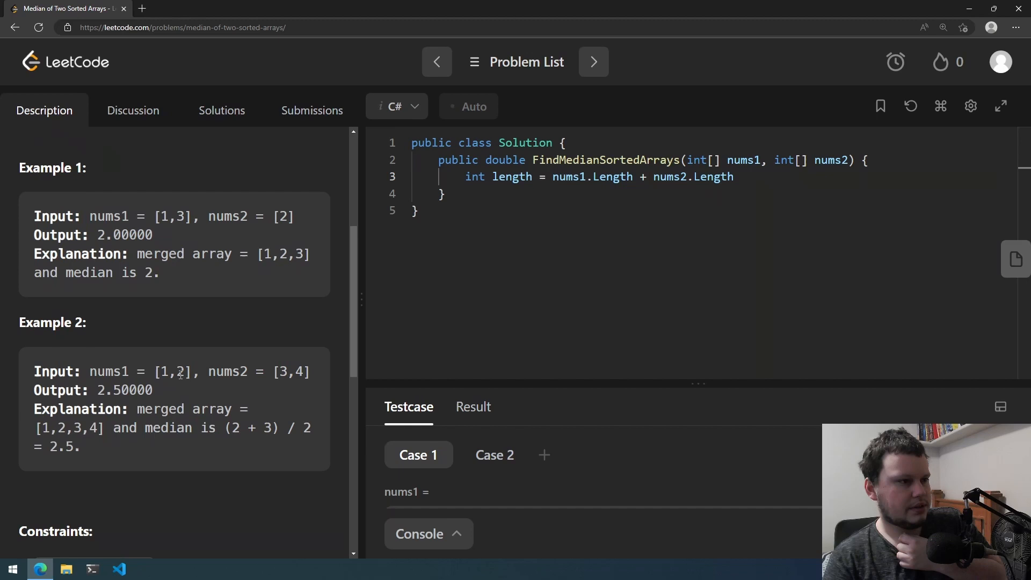
pyautogui.moveTo(175, 367)
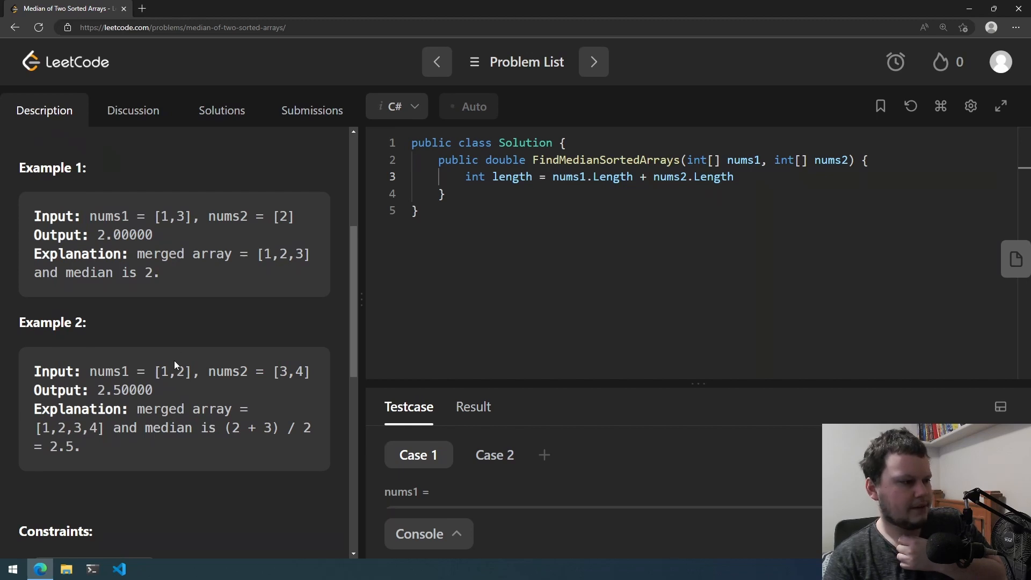
pyautogui.moveTo(230, 354)
pyautogui.write('int inde')
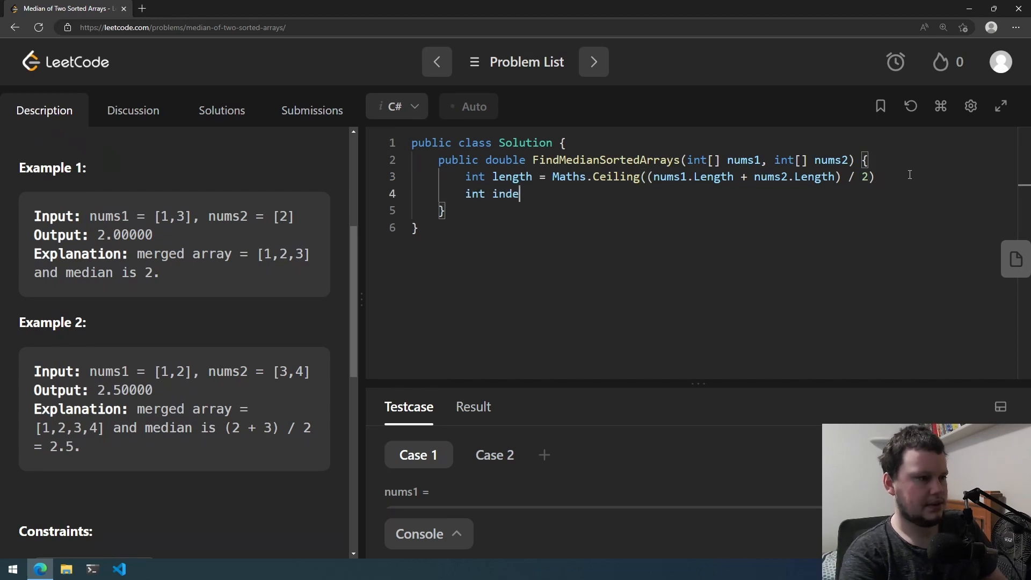
# - Declare indexStop = Maths.Ceiling((length) / 2) below the combined length
pyautogui.write('xStop =')
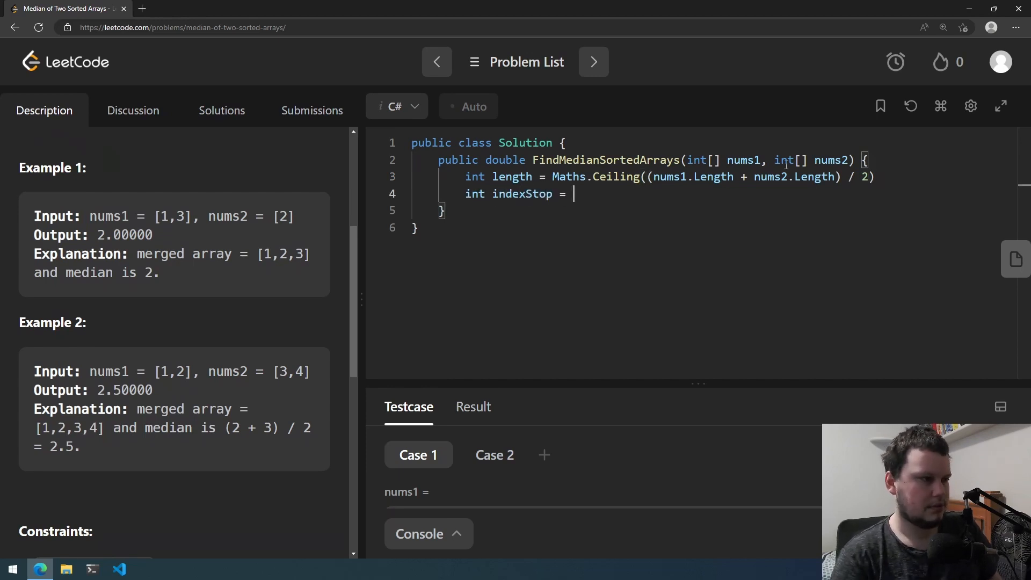
pyautogui.write('Maths.Ceiling((nums1.Length + nums2.Length) / 2)')
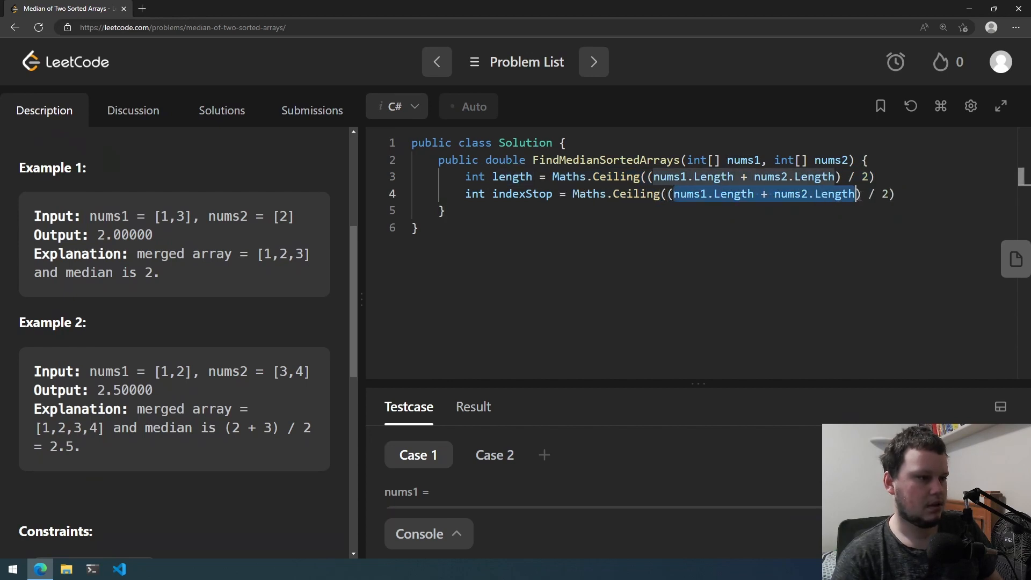
pyautogui.write('length')
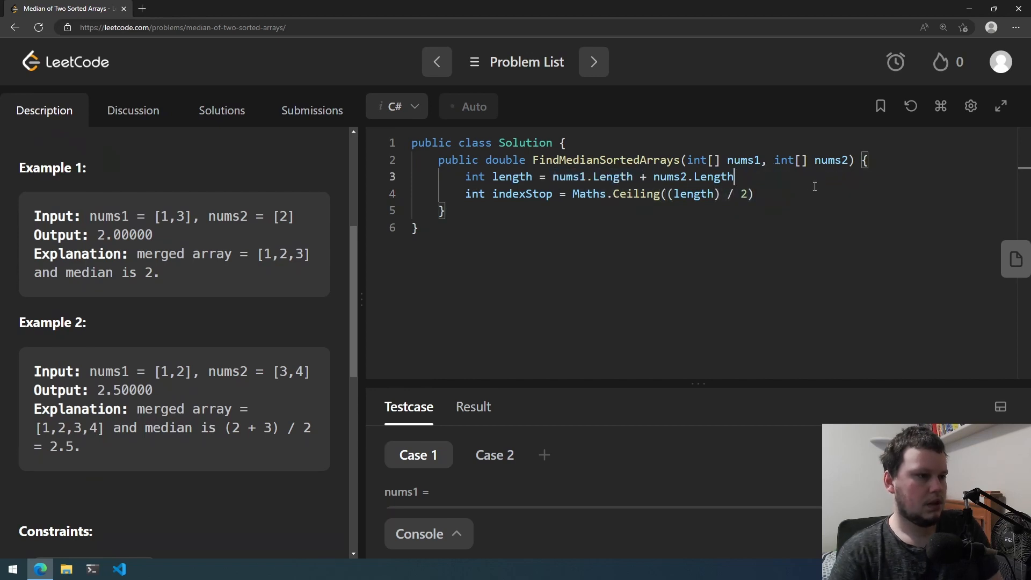
pyautogui.press('Enter')
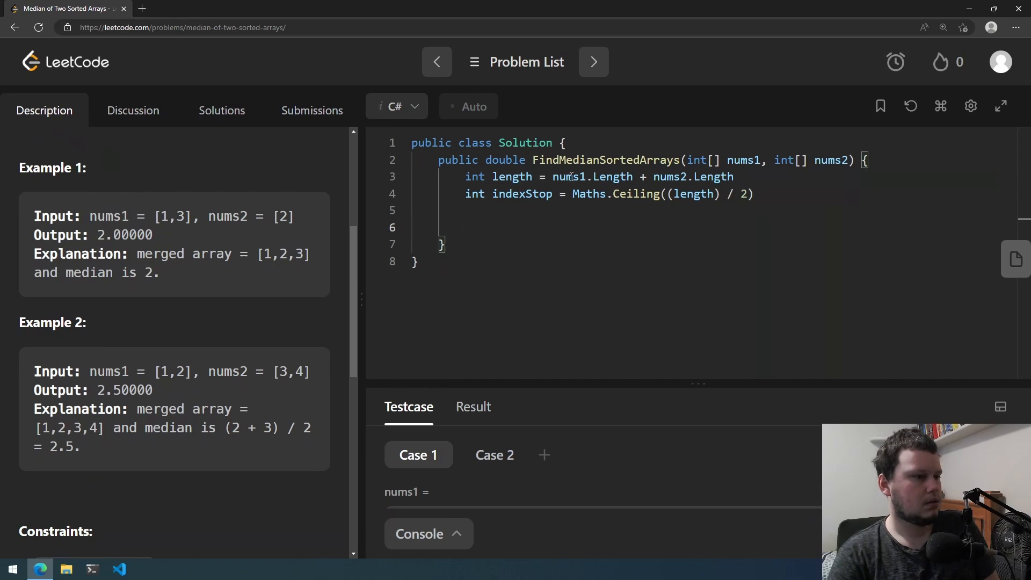
pyautogui.click(568, 214)
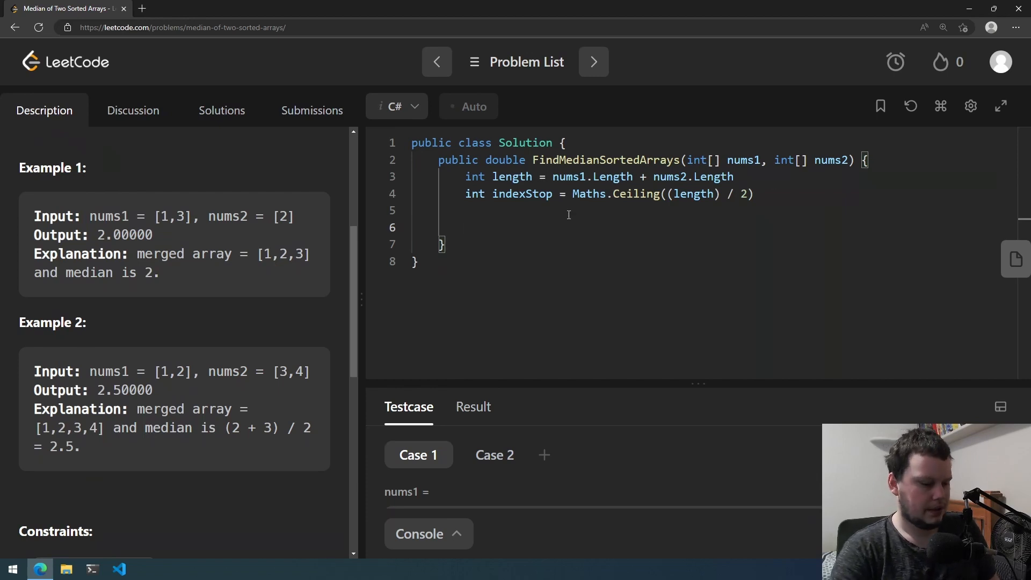
# - Declare int nums1Index = 0 and int nums2Index = 0
pyautogui.write('nums1I')
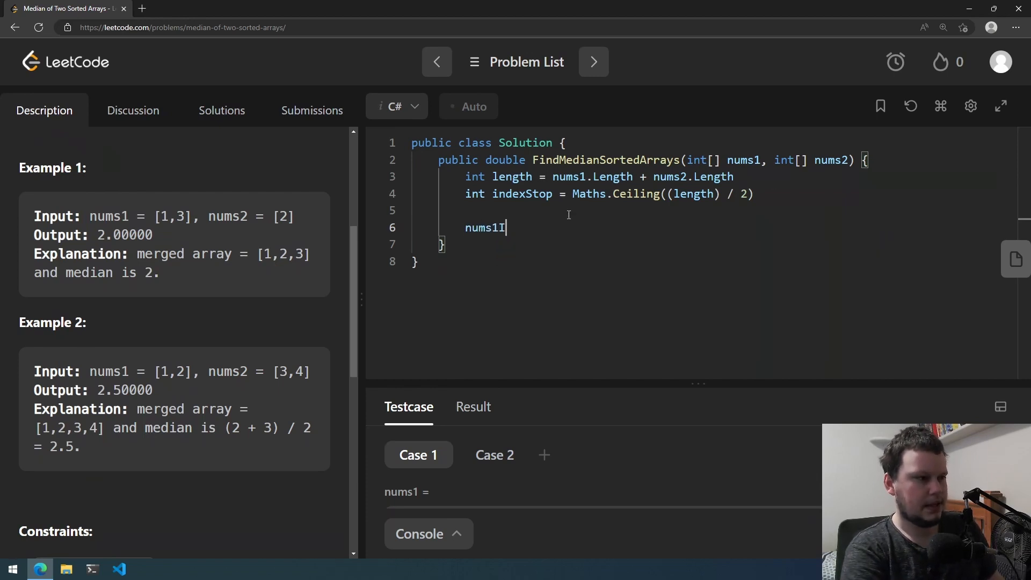
pyautogui.write('int')
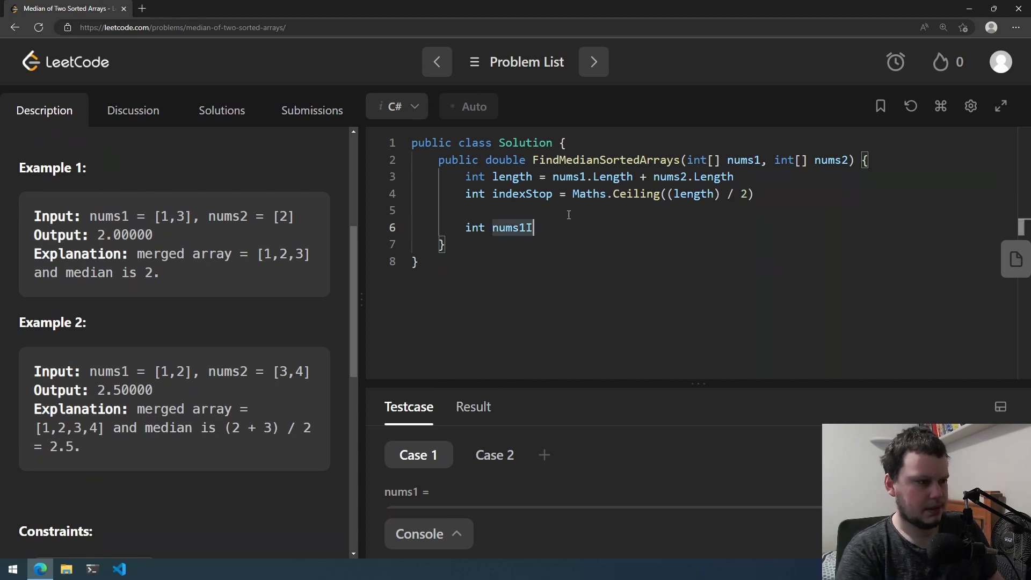
pyautogui.write('ndex = 0')
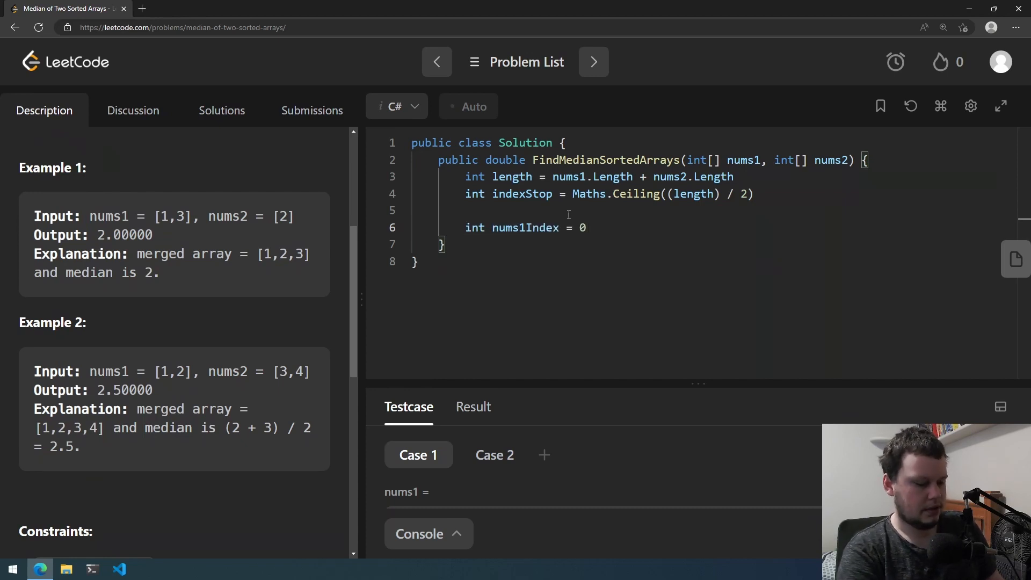
pyautogui.write(';')
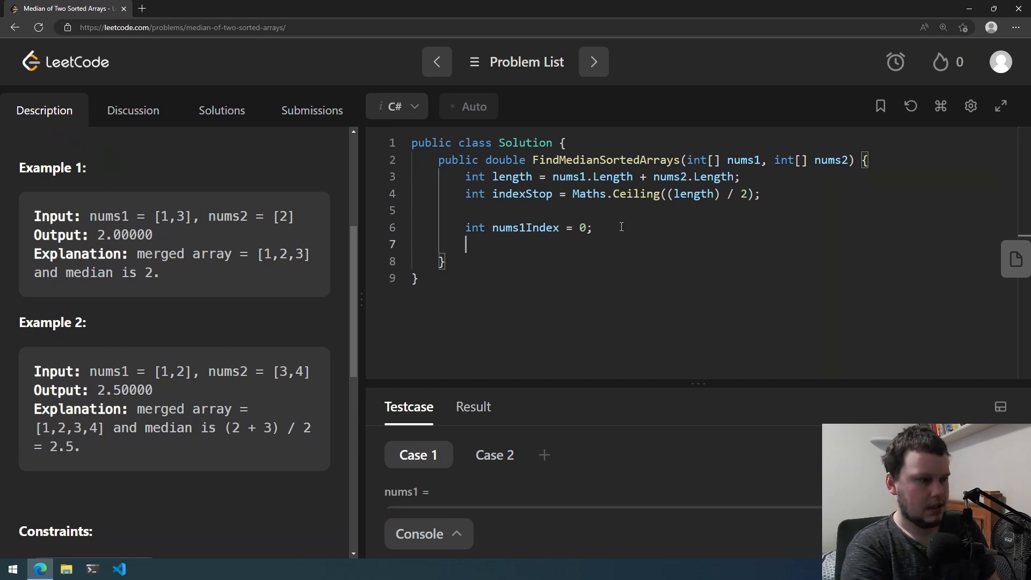
pyautogui.write('int nums2')
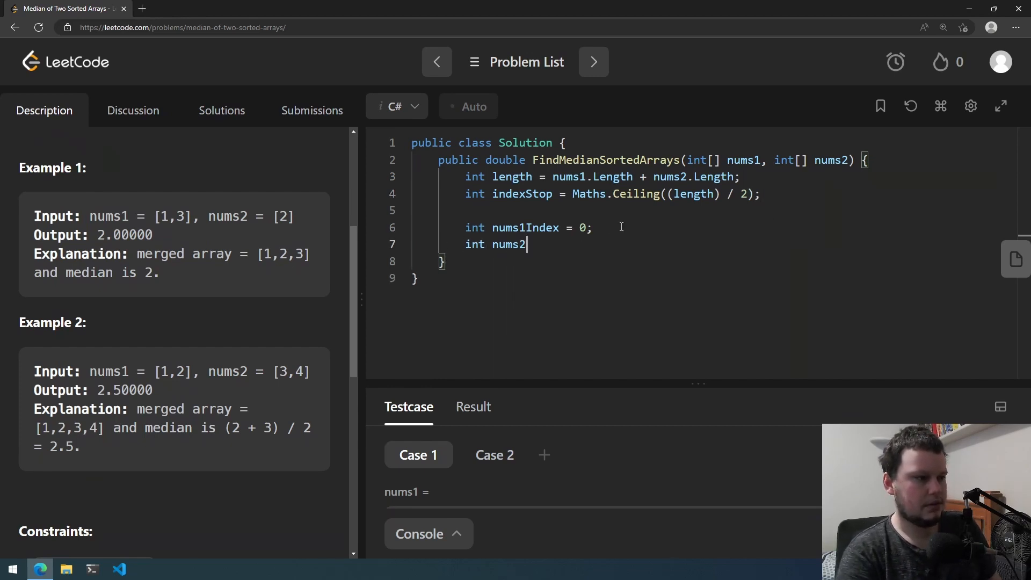
pyautogui.write('Index')
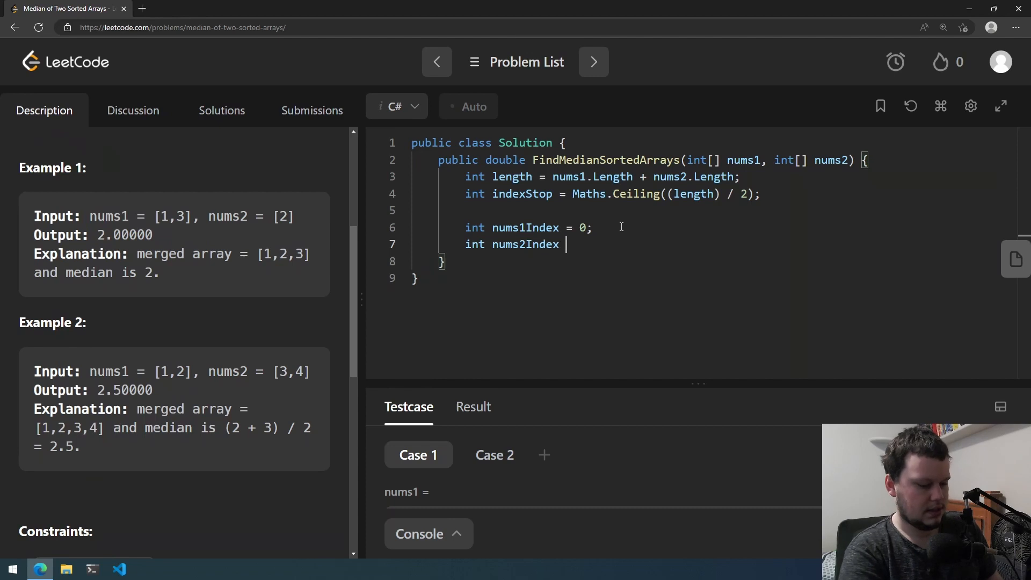
pyautogui.write('= 0;')
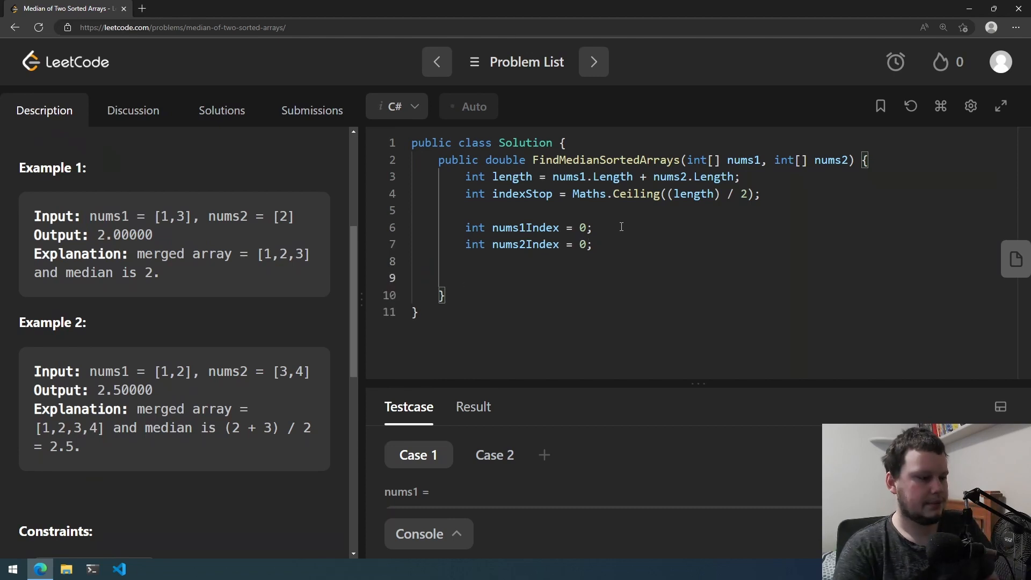
# - Declare int index = 0 below the two array index counters
pyautogui.write('i')
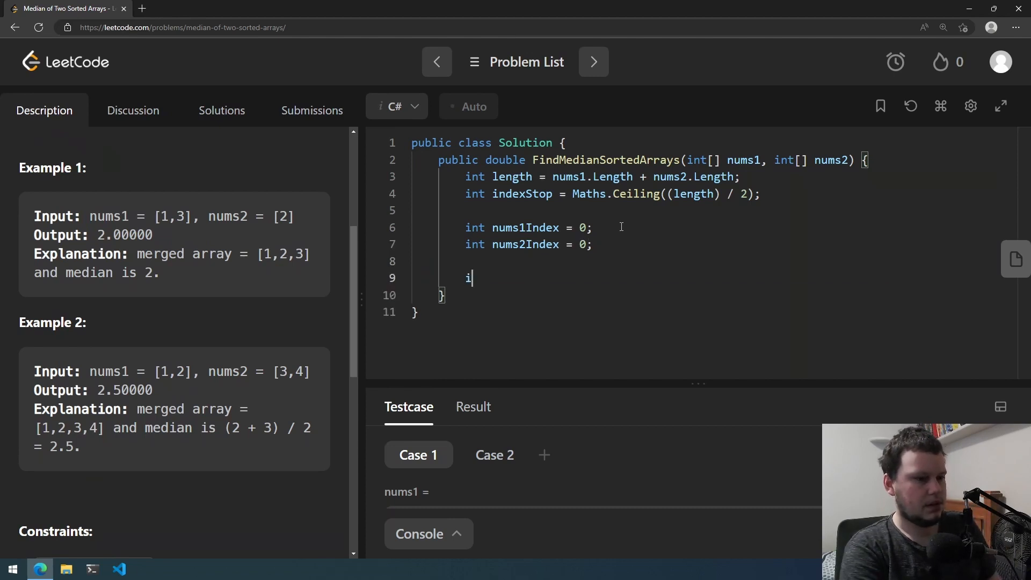
pyautogui.write('nt index = 0;')
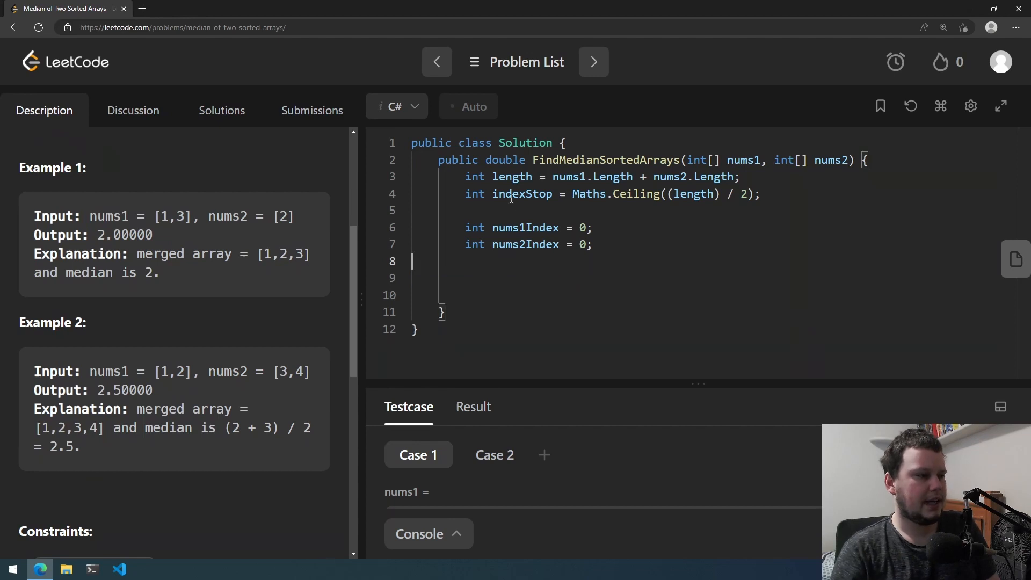
pyautogui.doubleClick(522, 195)
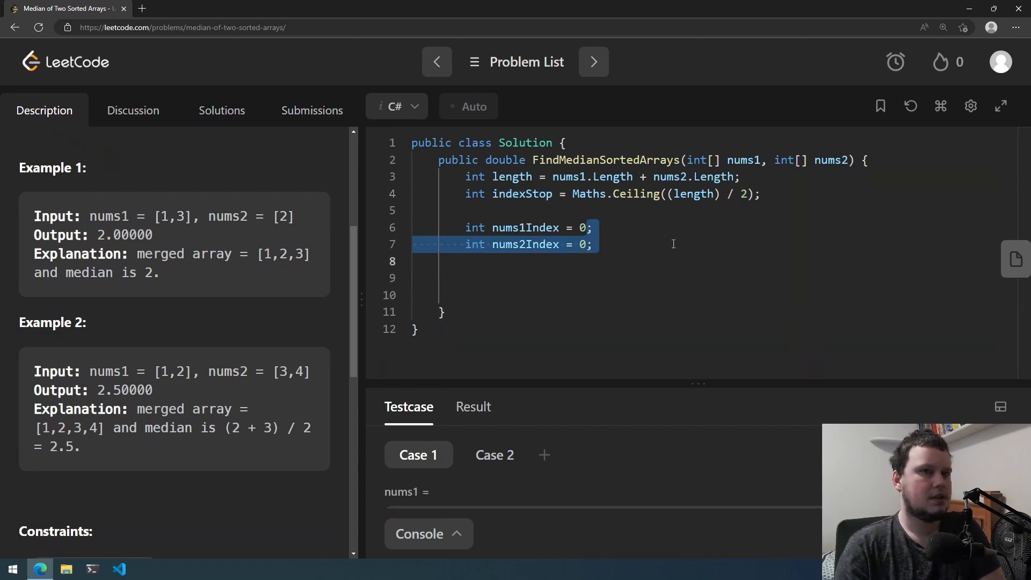
pyautogui.click(651, 260)
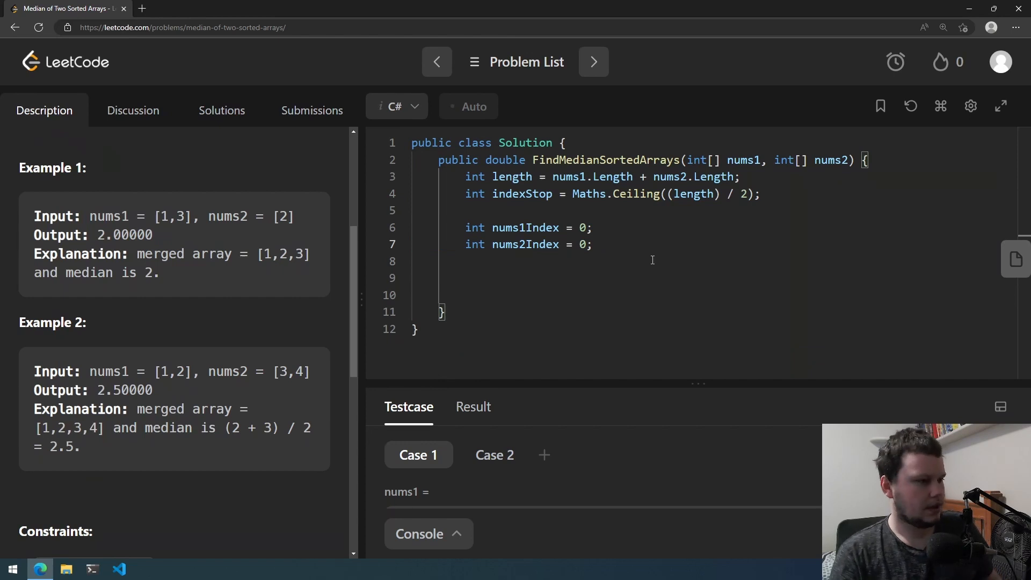
pyautogui.write('int index = 0;')
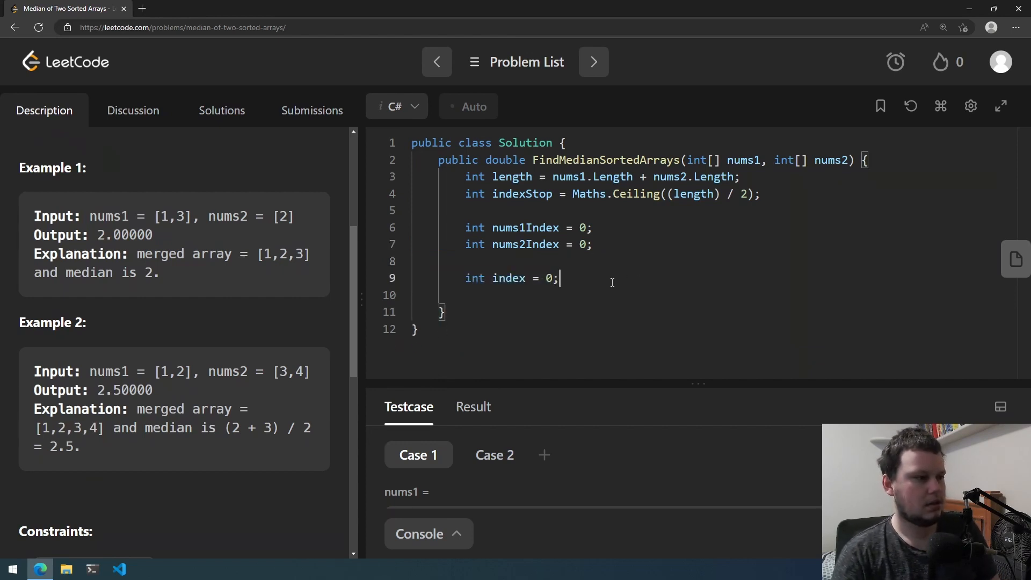
pyautogui.press('Enter')
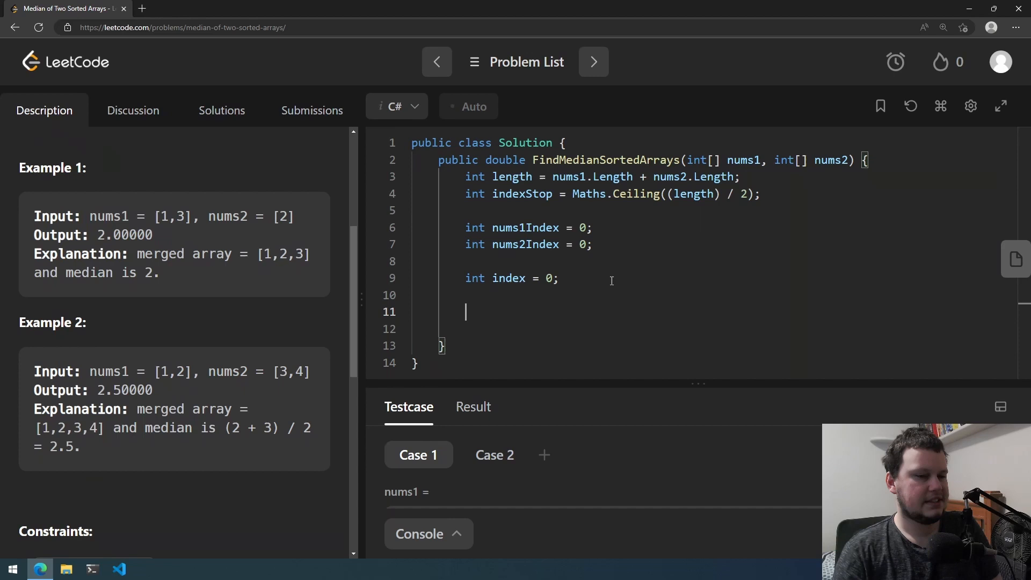
pyautogui.press('Backspace')
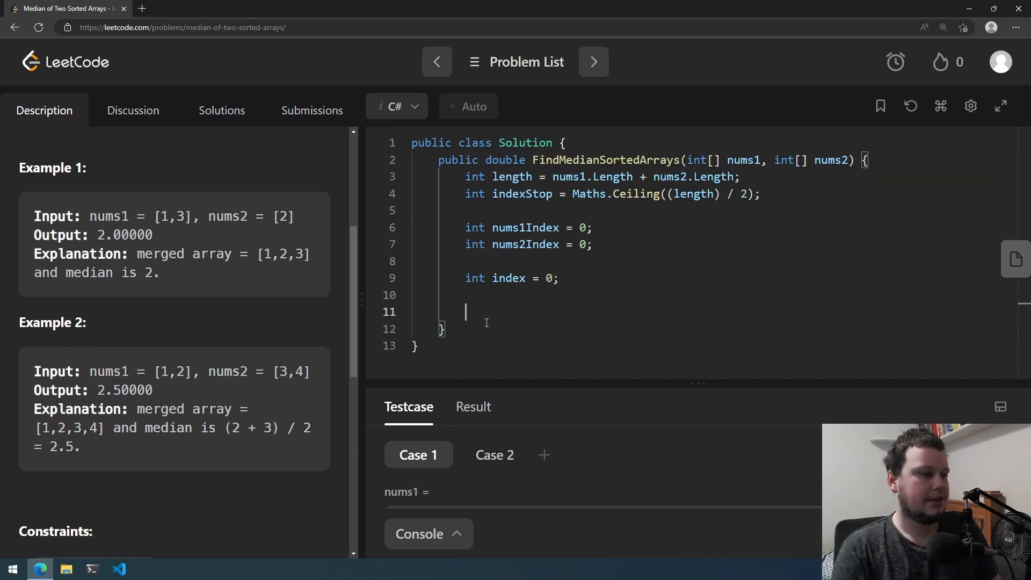
pyautogui.moveTo(590, 325)
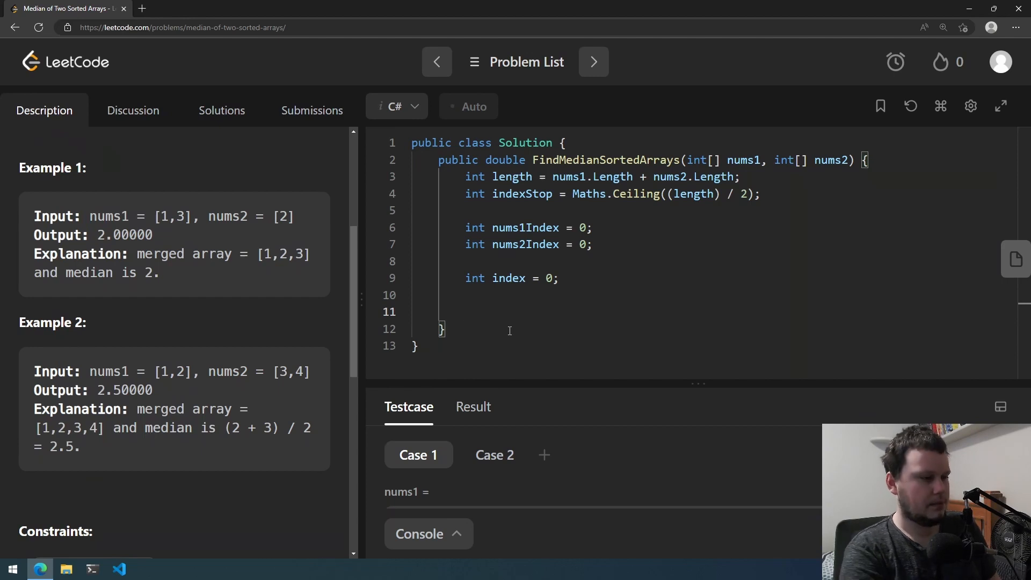
# - Write a for loop over the combined length with counter i
pyautogui.click(465, 312)
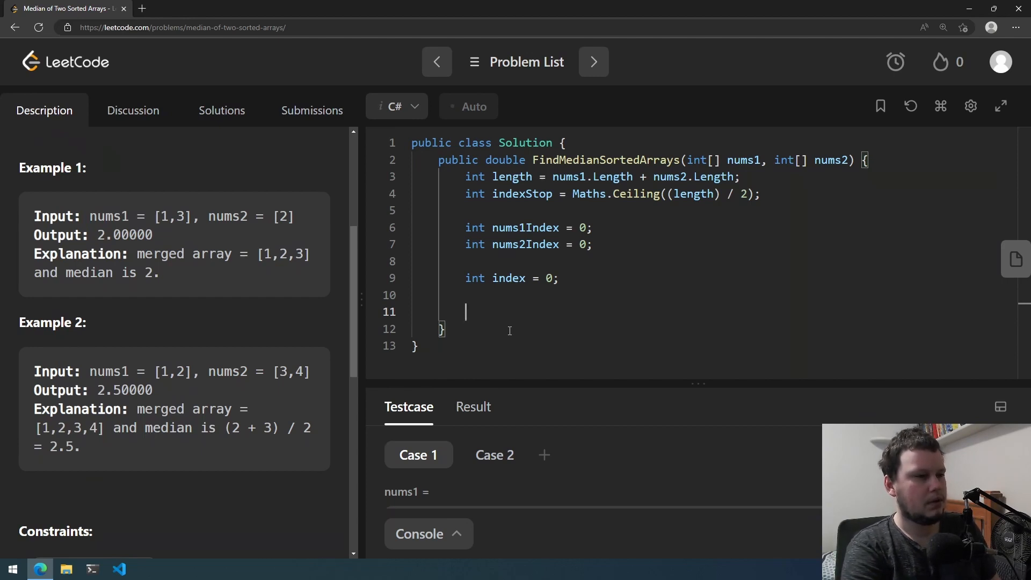
pyautogui.write('for')
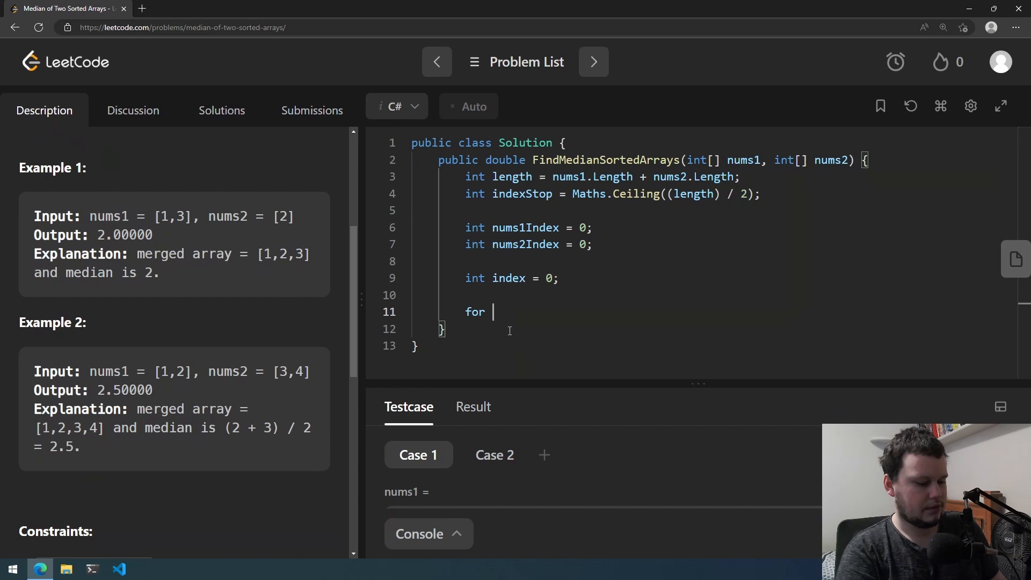
pyautogui.write('(int i = 0;')
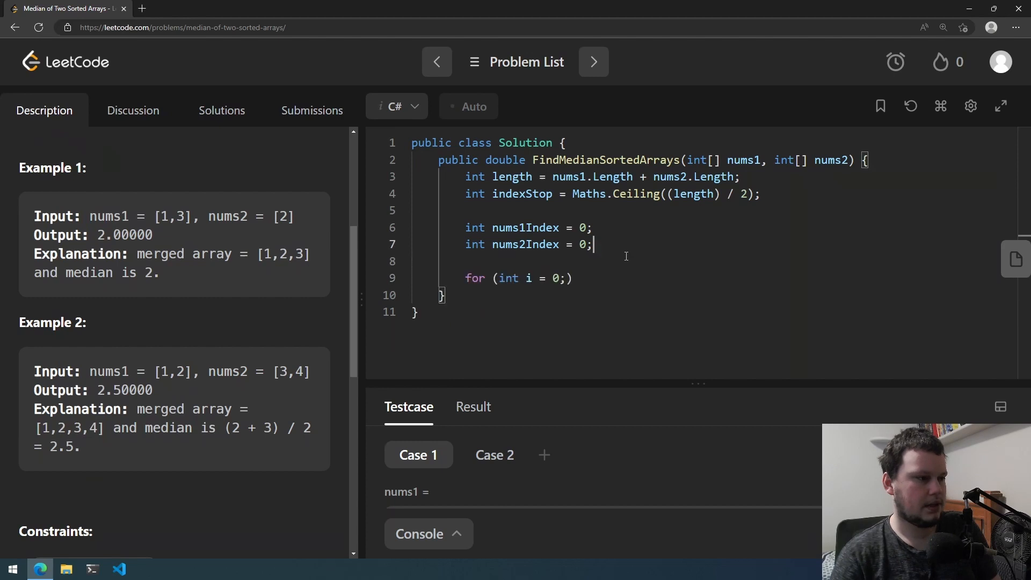
pyautogui.write('i < length; i++')
pyautogui.write('{')
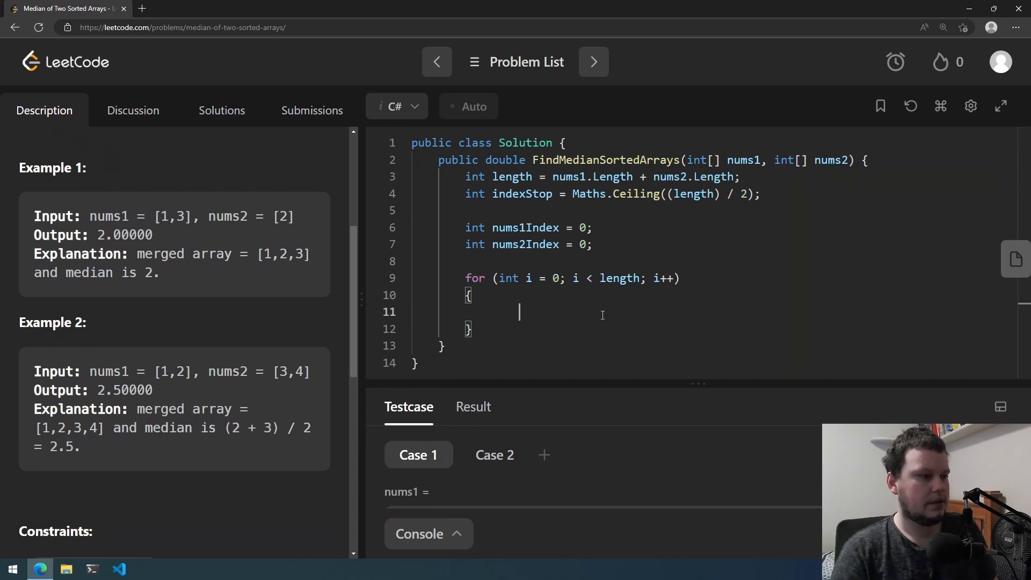
# - Inside the loop check i == indexStop, then length % 2 == 0, starting a return
pyautogui.write('if (i')
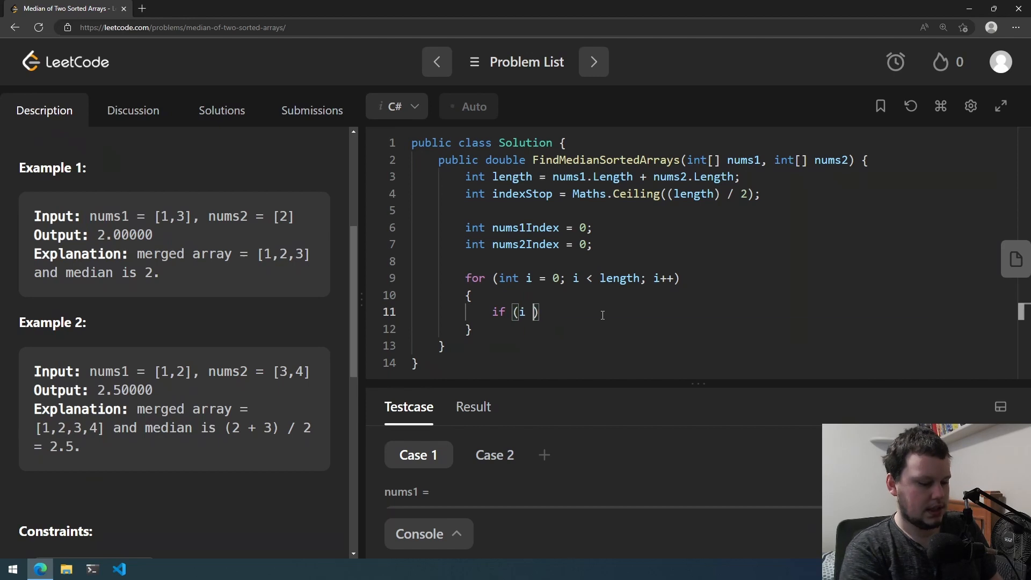
pyautogui.write('== indexStop')
pyautogui.write('if (length ')
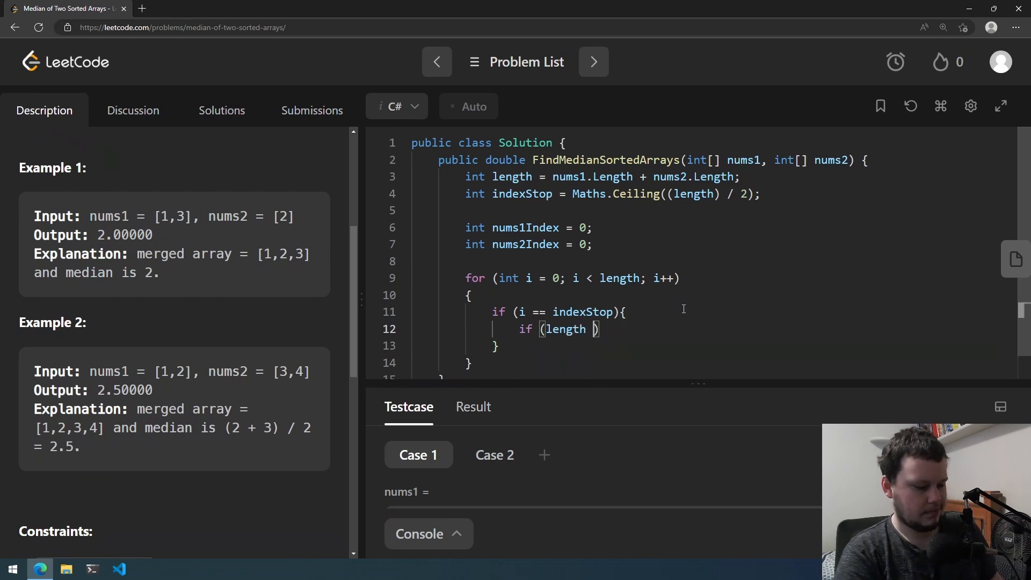
pyautogui.write('% 2 ==')
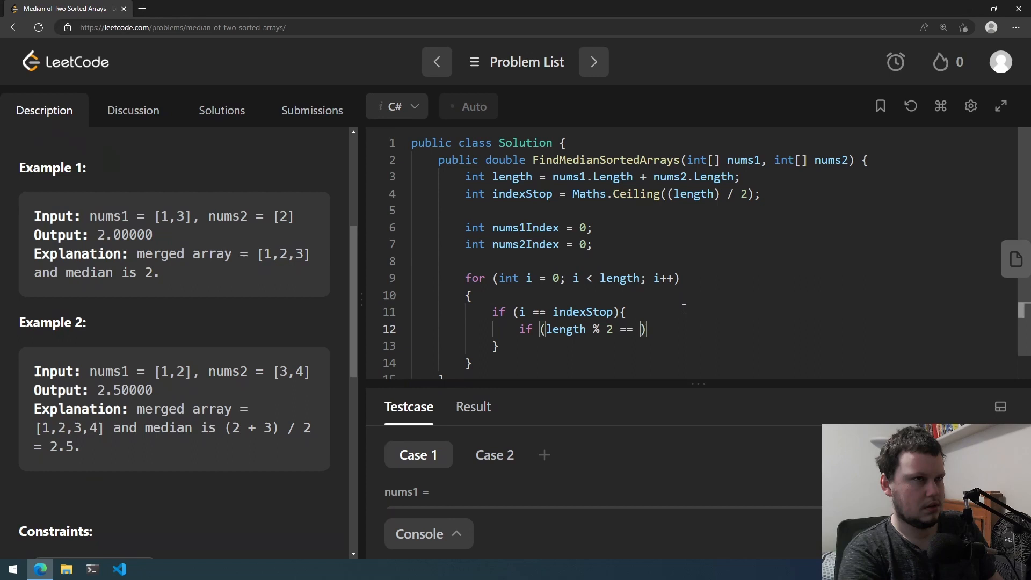
pyautogui.write('0')
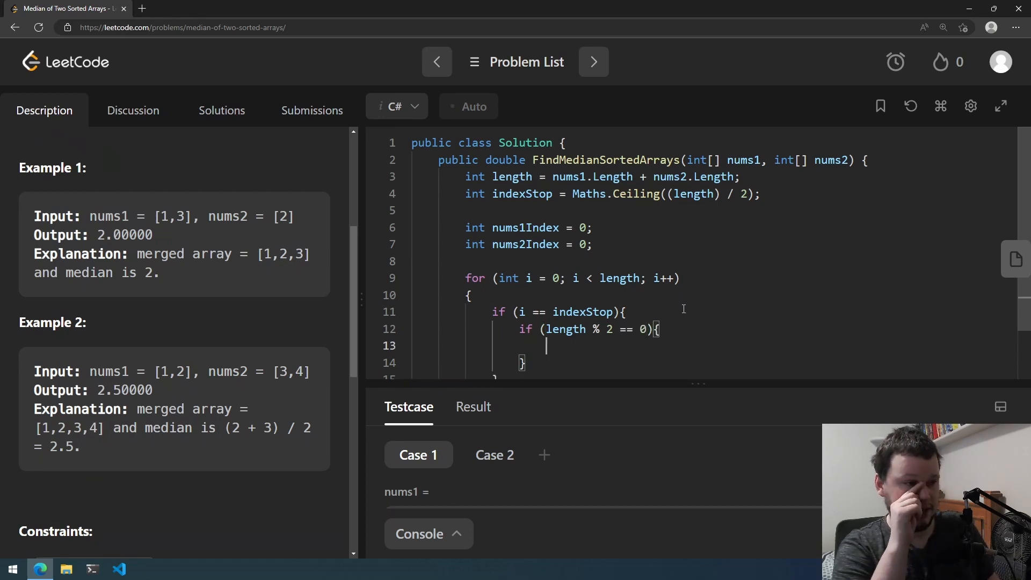
pyautogui.write('return')
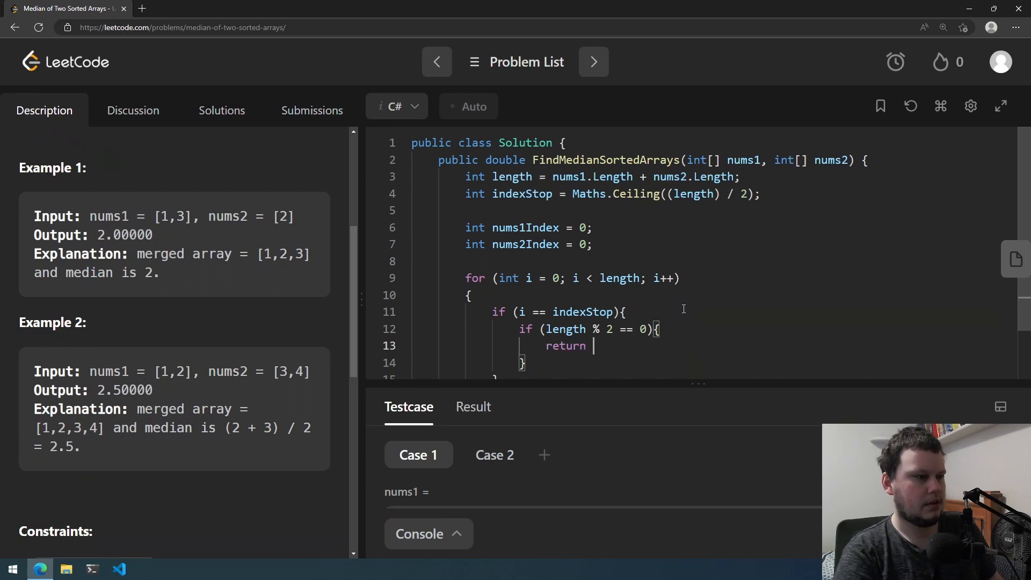
pyautogui.scroll(-3)
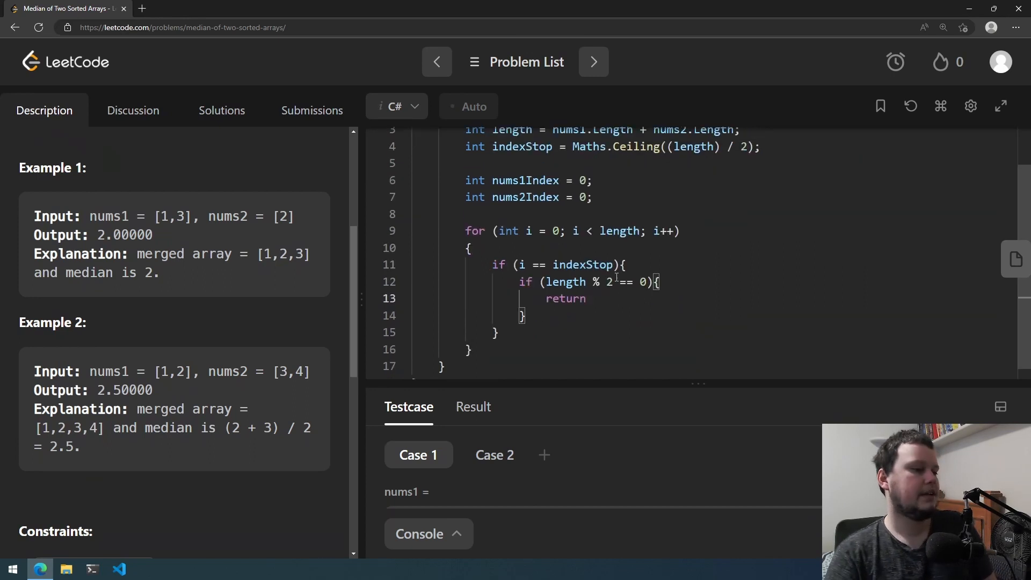
# - Compare nums1[nums1Index] < nums2[nums2Index], advancing nums1Index, else nums2Index
pyautogui.scroll(-3)
pyautogui.write('if (nums1[nums1Index] < nums2[nums2Index]){')
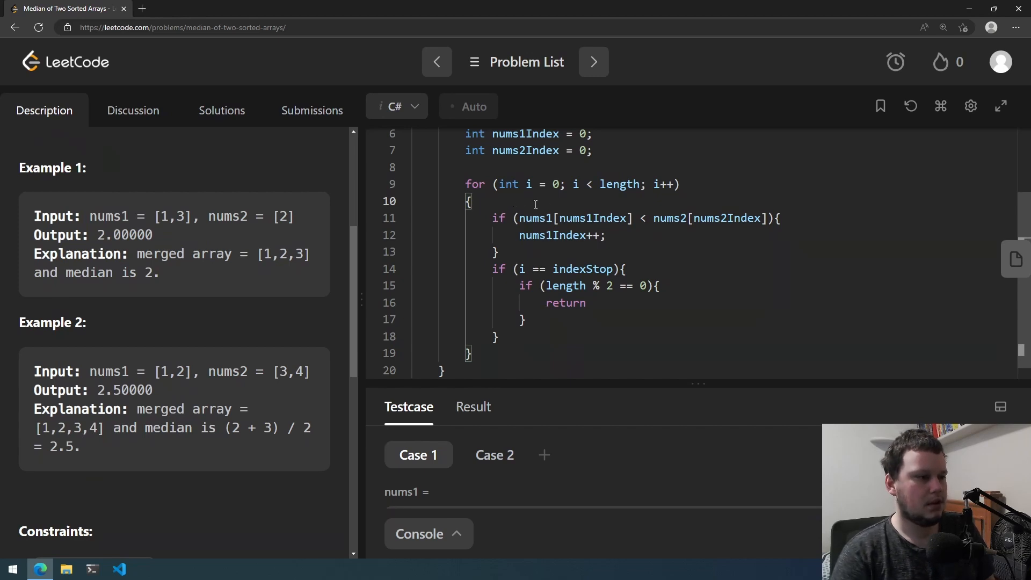
pyautogui.write('int')
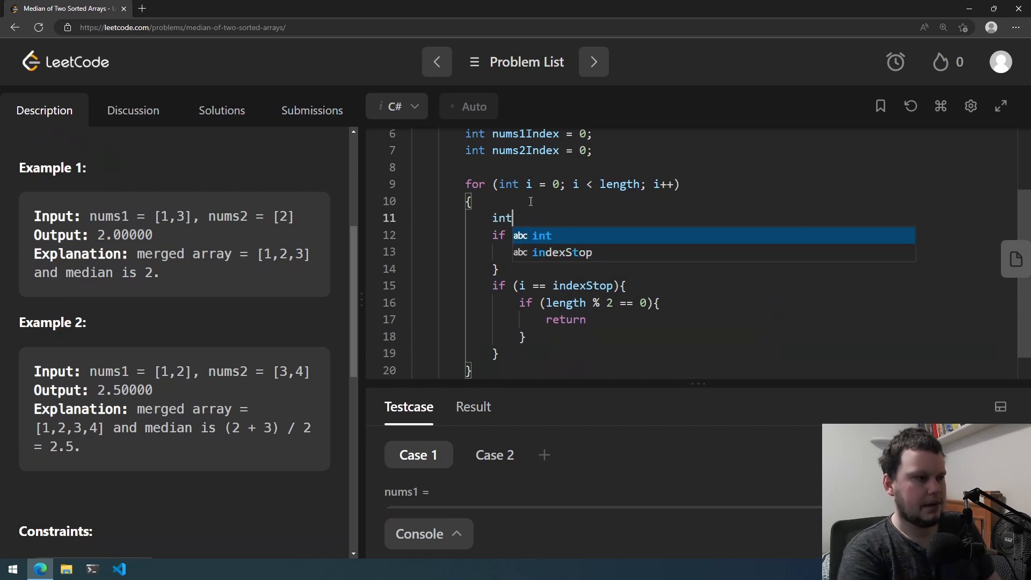
pyautogui.write('c')
pyautogui.click(740, 269)
pyautogui.write(' else {')
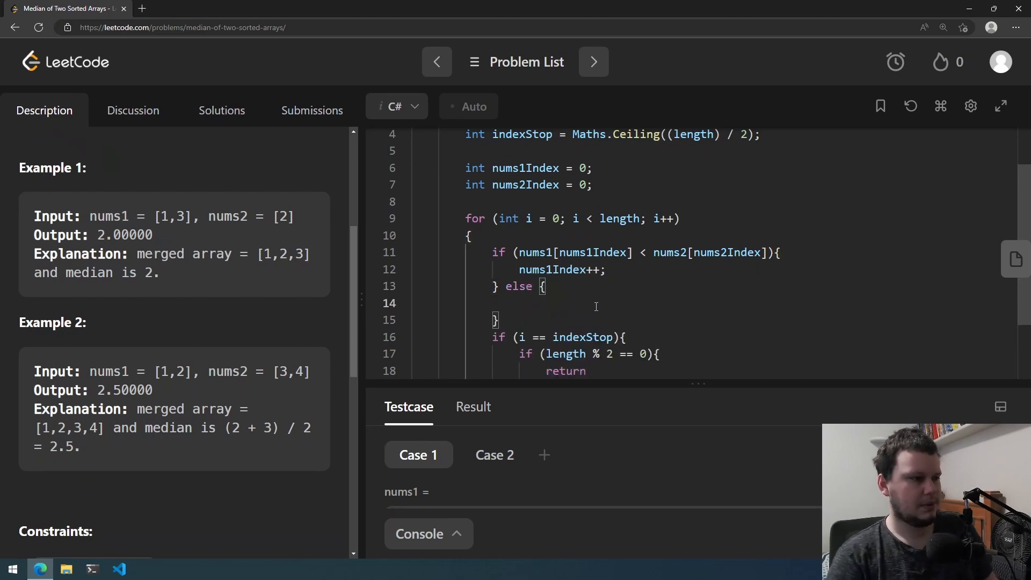
pyautogui.scroll(-3)
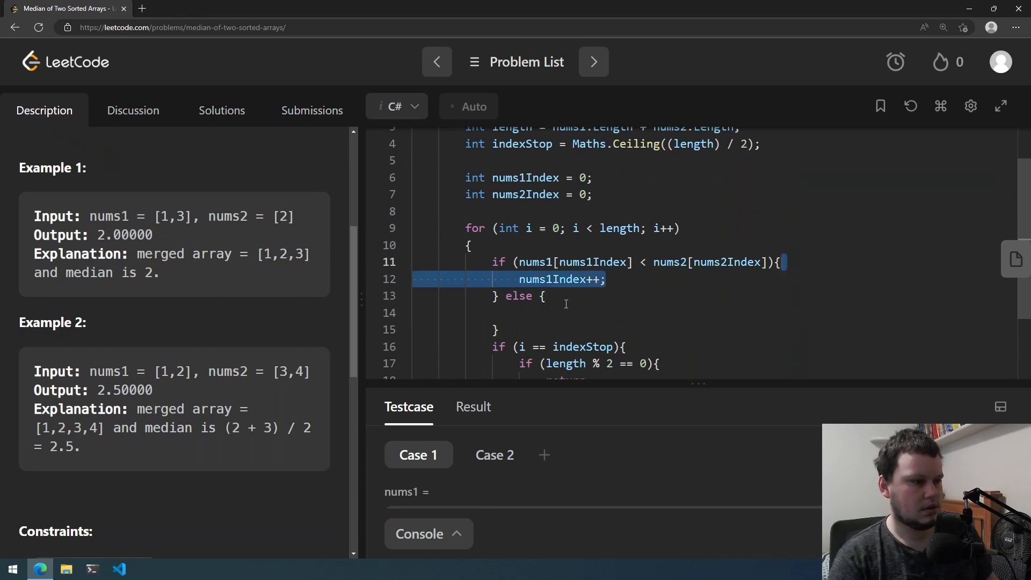
pyautogui.write('nums1Index++;')
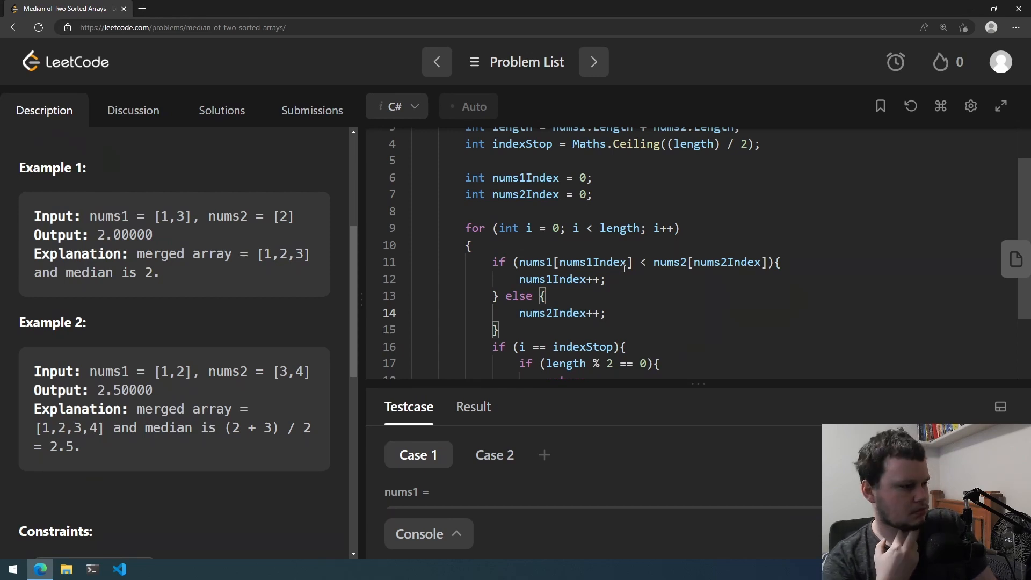
pyautogui.scroll(-3)
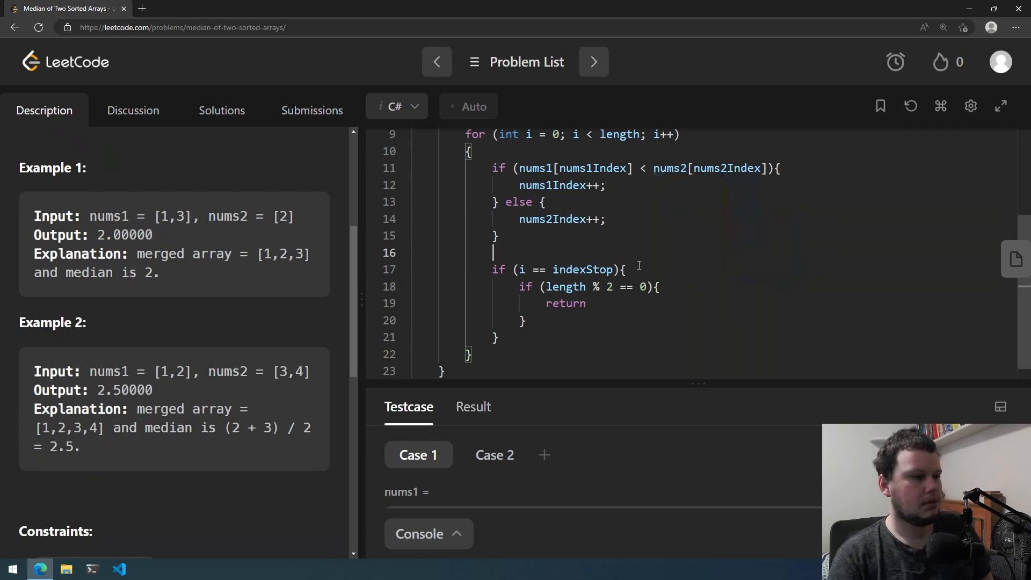
pyautogui.moveTo(644, 329)
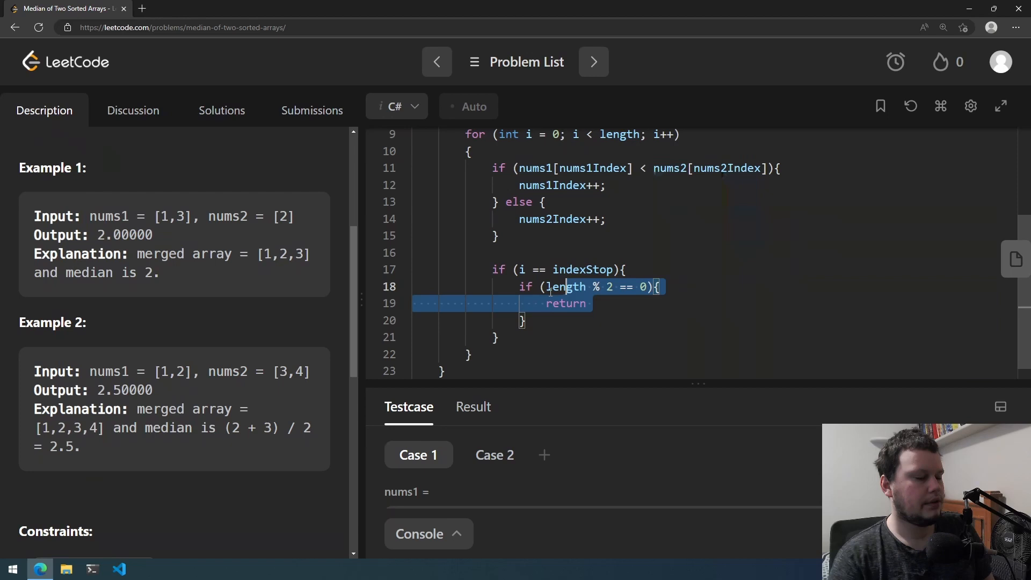
pyautogui.click(691, 313)
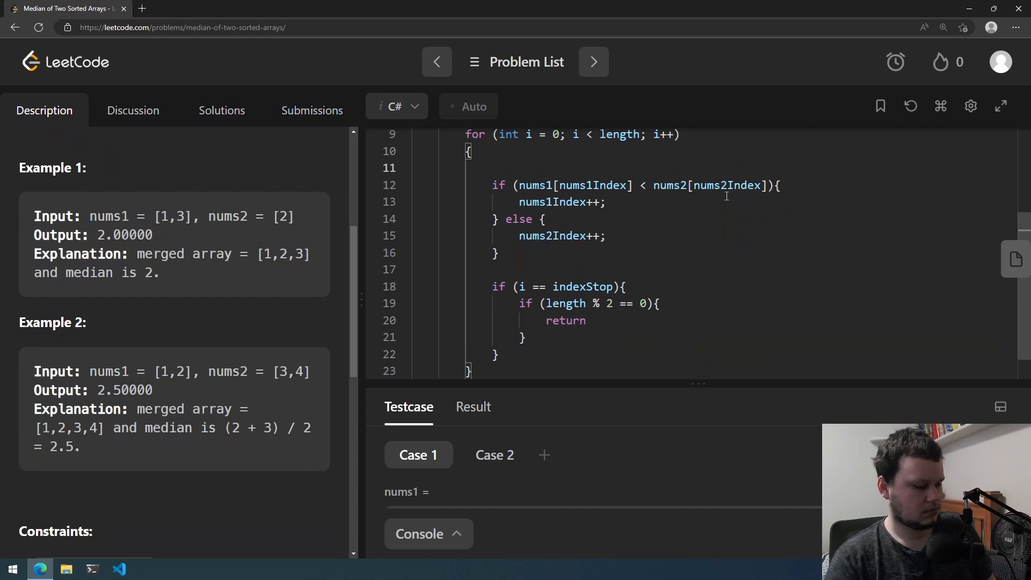
# - Declare bool smallestIsNums1 = false at loop top and set it true in the nums1 branch
pyautogui.scroll(3)
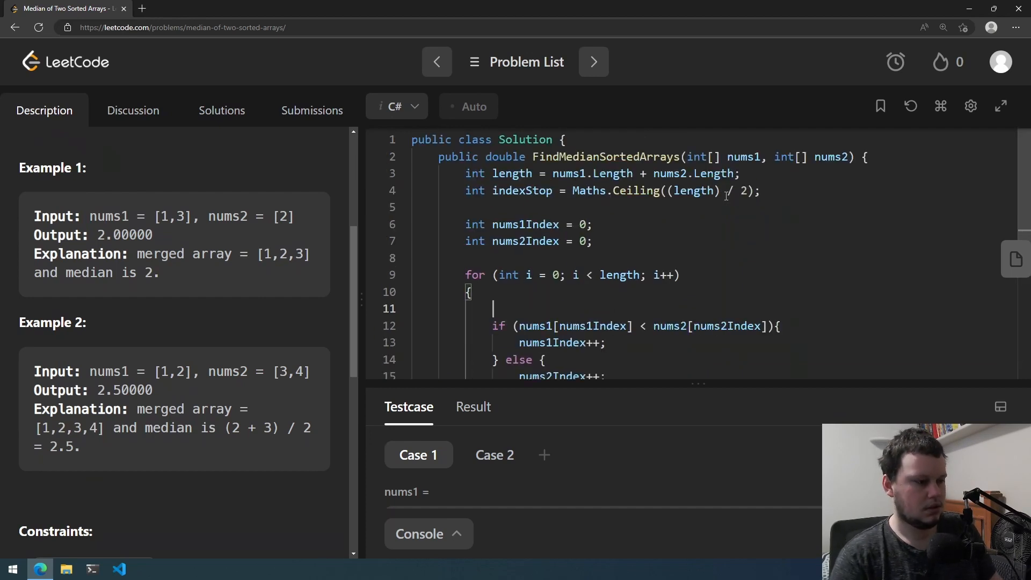
pyautogui.write('bool small')
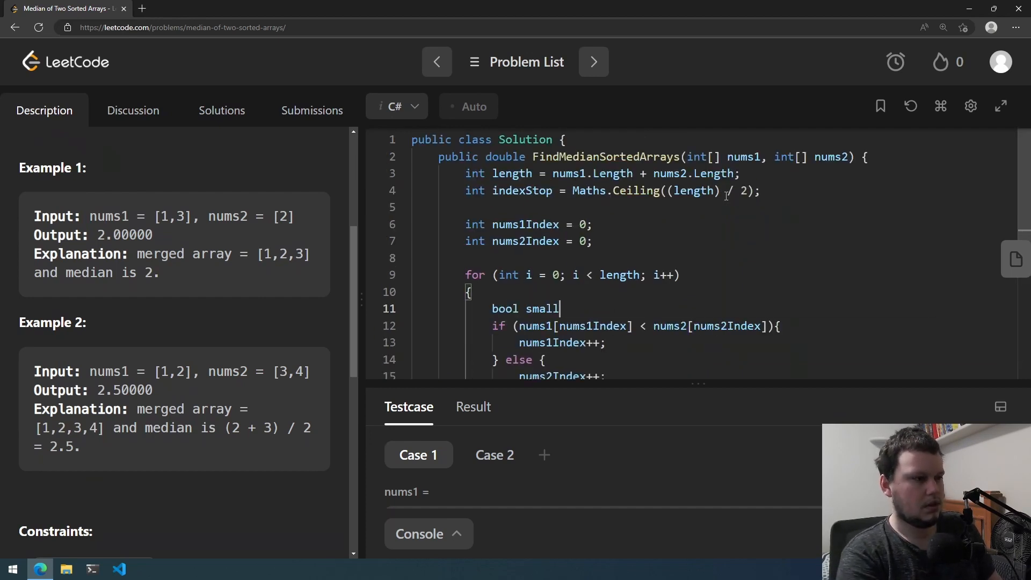
pyautogui.write('estIS')
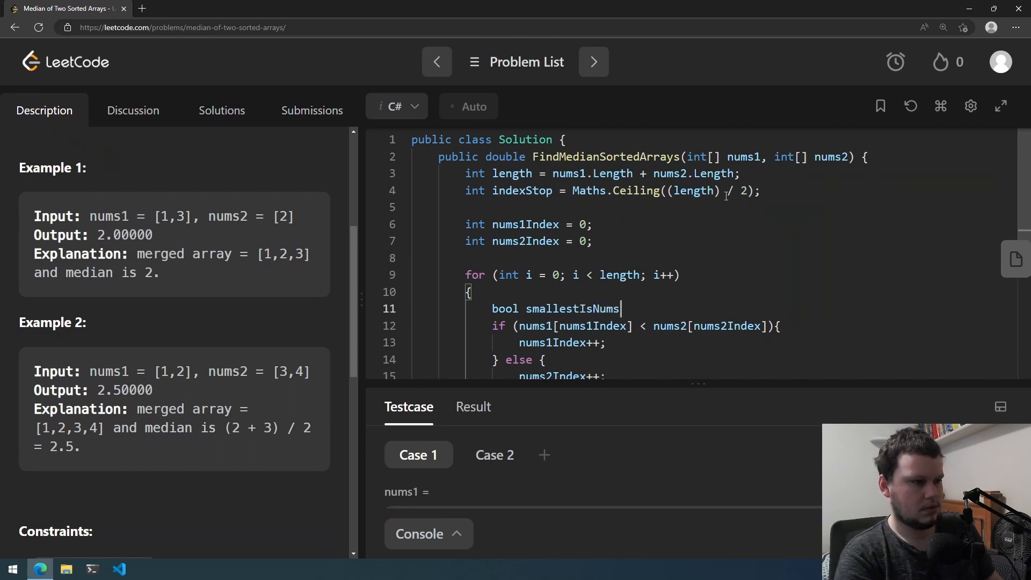
pyautogui.write('1 =')
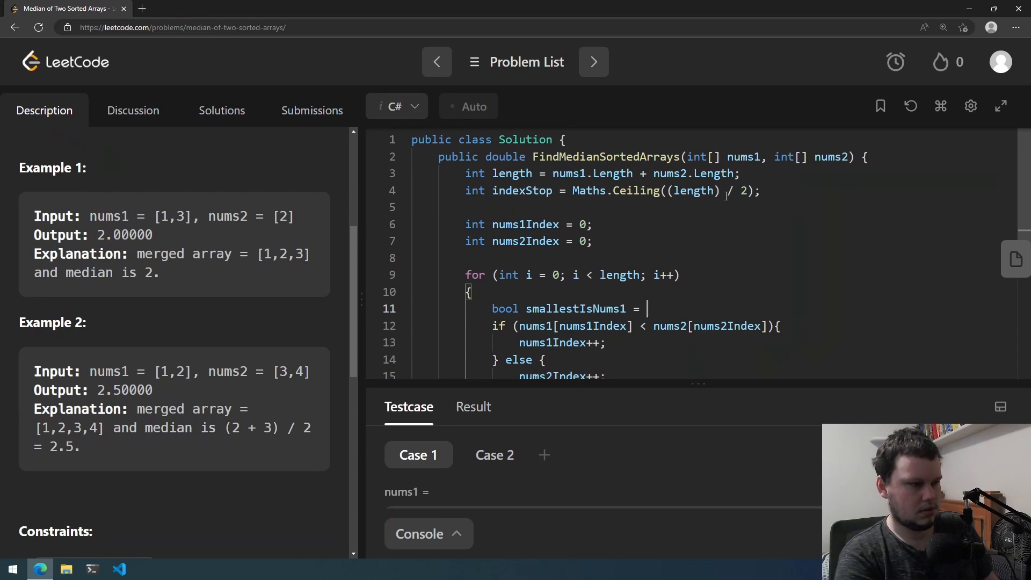
pyautogui.write('false;')
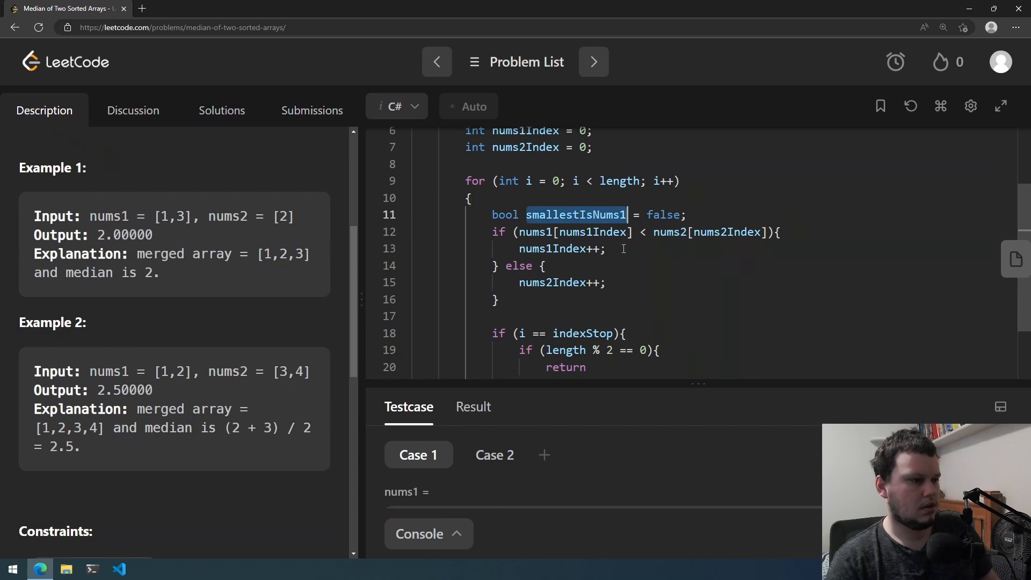
pyautogui.write('smallestIsNums1 =')
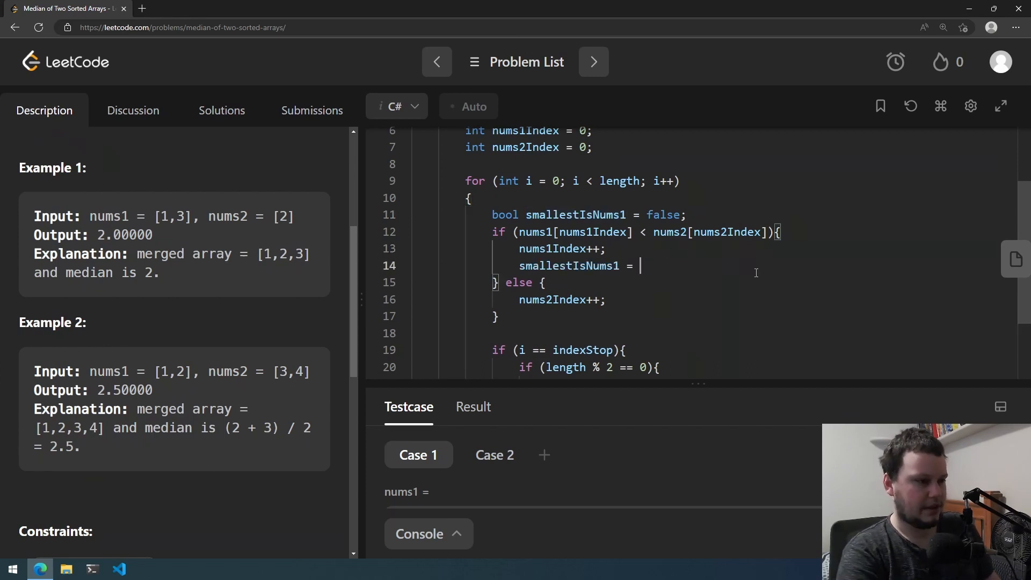
pyautogui.write('true;')
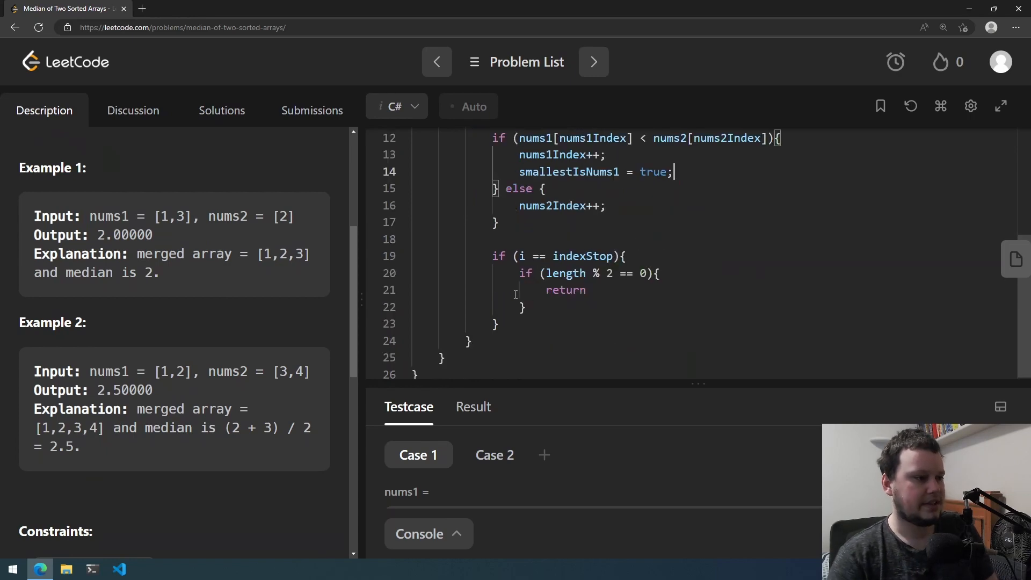
pyautogui.scroll(3)
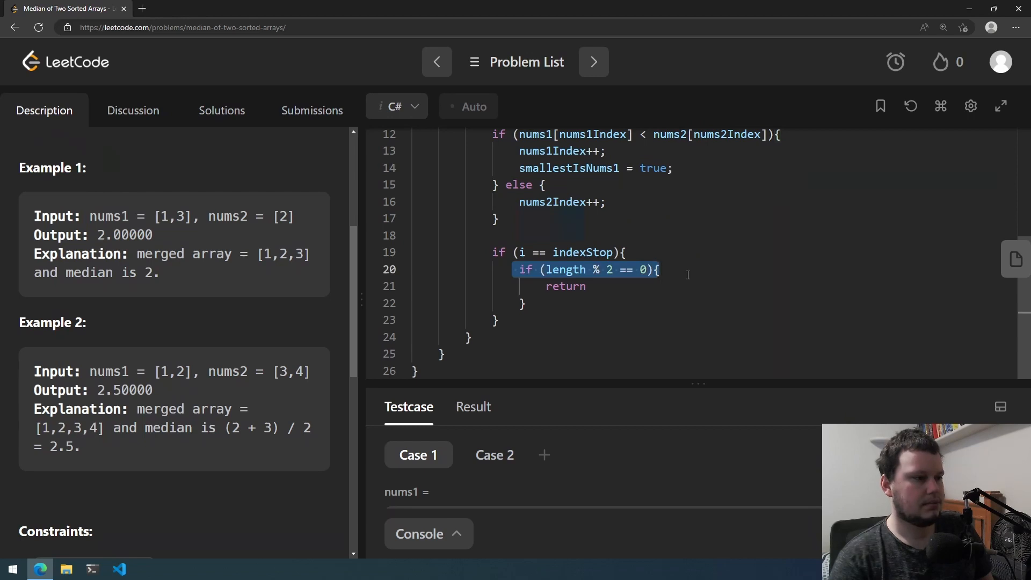
# - In an else for odd length, return nums1[nums1Index - 1] when smallestIsNums1
pyautogui.write('else {')
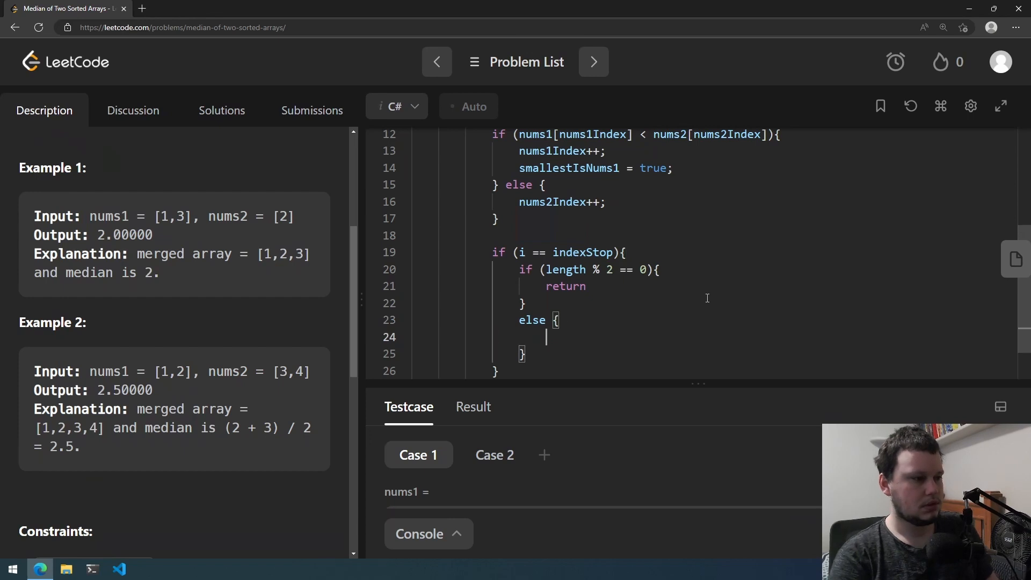
pyautogui.write('if (smallestIsNums1){')
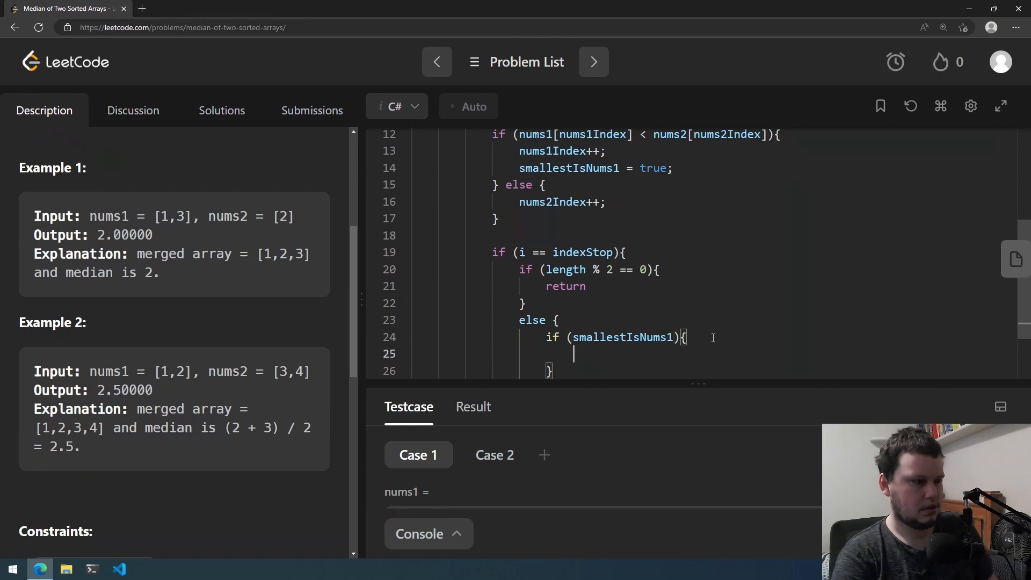
pyautogui.write('return')
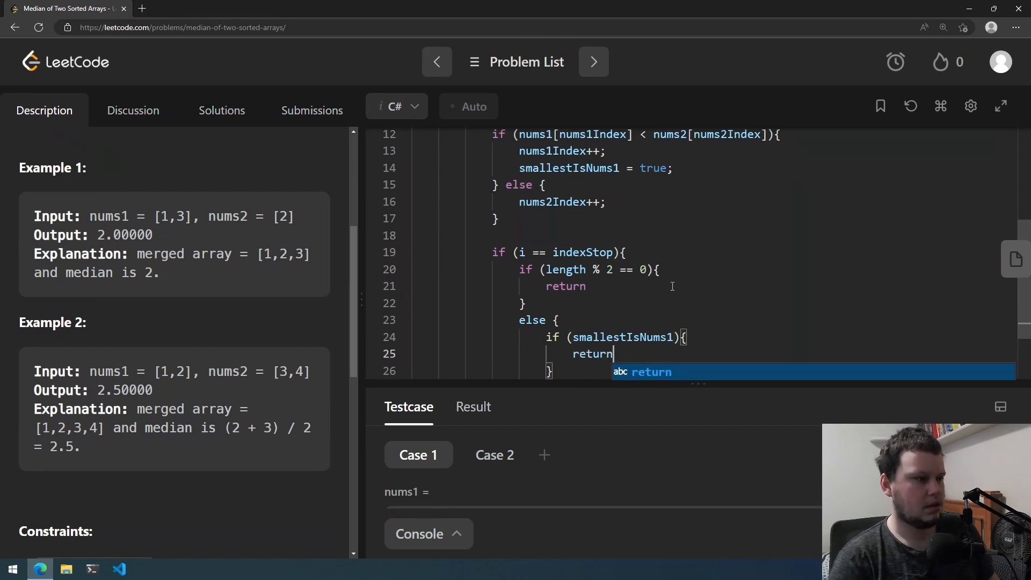
pyautogui.write('nums1[')
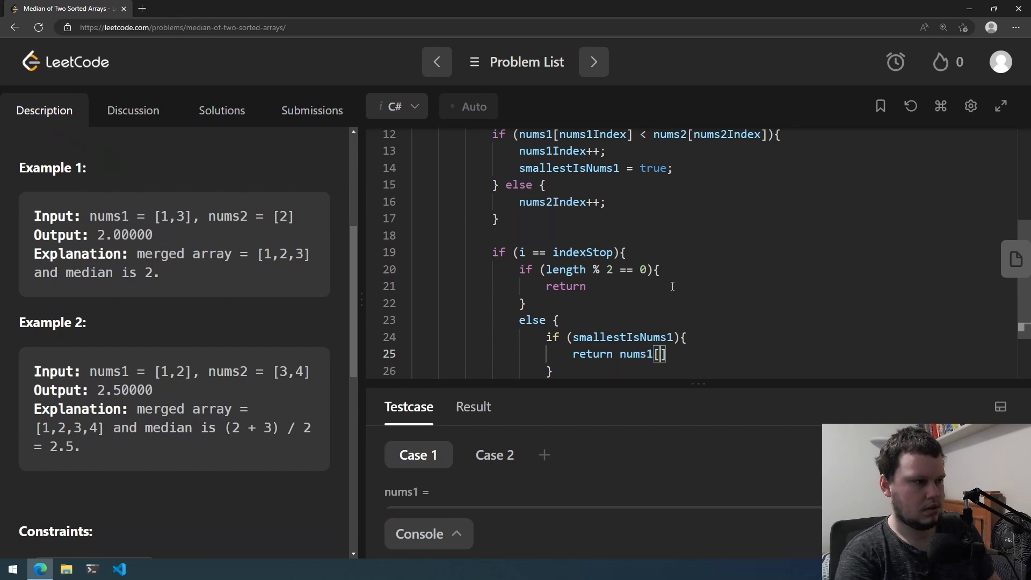
pyautogui.write('nums1Index -')
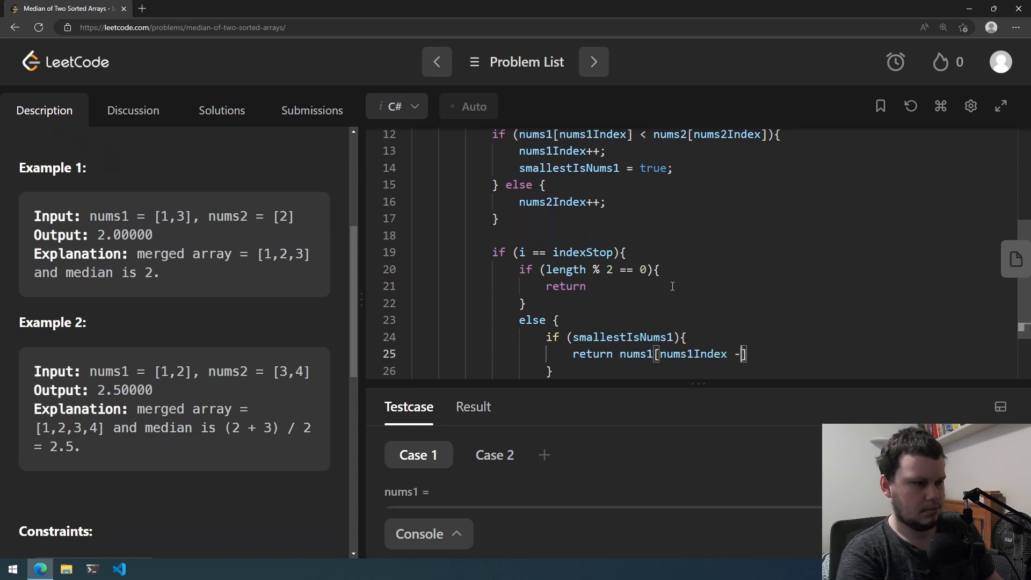
pyautogui.write('1];')
pyautogui.click(712, 371)
pyautogui.write(' else {')
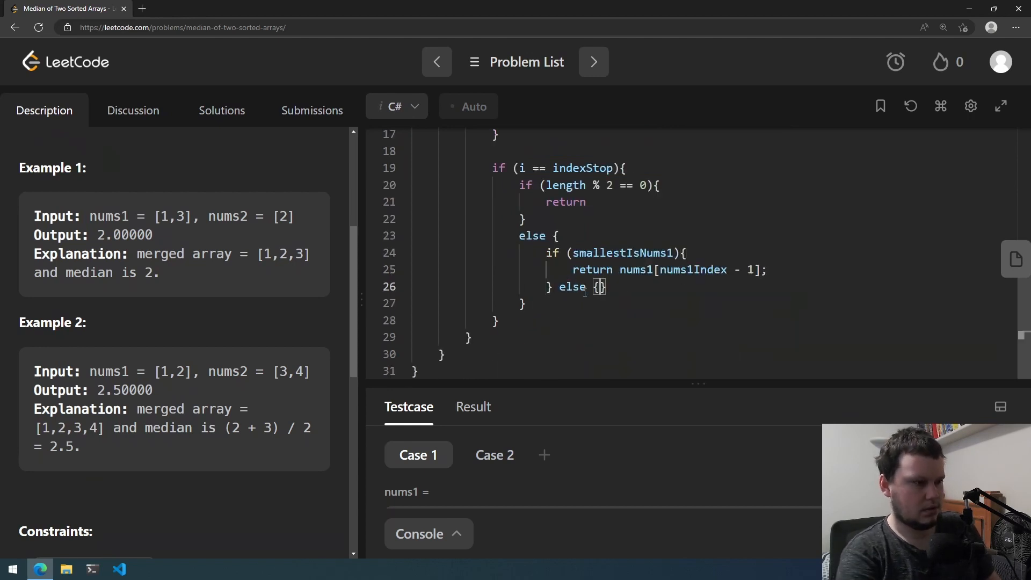
# - Fill the alternative branch with a copied return nums1[nums1Index - 1]; line
pyautogui.press('Enter')
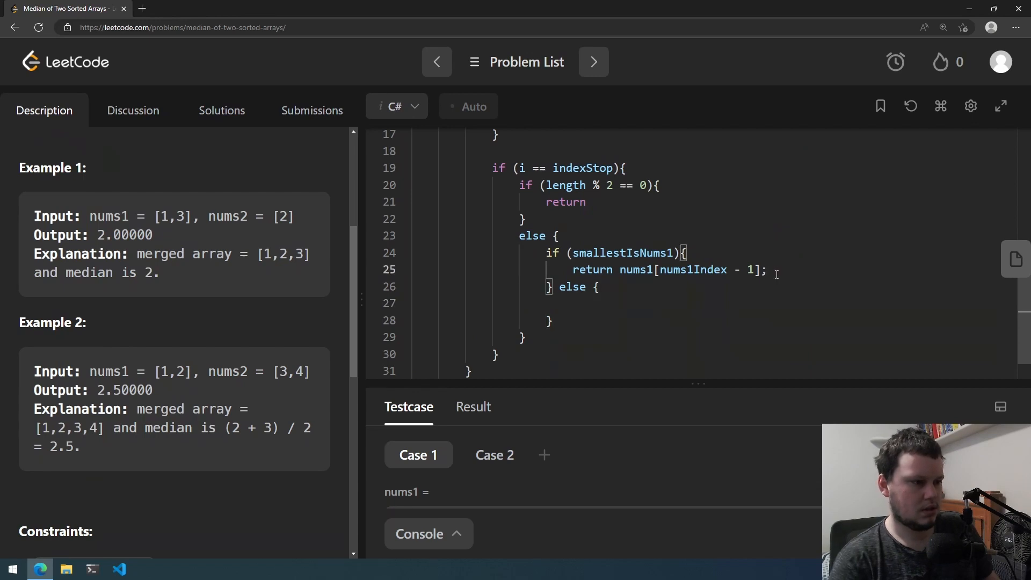
pyautogui.write('return nums1[nums1Index - 1];')
pyautogui.click(712, 303)
pyautogui.write('return nums2[nums2Index - 1];')
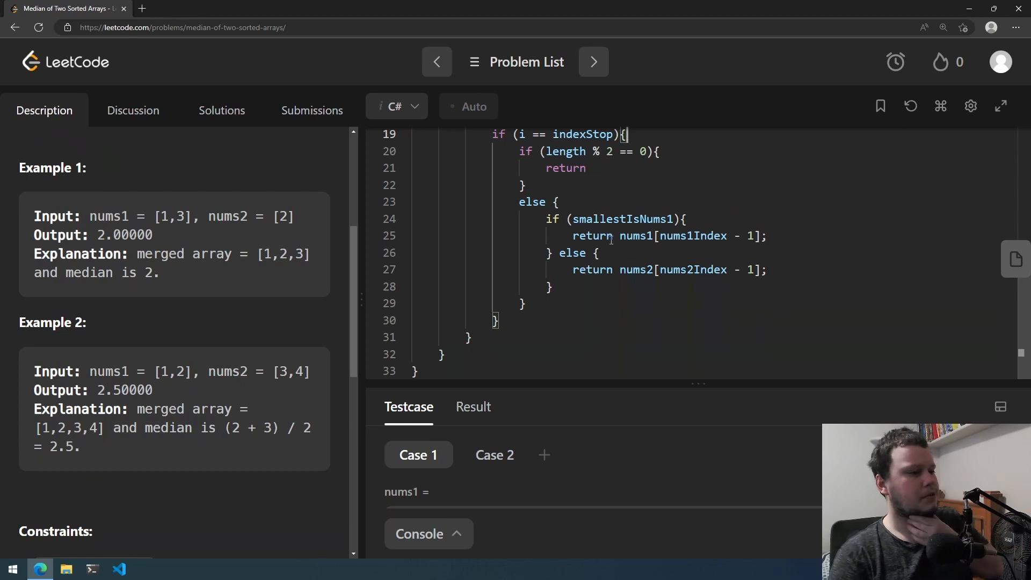
# - Rename the copied even-branch flag toward evenSecondNumIsNums1
pyautogui.scroll(3)
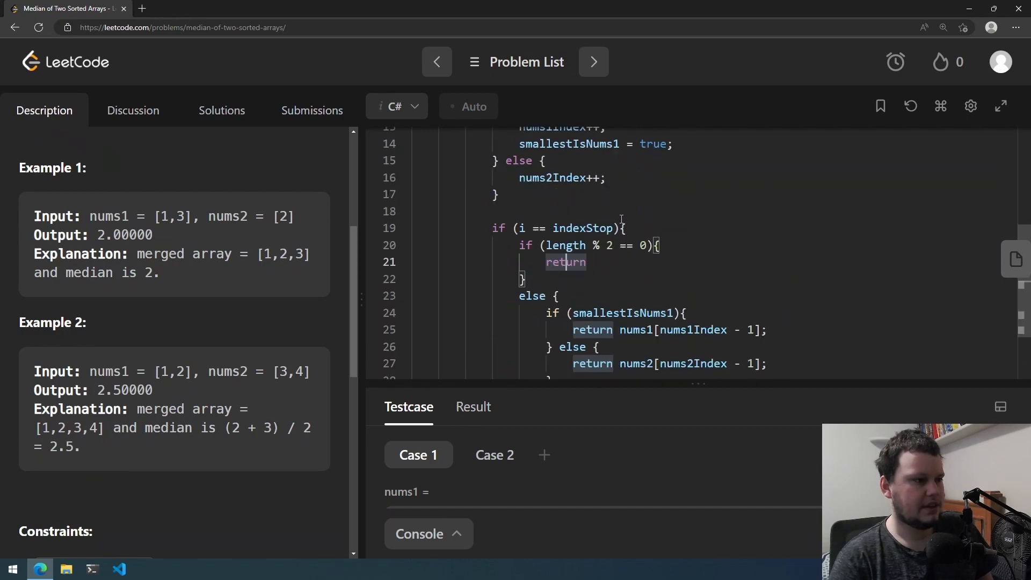
pyautogui.scroll(3)
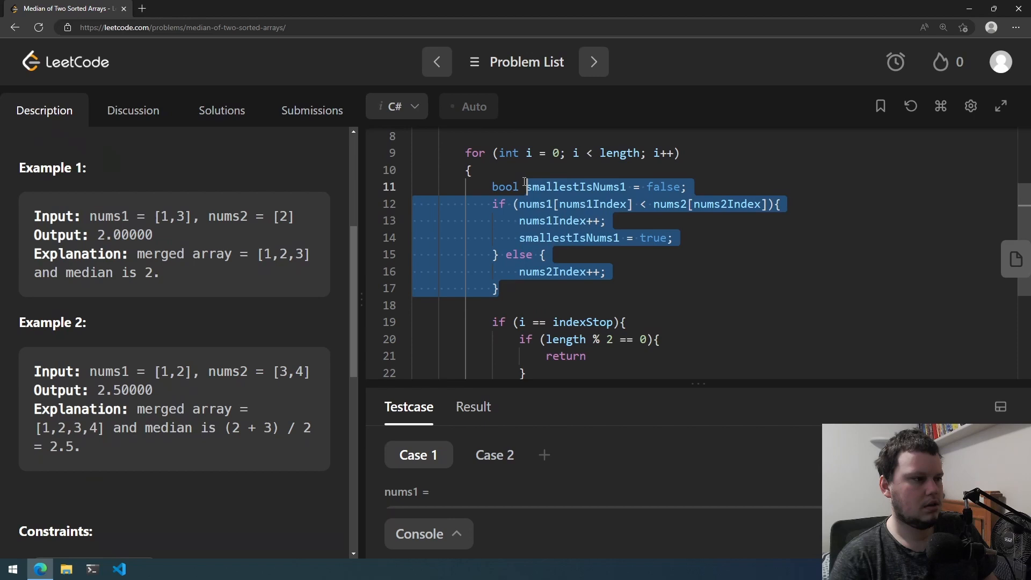
pyautogui.scroll(-3)
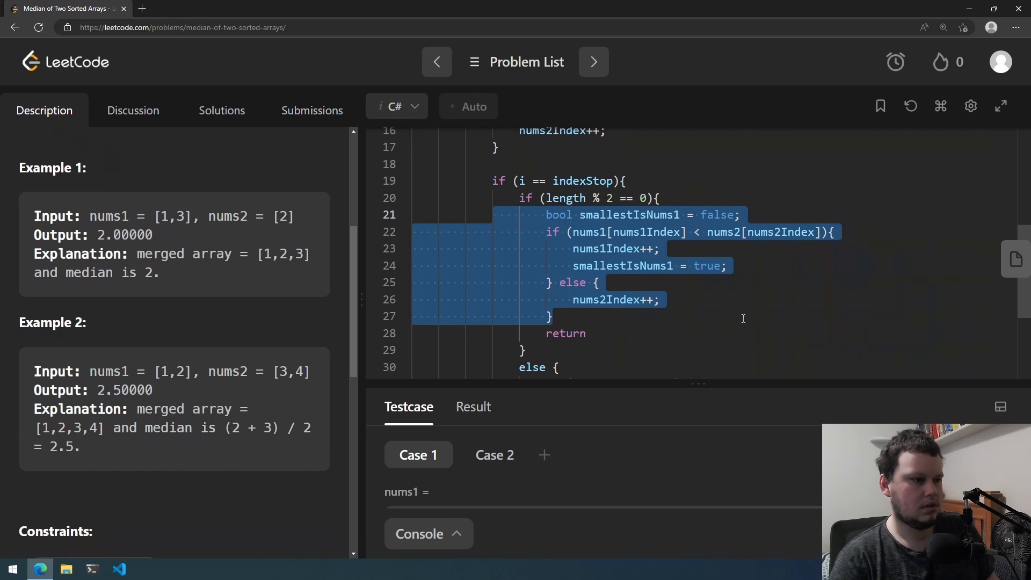
pyautogui.click(595, 333)
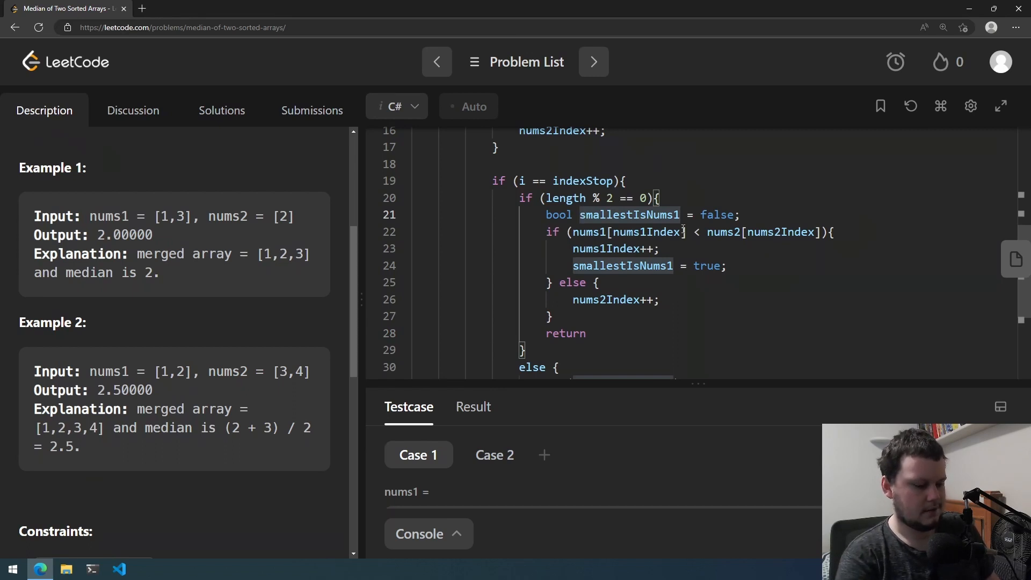
pyautogui.write('even')
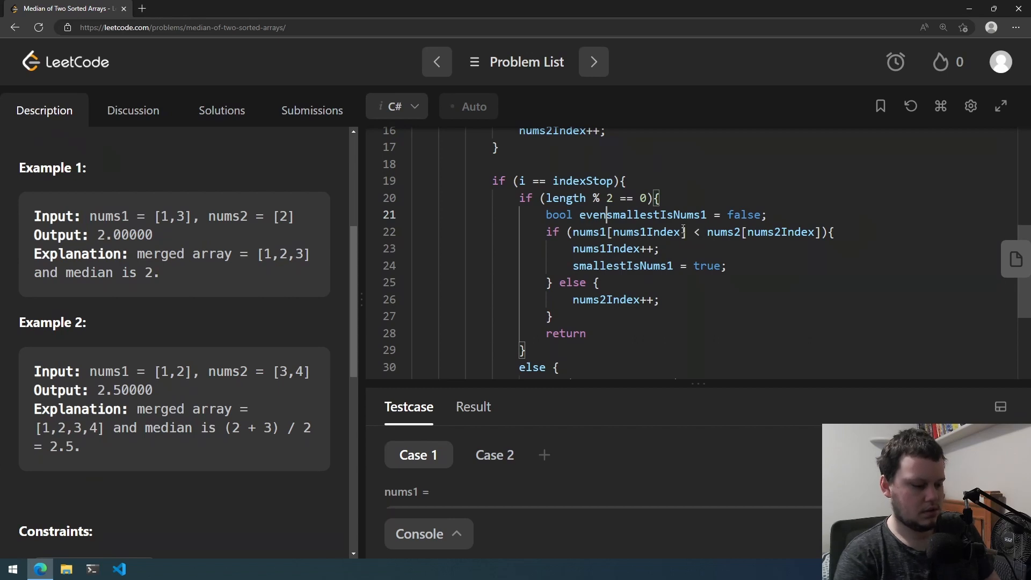
pyautogui.write('Num')
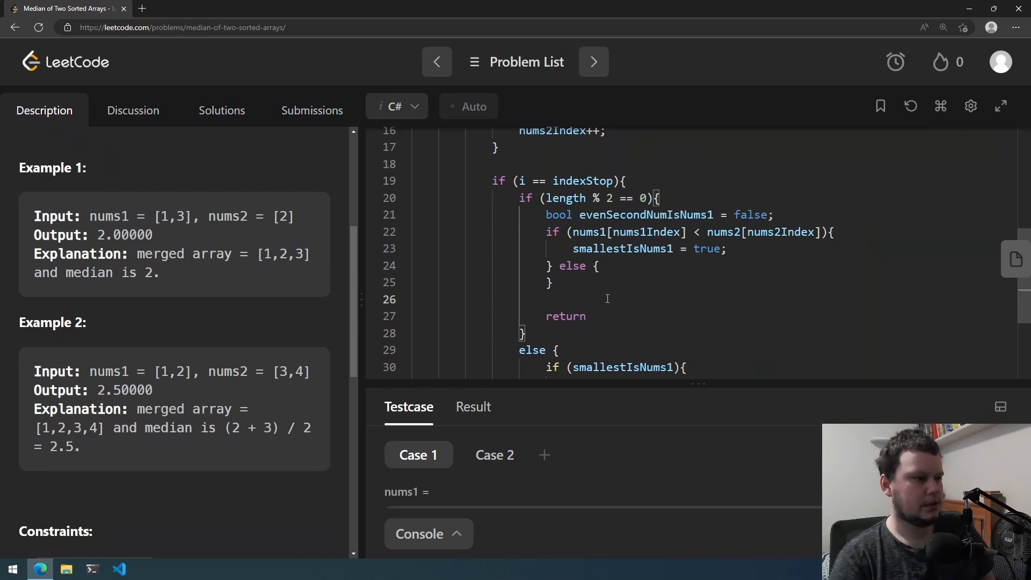
# - Begin the even-length branch with evenNum1 = smallestIsNums1 ? at the start of the block
pyautogui.write('eve')
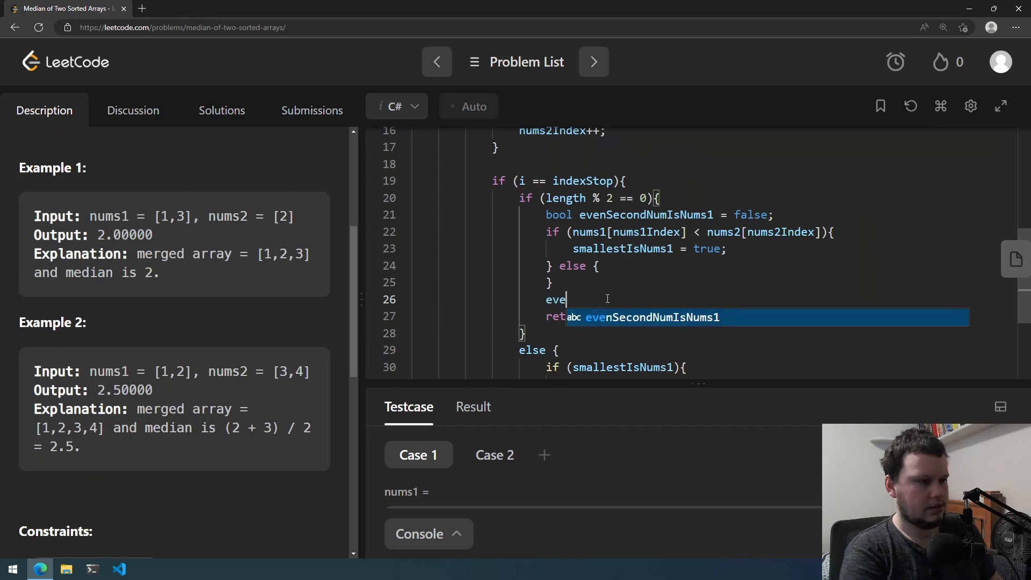
pyautogui.write('nNum1')
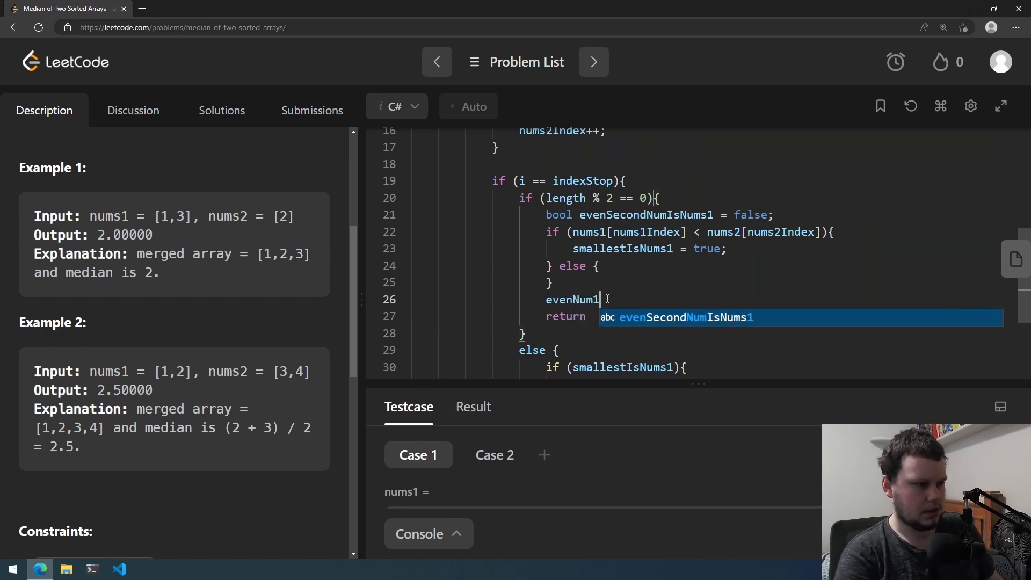
pyautogui.scroll(3)
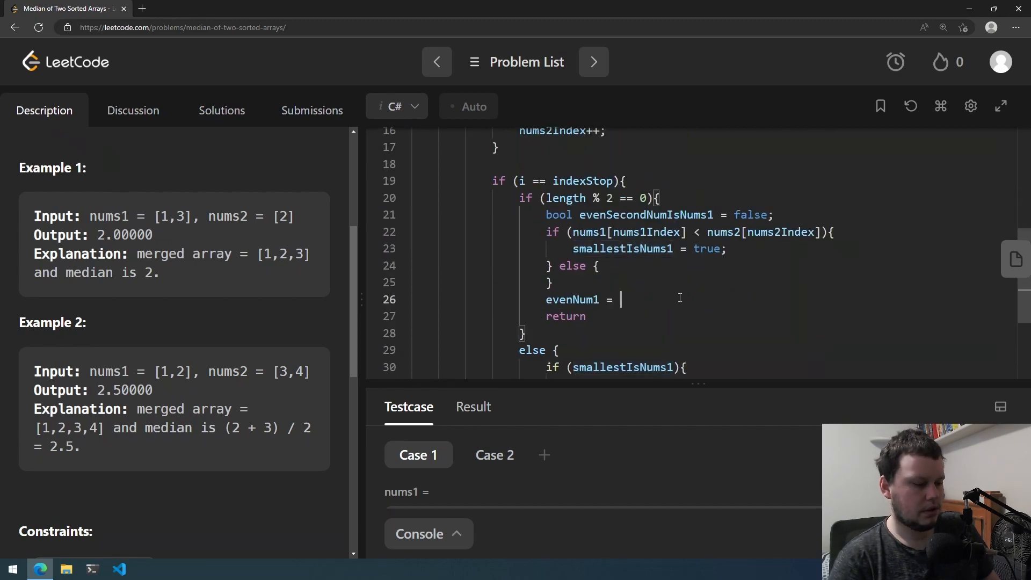
pyautogui.write('smallestIsNums1 ?')
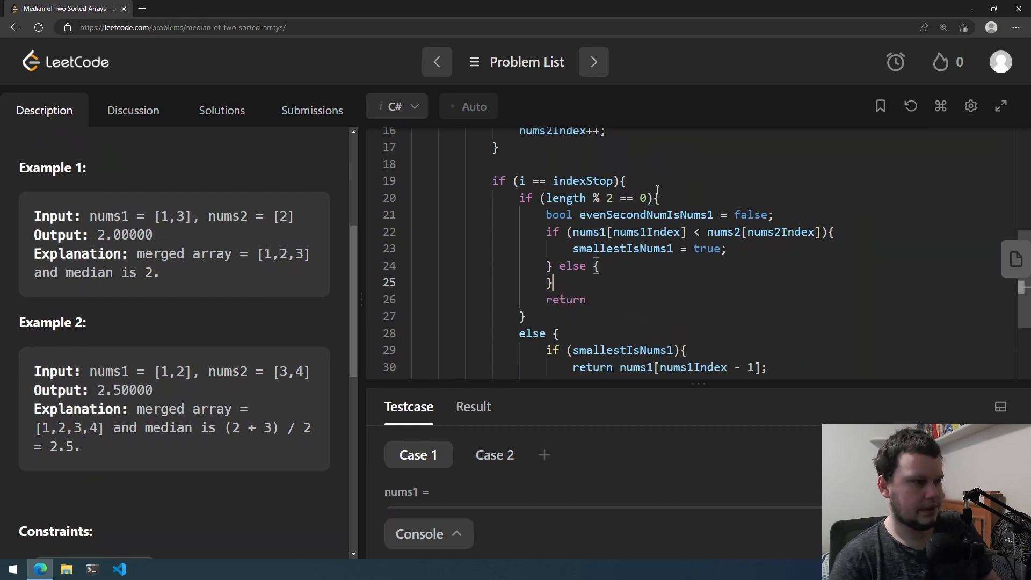
pyautogui.write('evenNum1 = smallestIsNums1 ?')
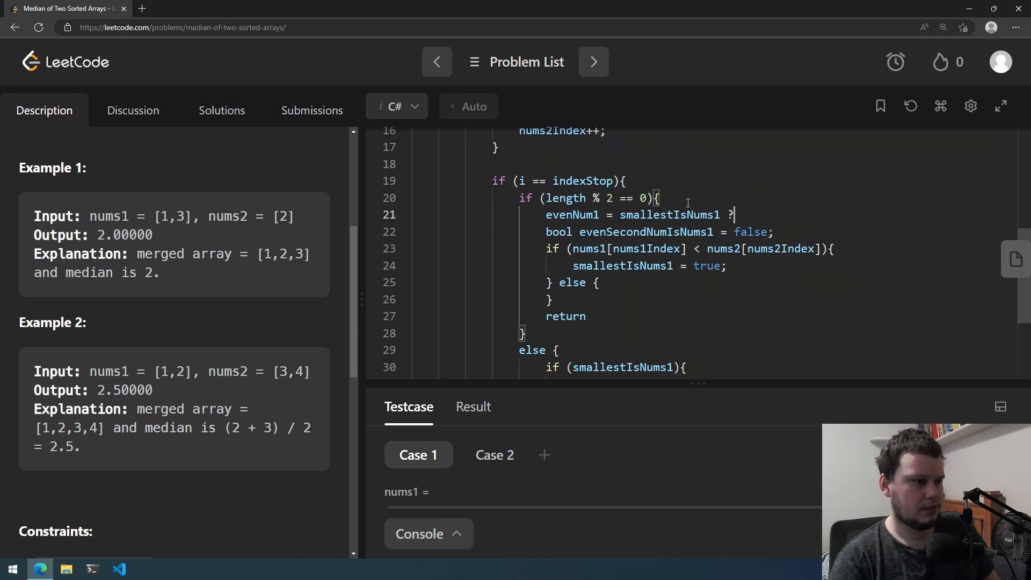
# - Complete the ternary as nums1[nums1Index - 1] : nums2[nums2Index - 1] and declare evenNum1 as int
pyautogui.doubleClick(629, 248)
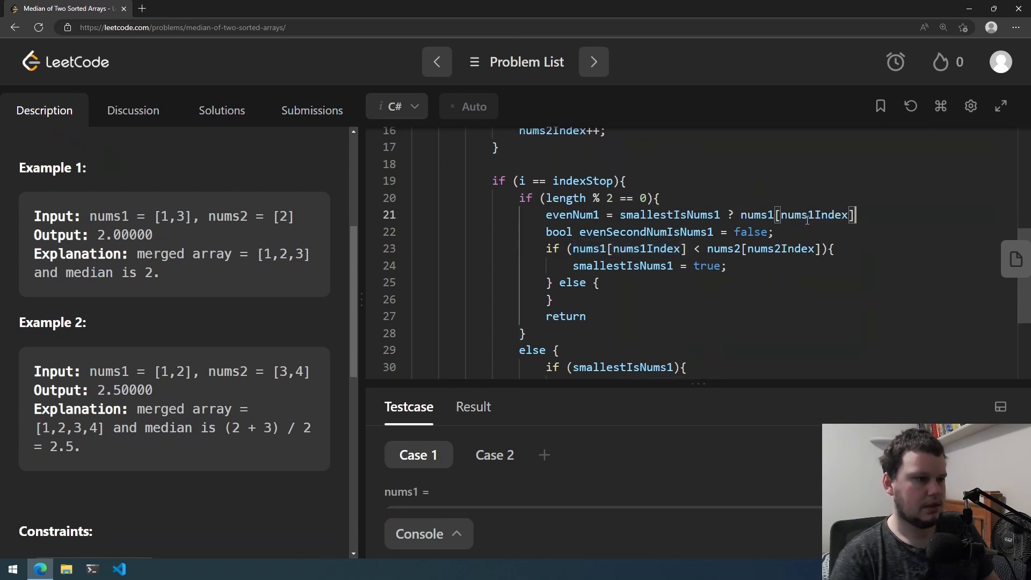
pyautogui.write('- 1')
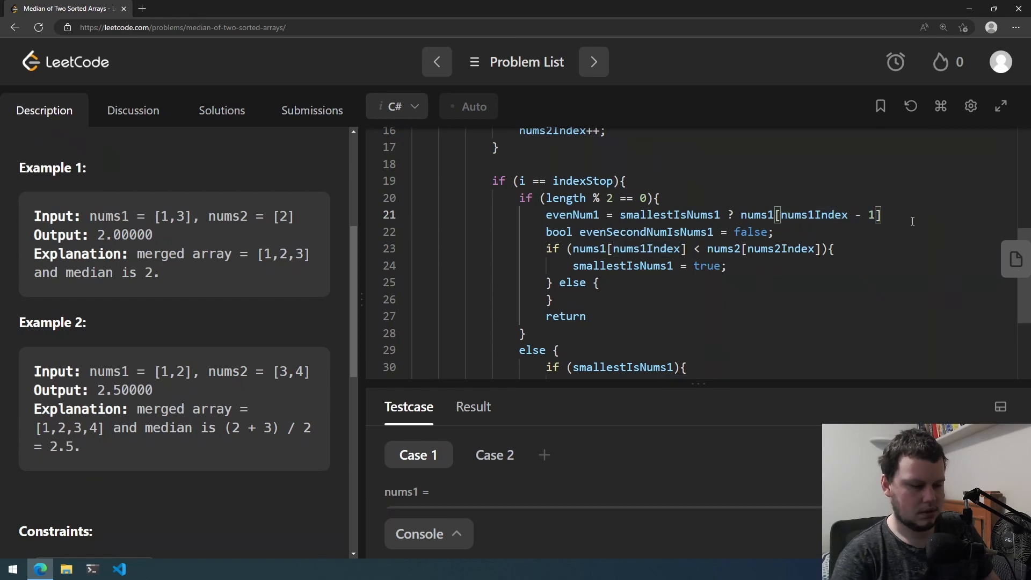
pyautogui.write(':')
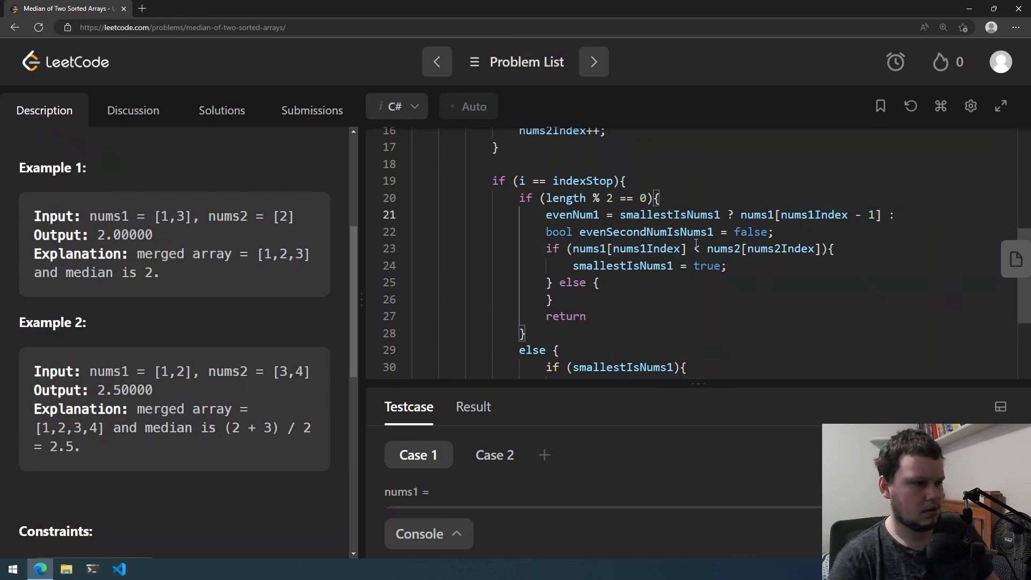
pyautogui.write('[nums2Index]')
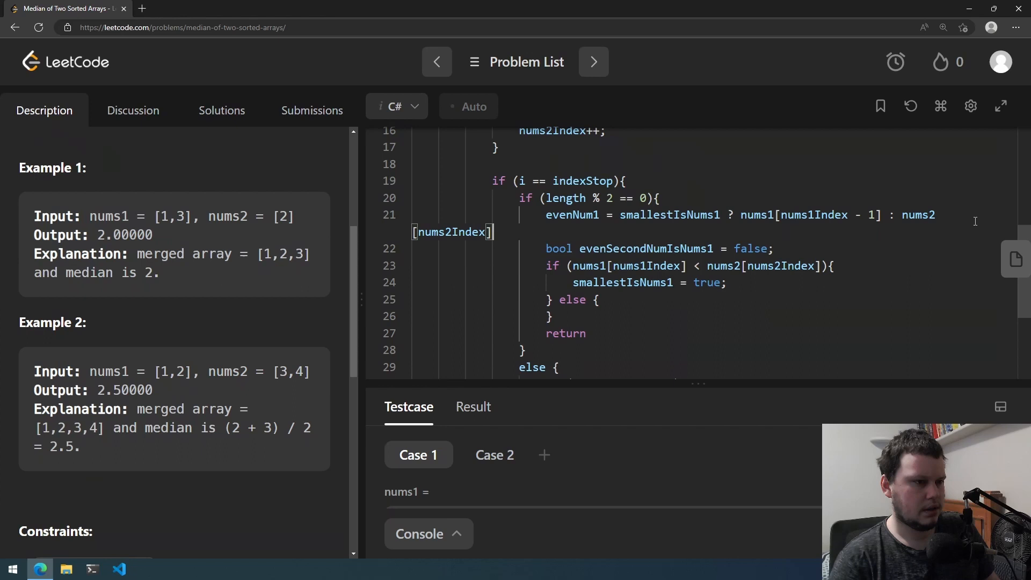
pyautogui.write('- 1')
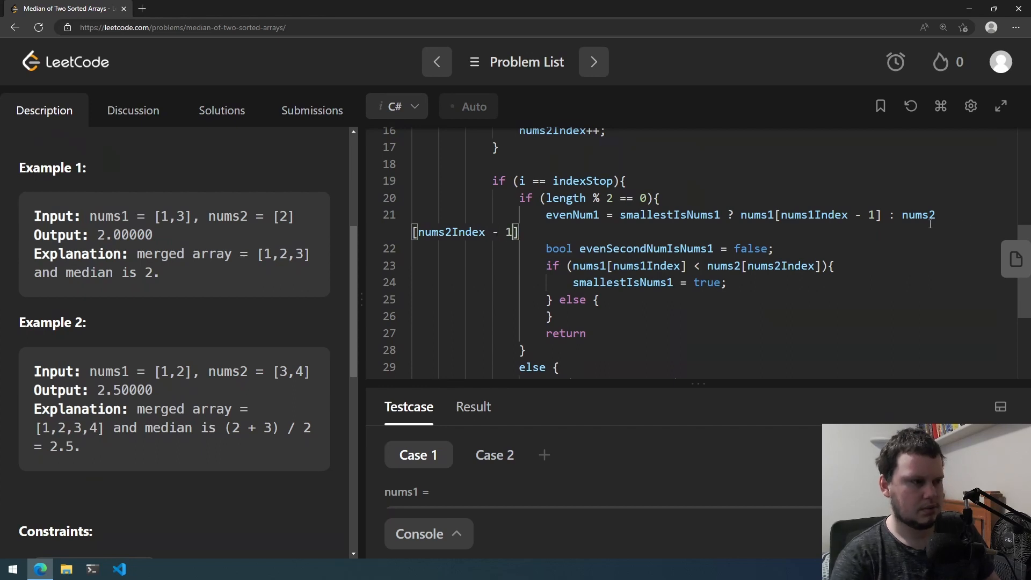
pyautogui.moveTo(559, 239)
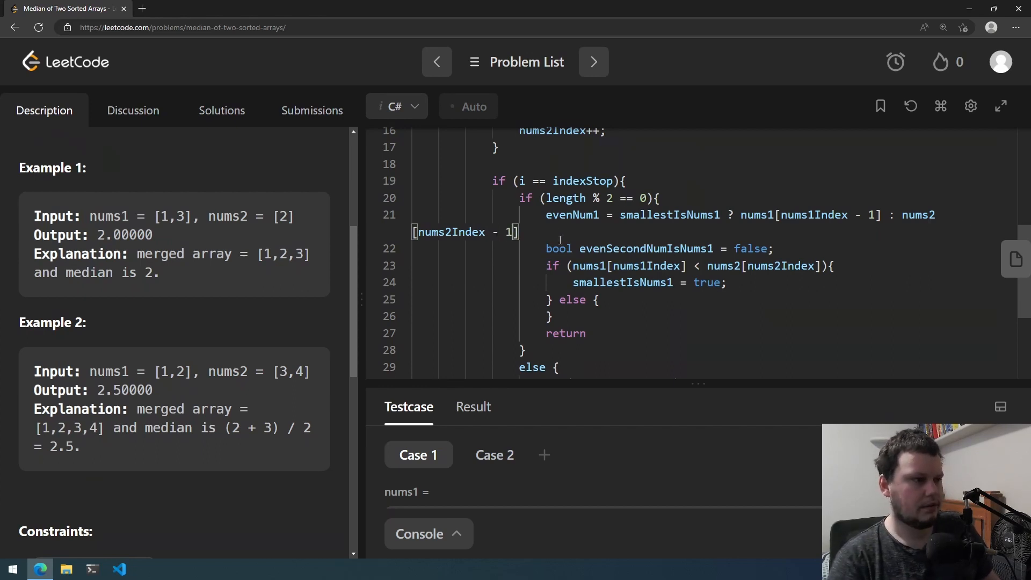
pyautogui.scroll(-3)
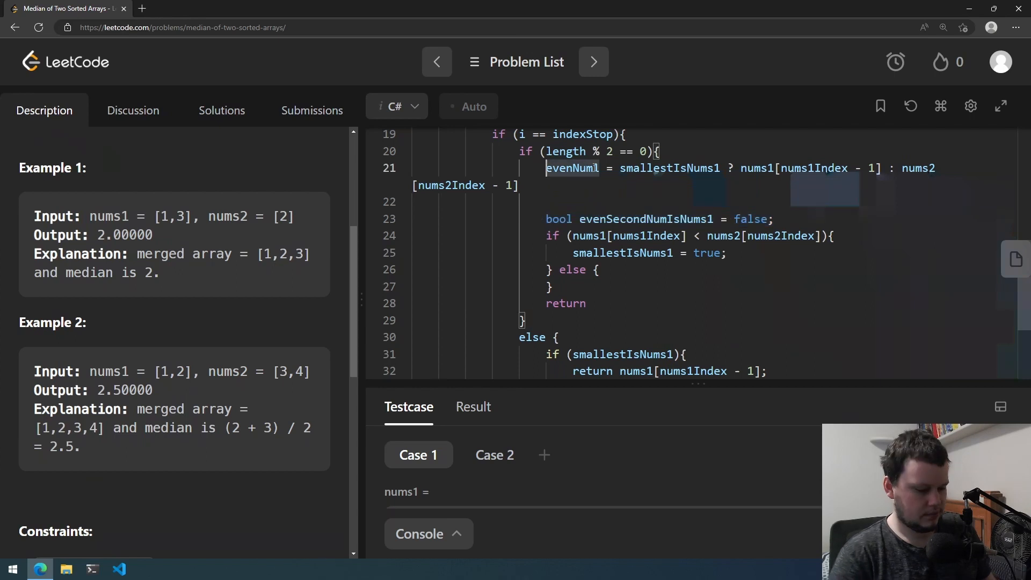
pyautogui.write('int')
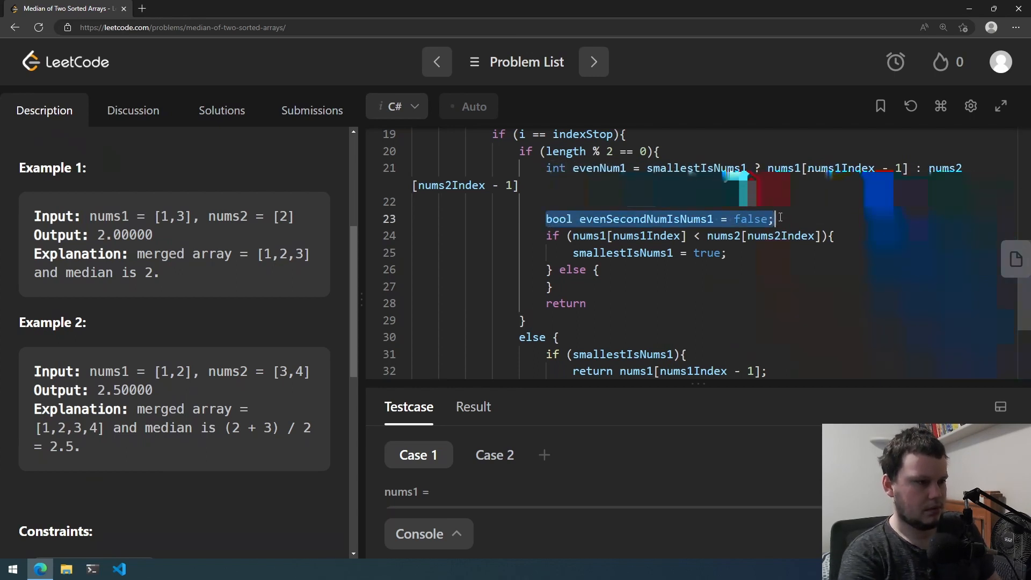
# - Declare int evenNum2 as the ternary picking the smaller next element, replacing the if/else
pyautogui.write('int')
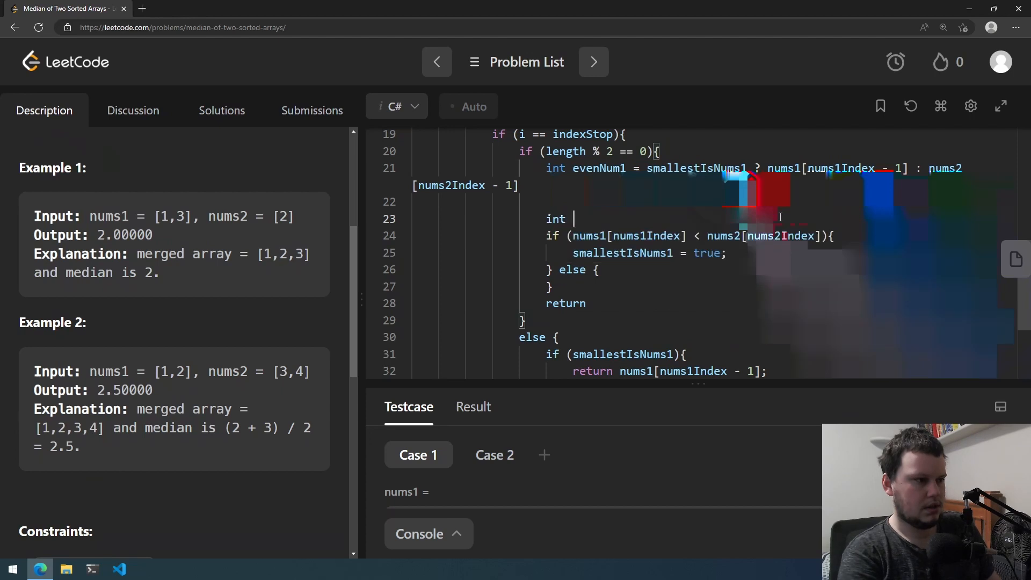
pyautogui.write('evenNum2 = nums1[nums1Index] < nums2[nums2Index] ? nums1[nums1Index] : nums2[nums2Index')
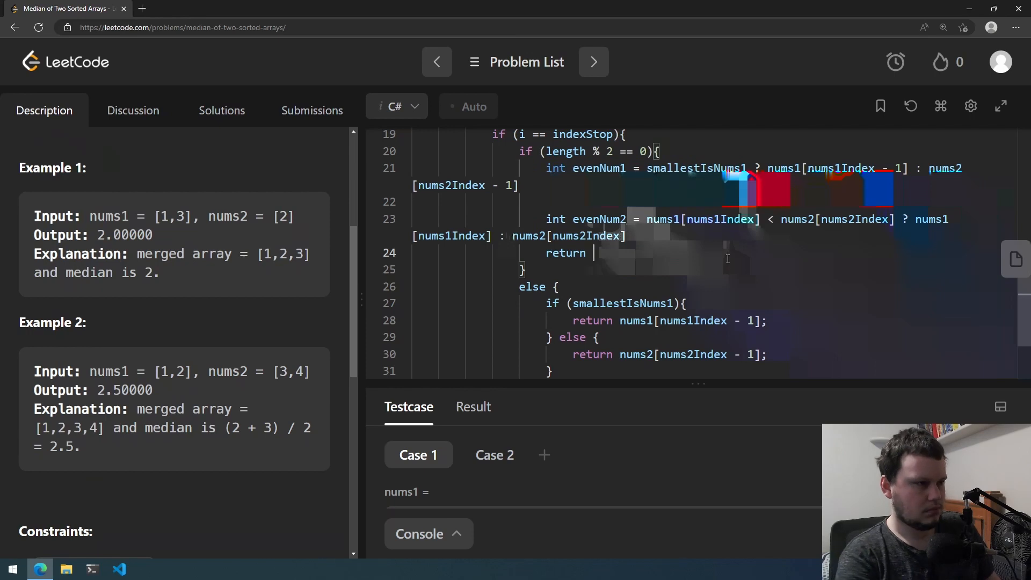
# - Return (evenNum1 + evenNum2) / 2 as the even-length median
pyautogui.write('e')
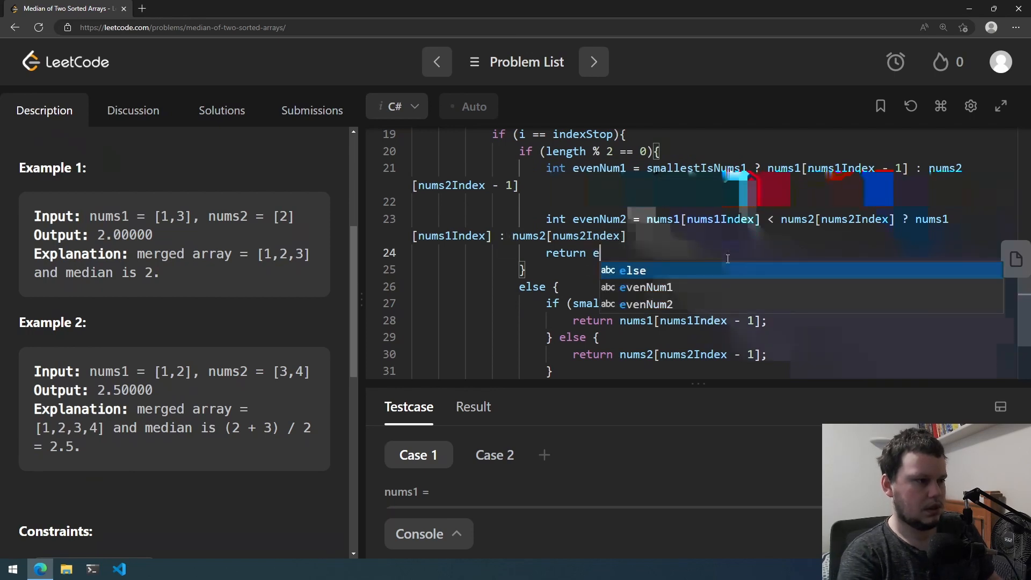
pyautogui.write('venNum1 +')
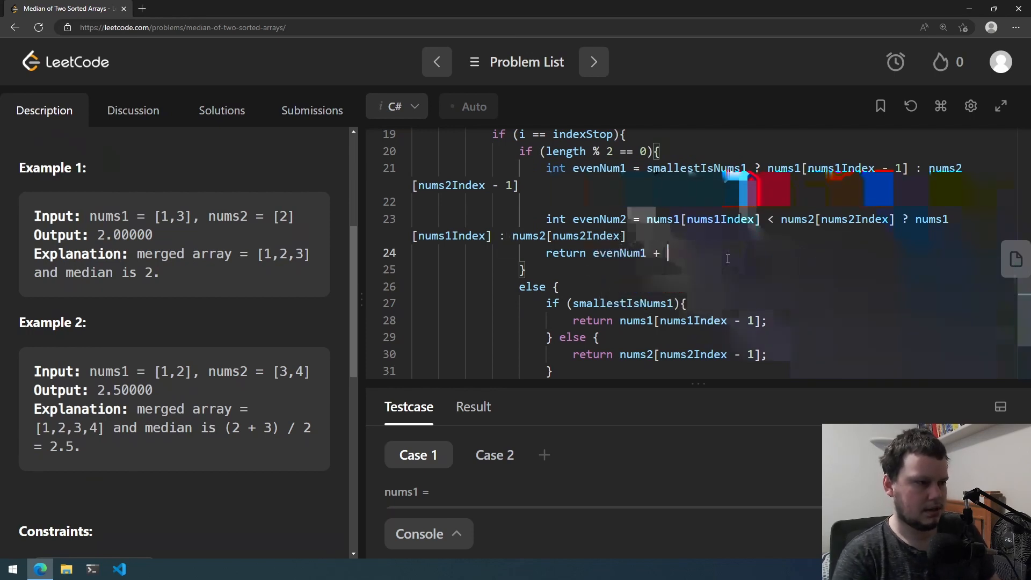
pyautogui.write('evenNum2')
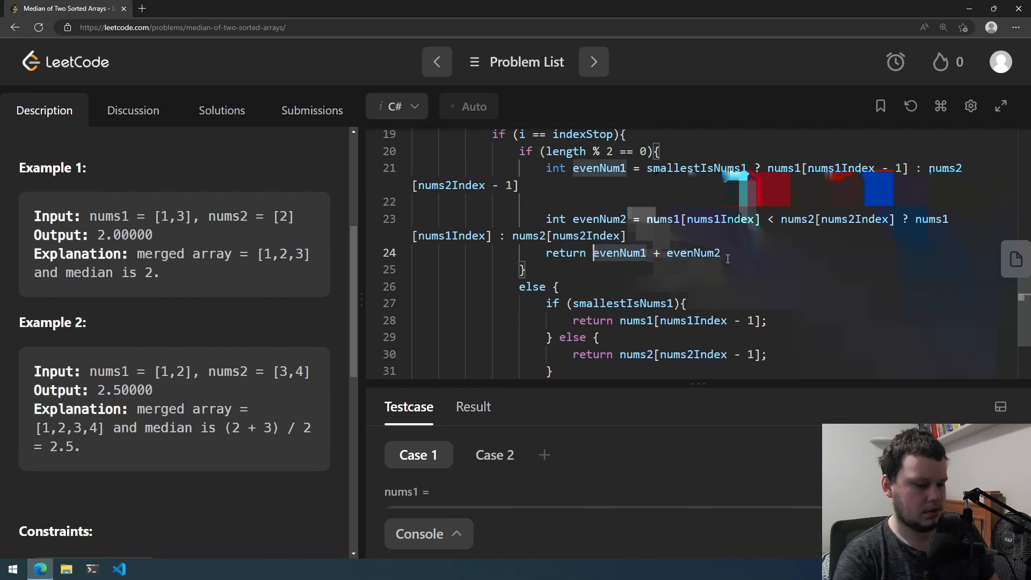
pyautogui.write('(')
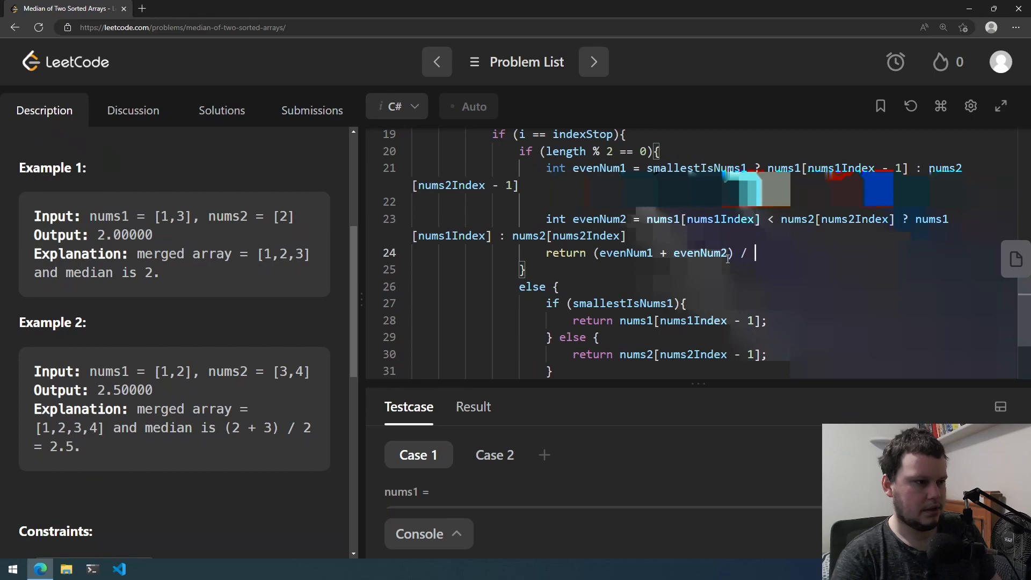
pyautogui.scroll(3)
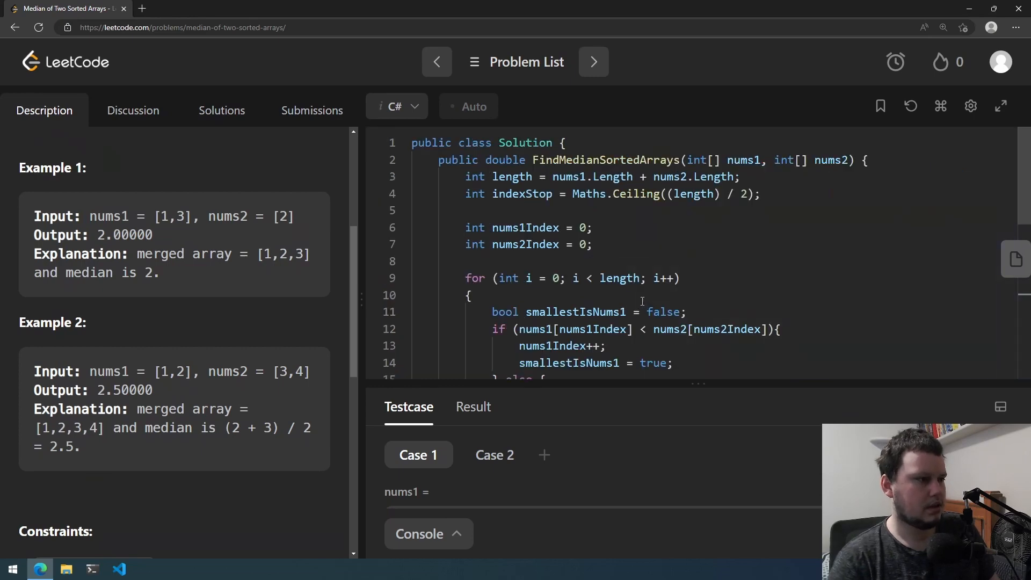
pyautogui.scroll(-3)
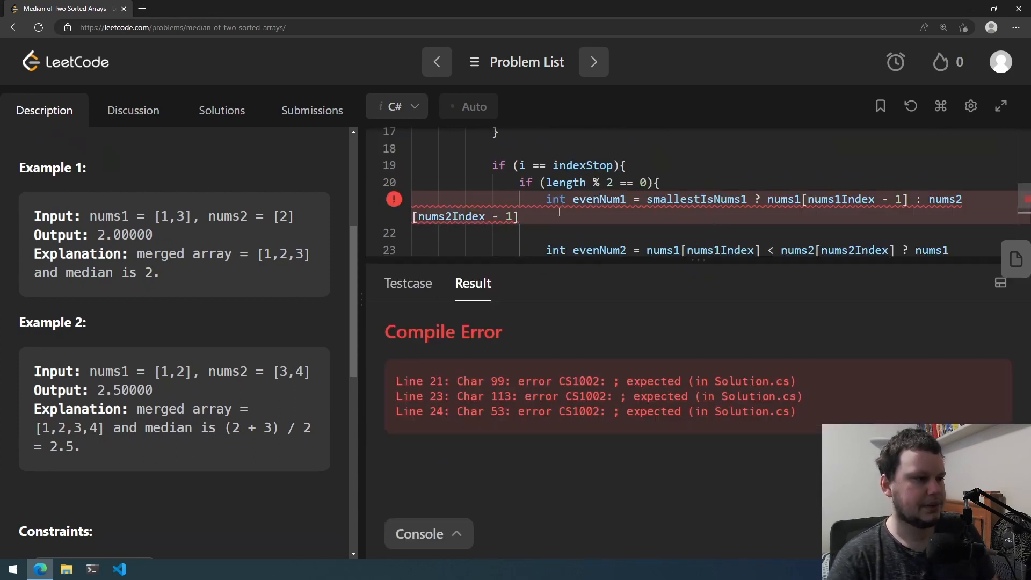
# - Add the missing semicolon after the evenNum1 declaration on line 21 following the compile error
pyautogui.write(';')
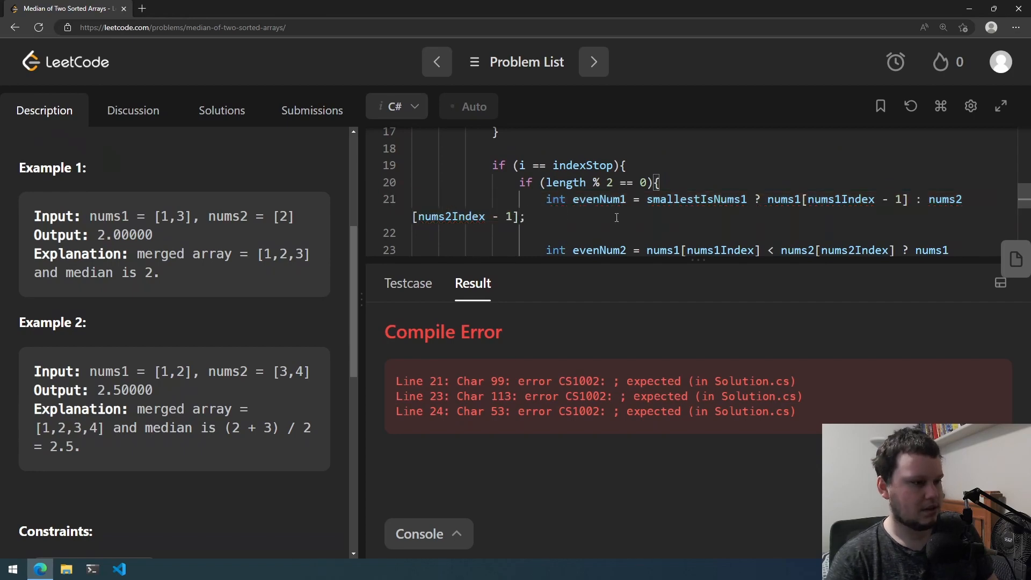
pyautogui.scroll(-3)
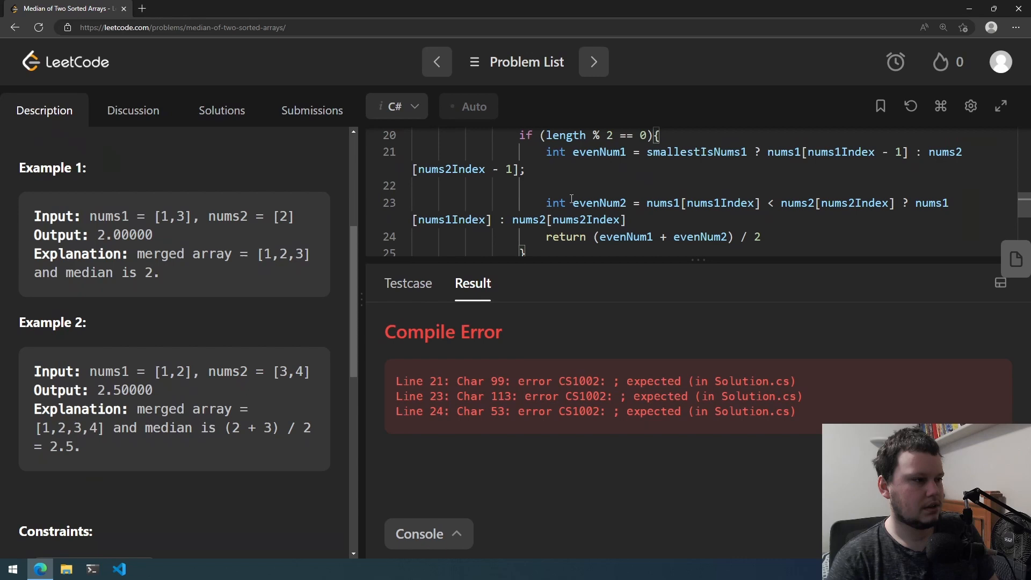
pyautogui.scroll(-3)
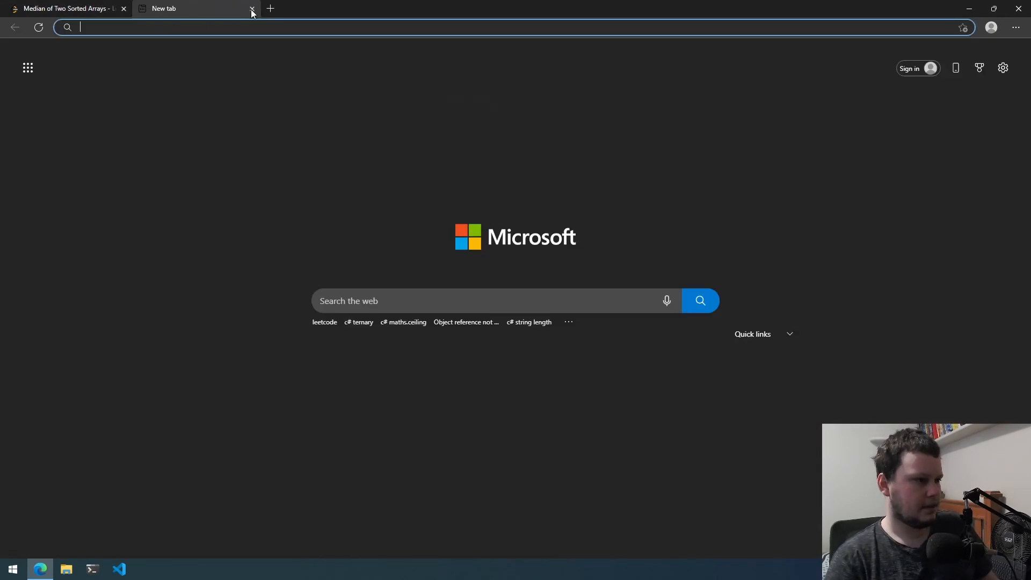
# - Search Bing for 'c# math.ceiling' in a new tab, then return to the LeetCode problem
pyautogui.write('c#')
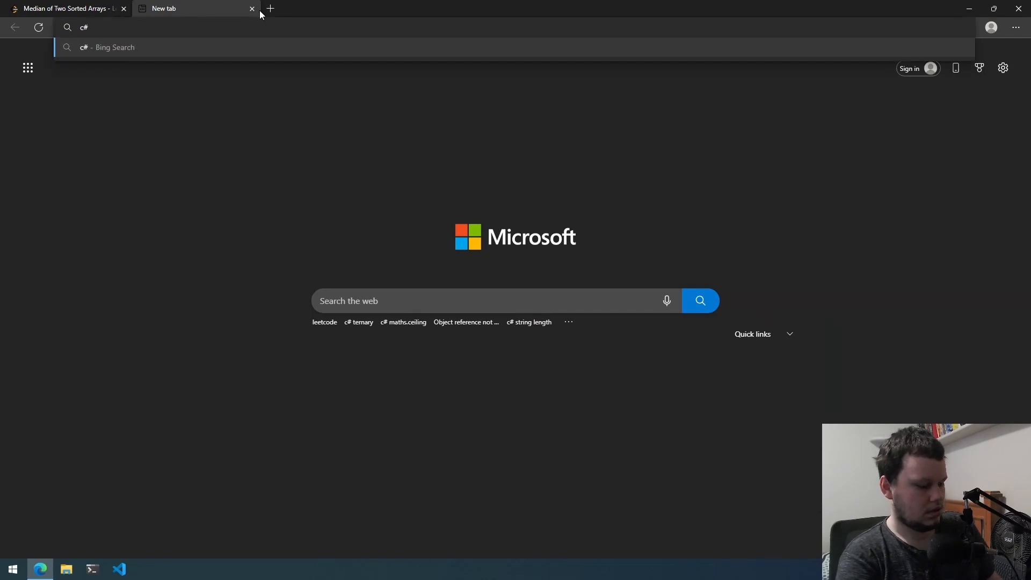
pyautogui.write('math.ceili')
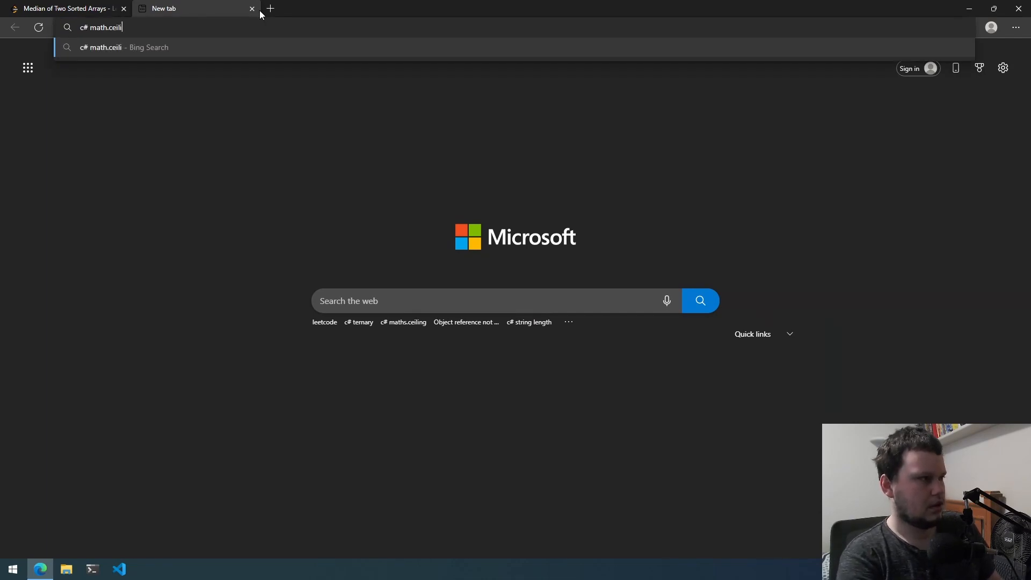
pyautogui.press('Return')
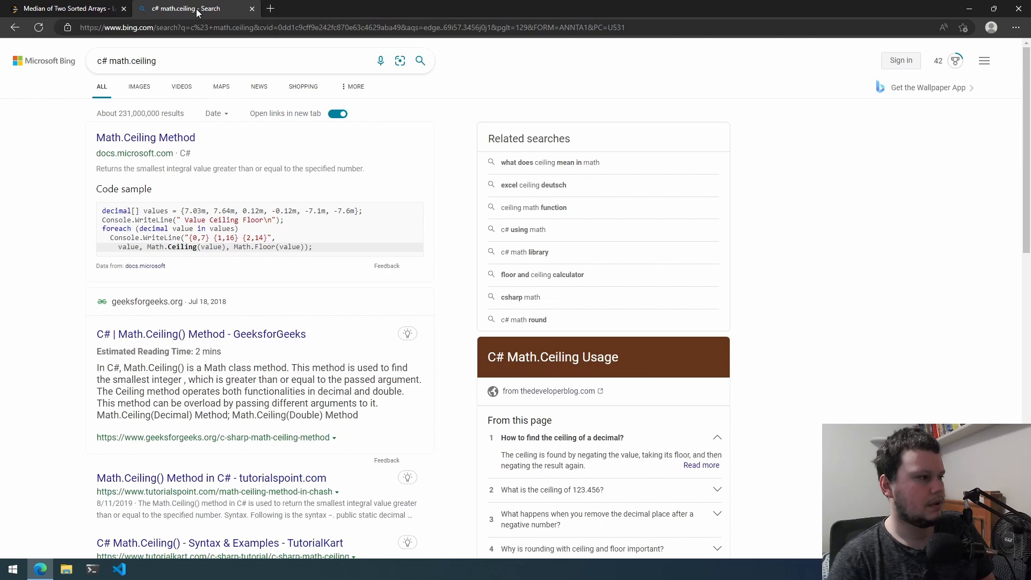
pyautogui.click(251, 8)
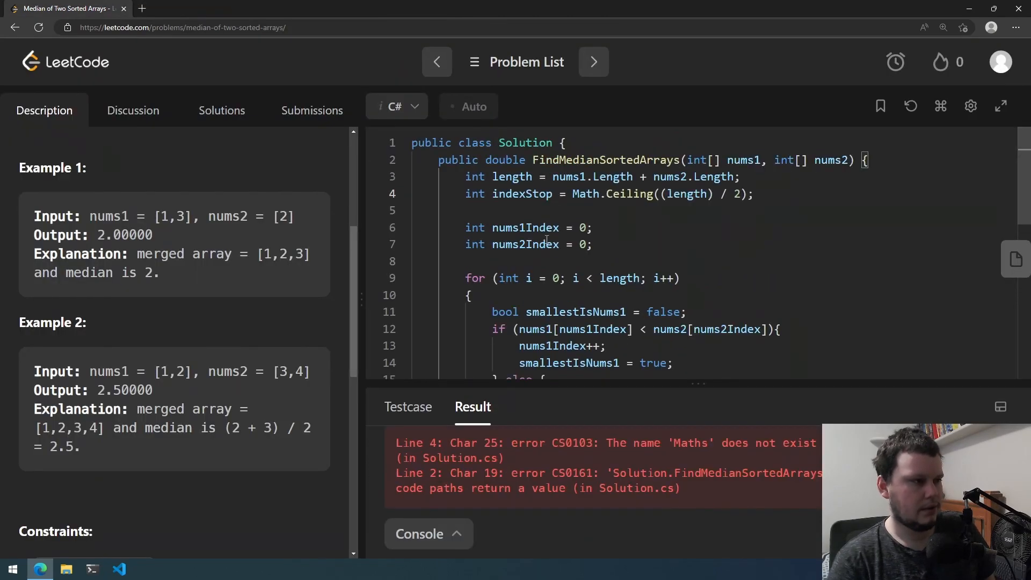
# - Add a closing return statement after the for loop in the median method
pyautogui.scroll(-3)
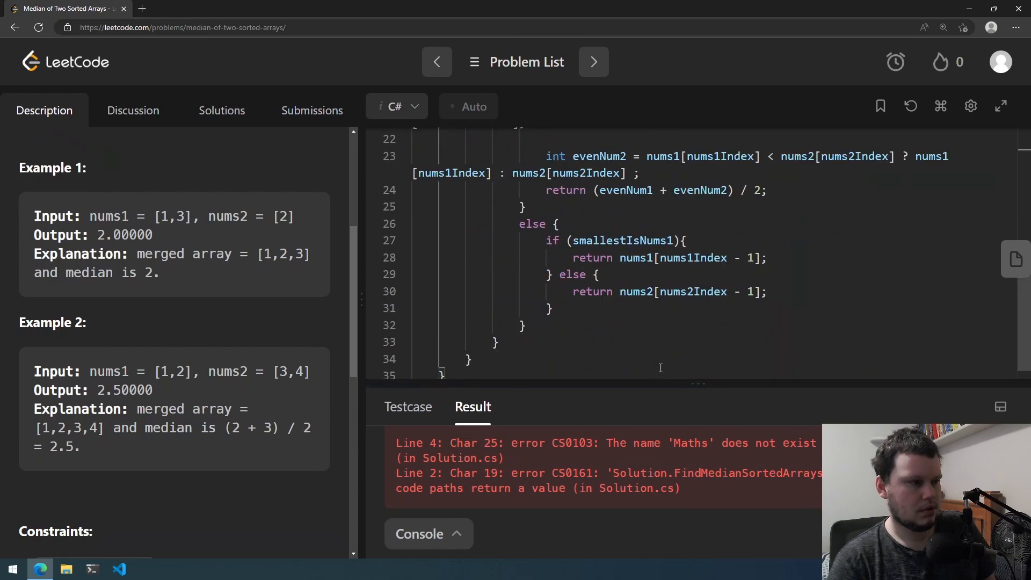
pyautogui.scroll(3)
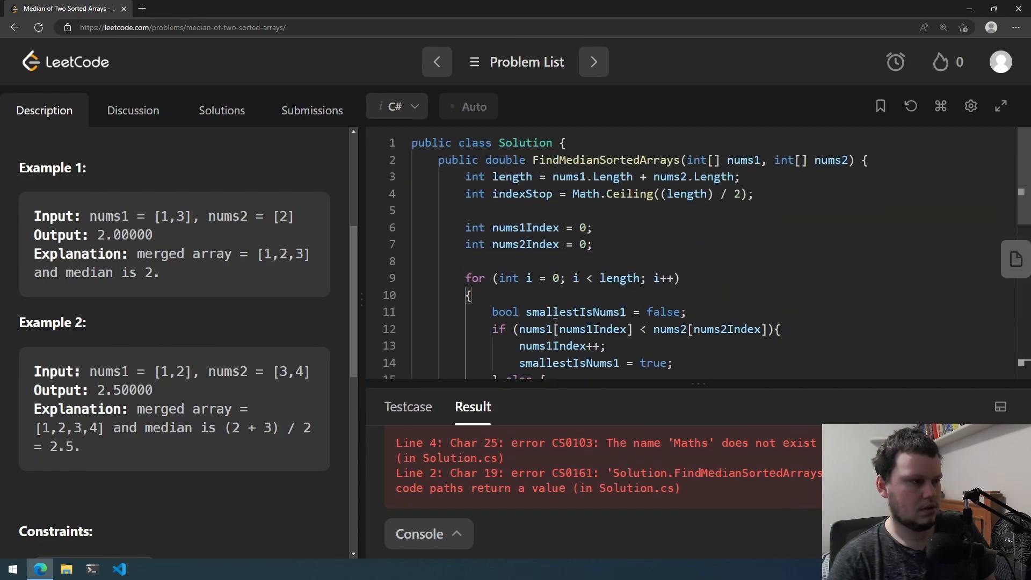
pyautogui.scroll(-3)
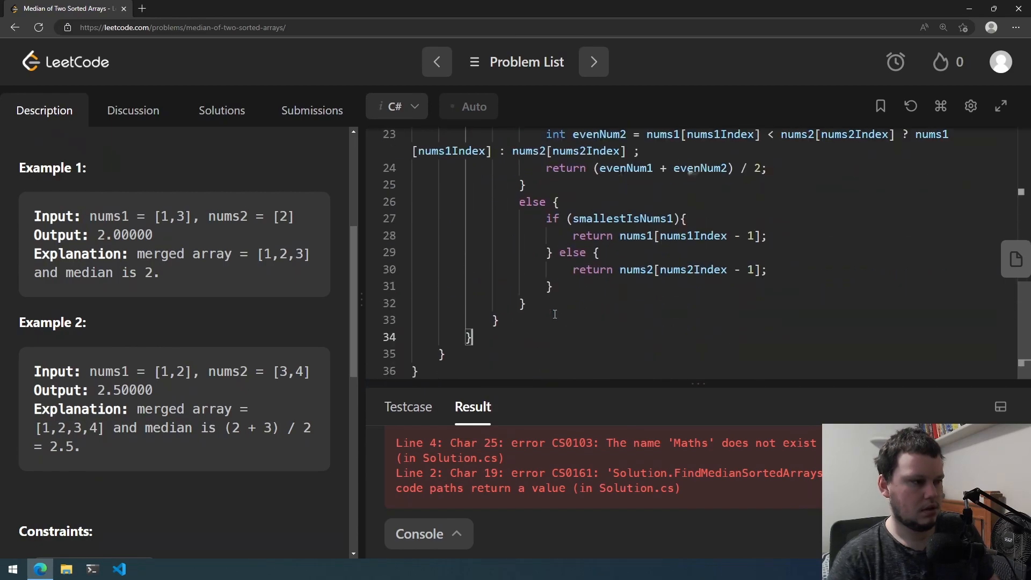
pyautogui.write('return')
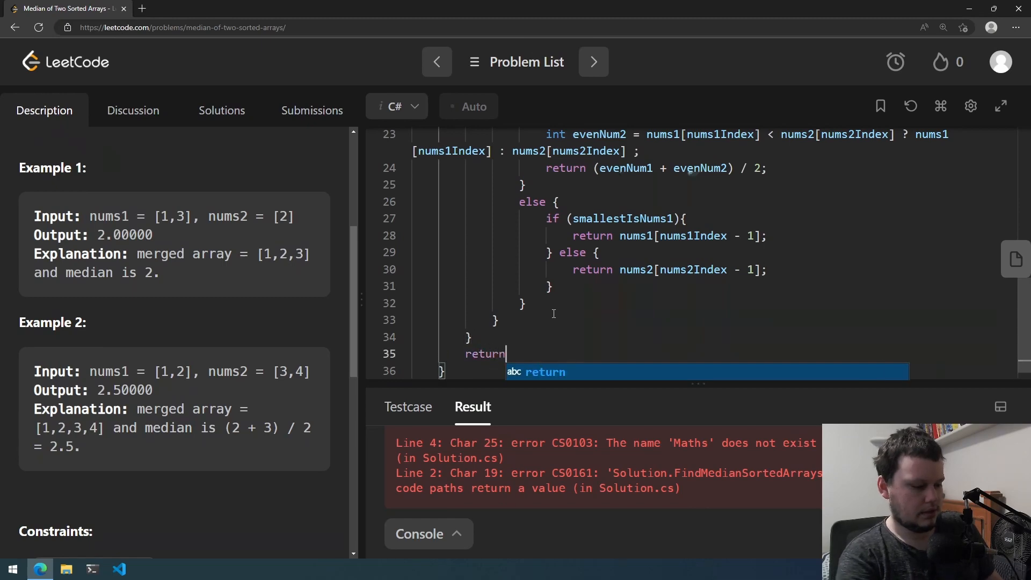
pyautogui.scroll(3)
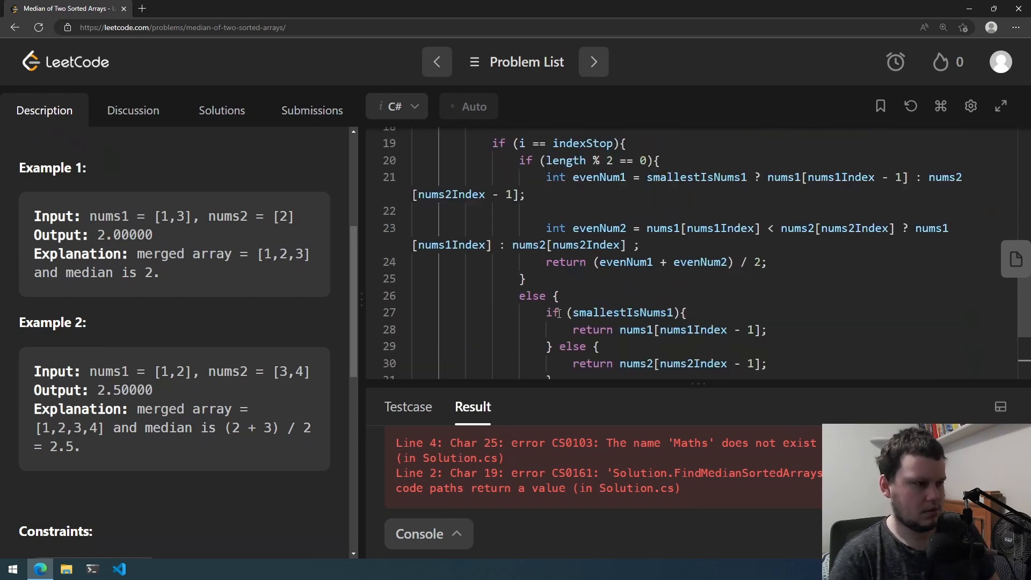
pyautogui.scroll(3)
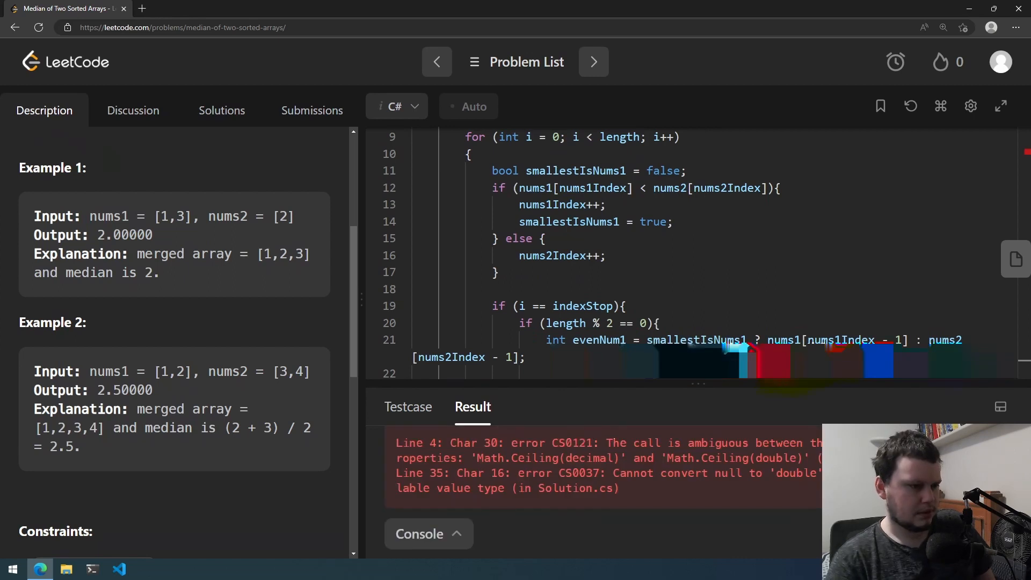
pyautogui.moveTo(579, 469)
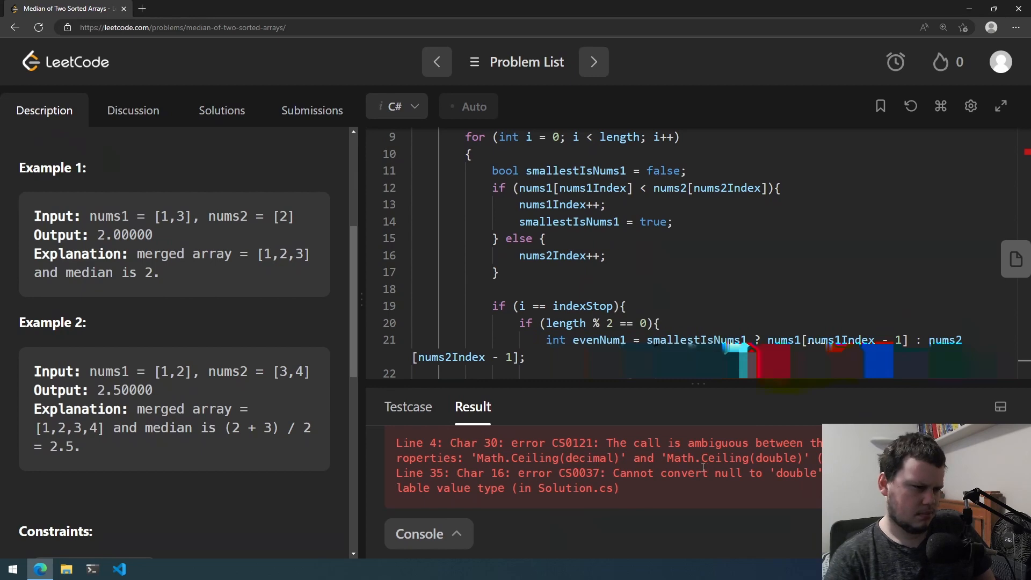
# - Start a (double) cast inside Math.Ceiling, then search Bing for 'c# math.ceiling'
pyautogui.scroll(3)
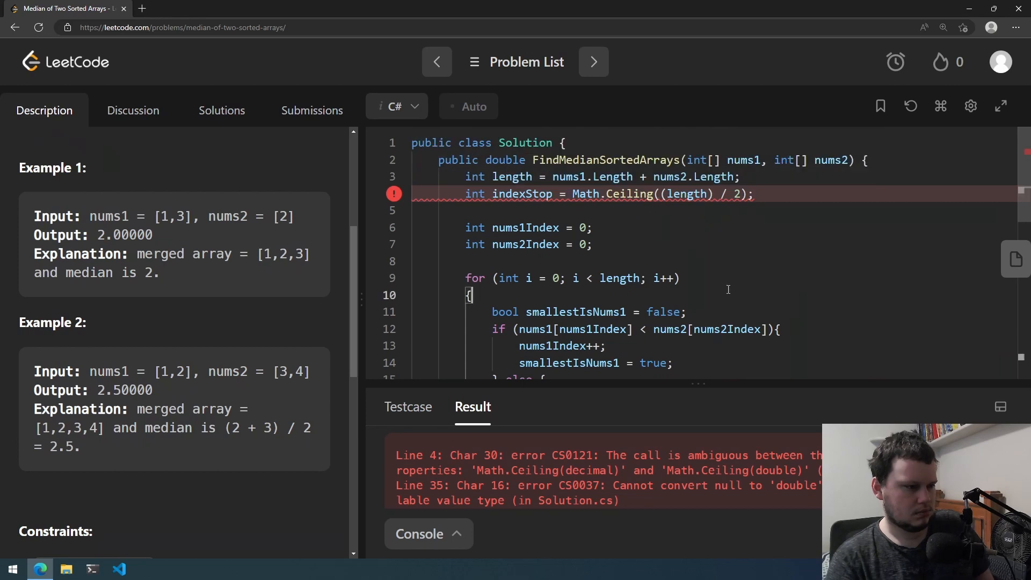
pyautogui.write('(')
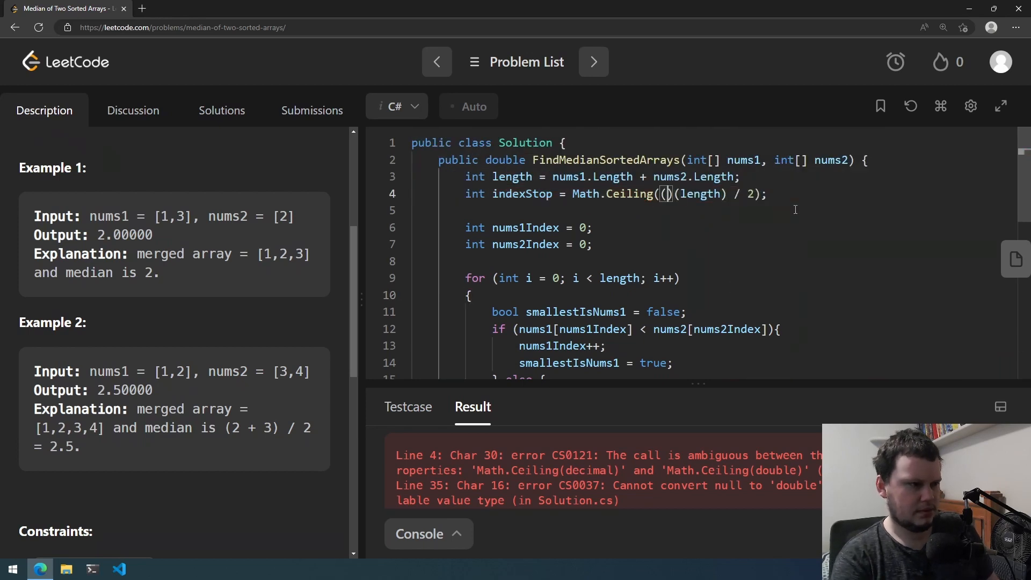
pyautogui.write('doublce')
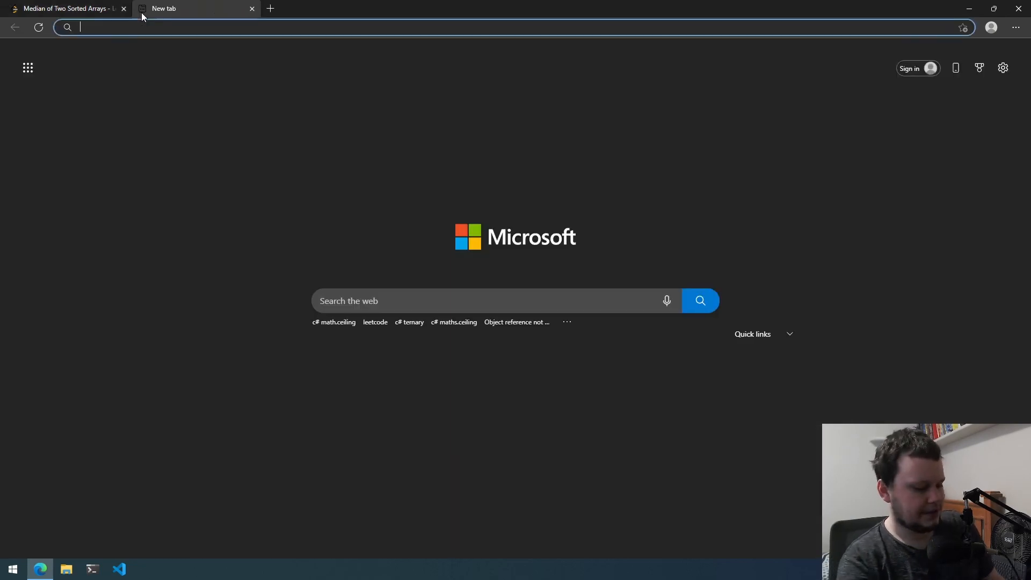
pyautogui.write('c# math.ceiling')
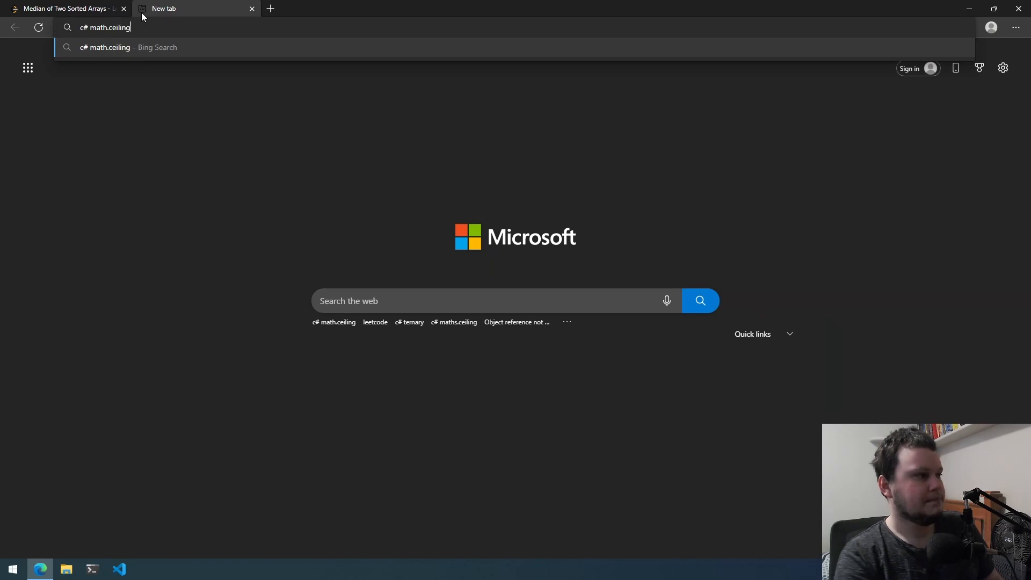
pyautogui.press('Return')
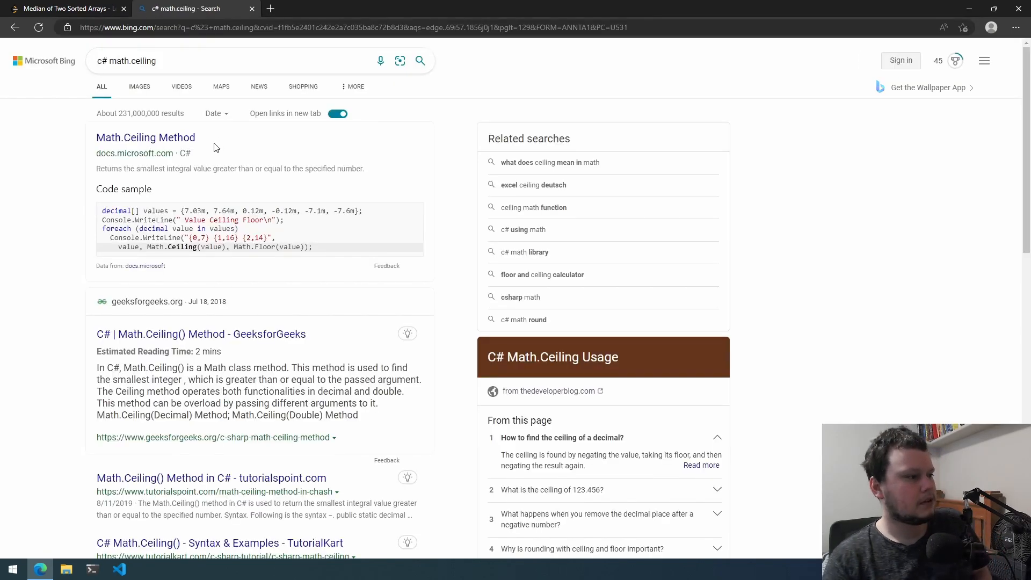
# - Read the Microsoft Learn Math.Ceiling reference, covering its Ceiling(Decimal) and Ceiling(Double) overloads
pyautogui.click(145, 137)
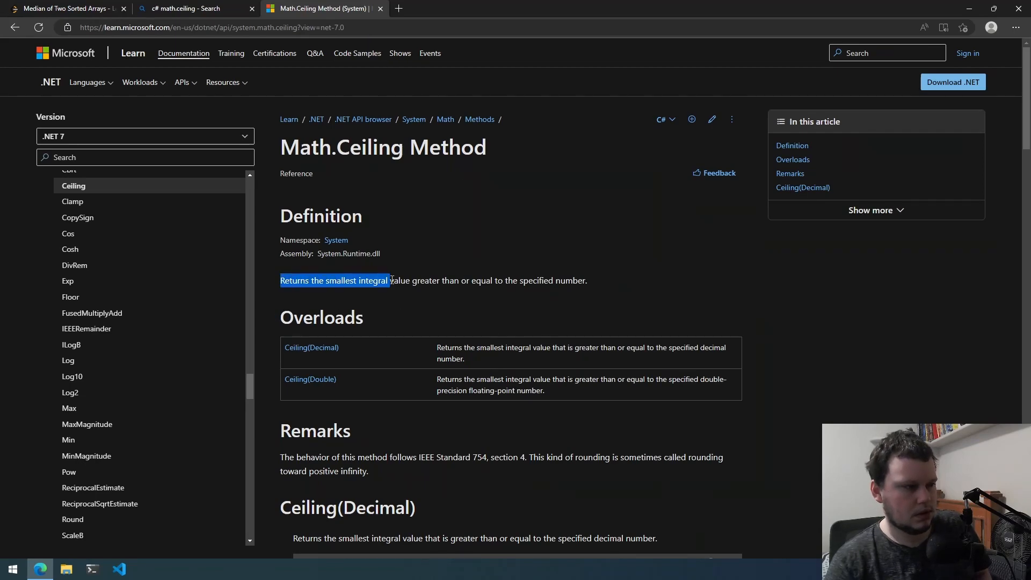
pyautogui.scroll(-3)
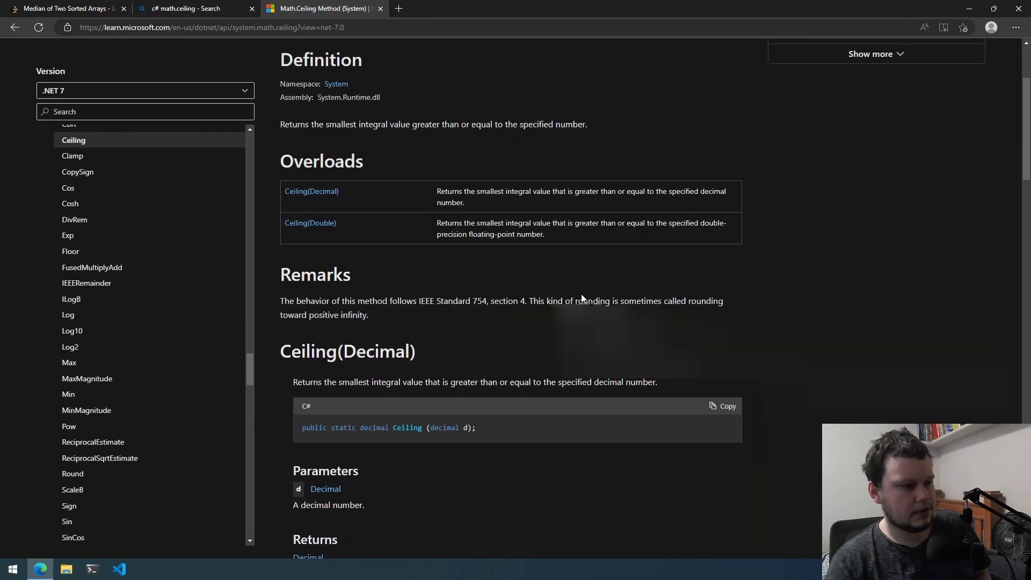
pyautogui.moveTo(306, 428)
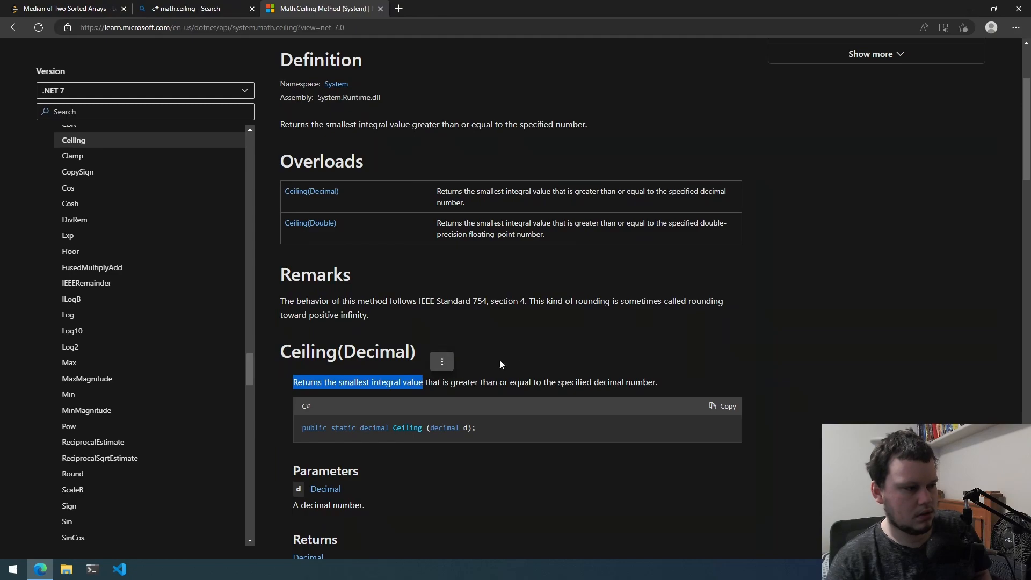
pyautogui.scroll(-3)
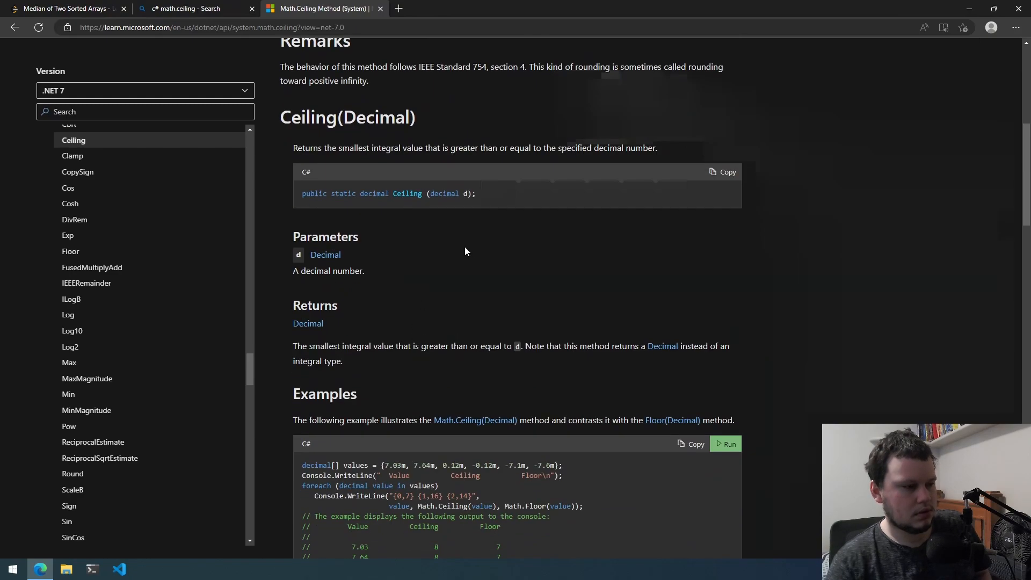
pyautogui.scroll(-3)
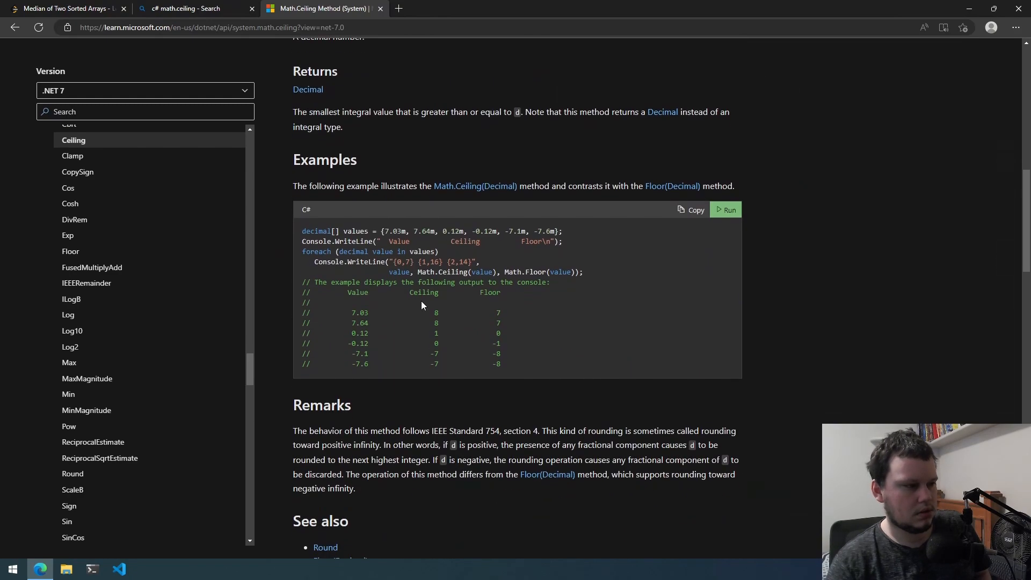
pyautogui.moveTo(341, 245)
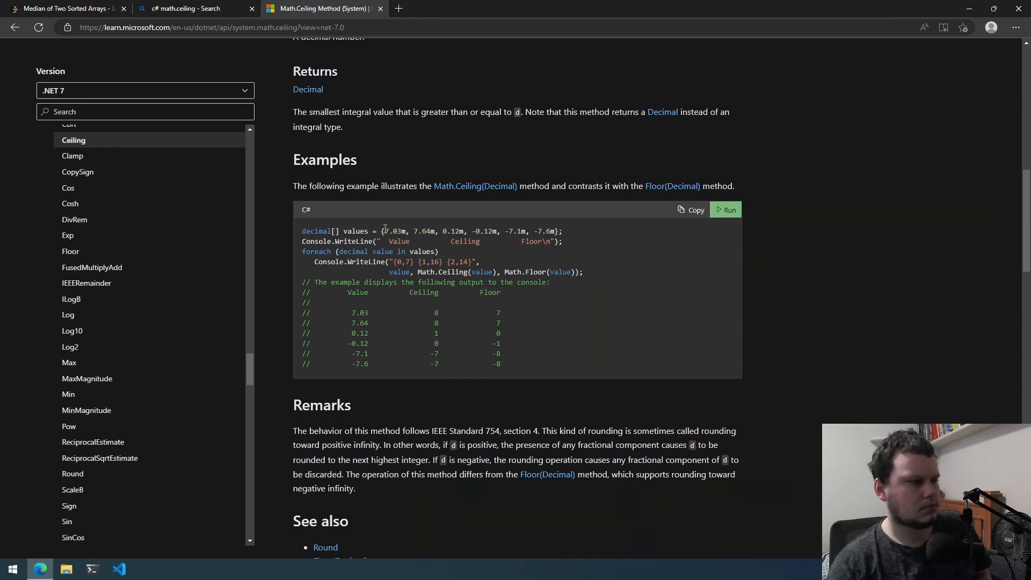
pyautogui.scroll(-3)
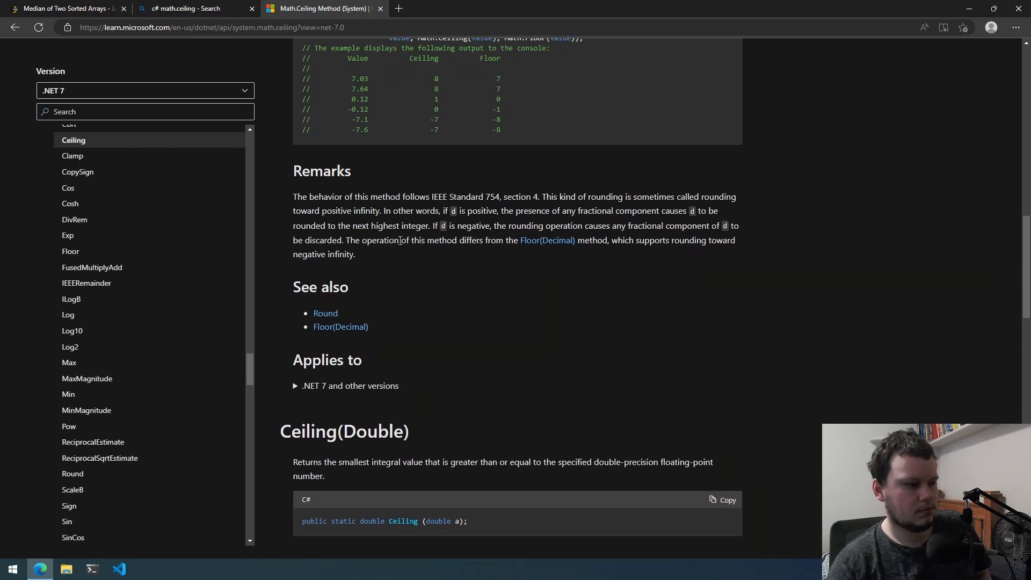
pyautogui.scroll(-3)
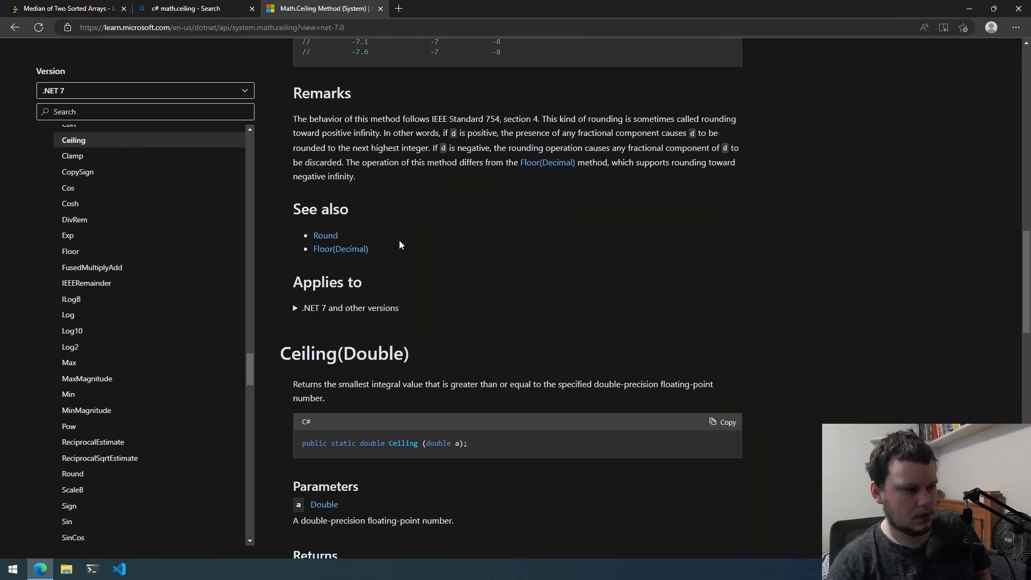
pyautogui.scroll(-3)
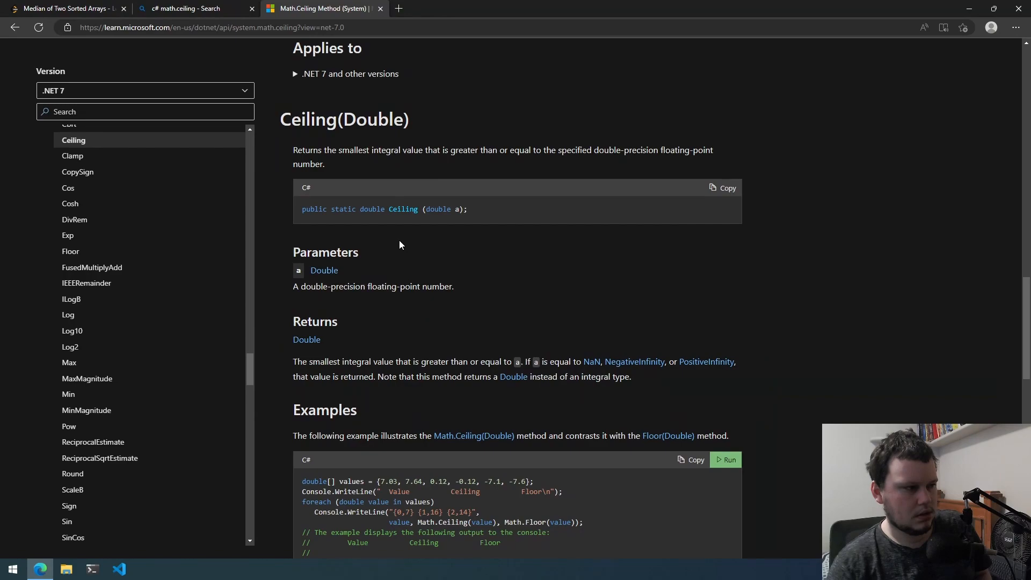
pyautogui.scroll(-3)
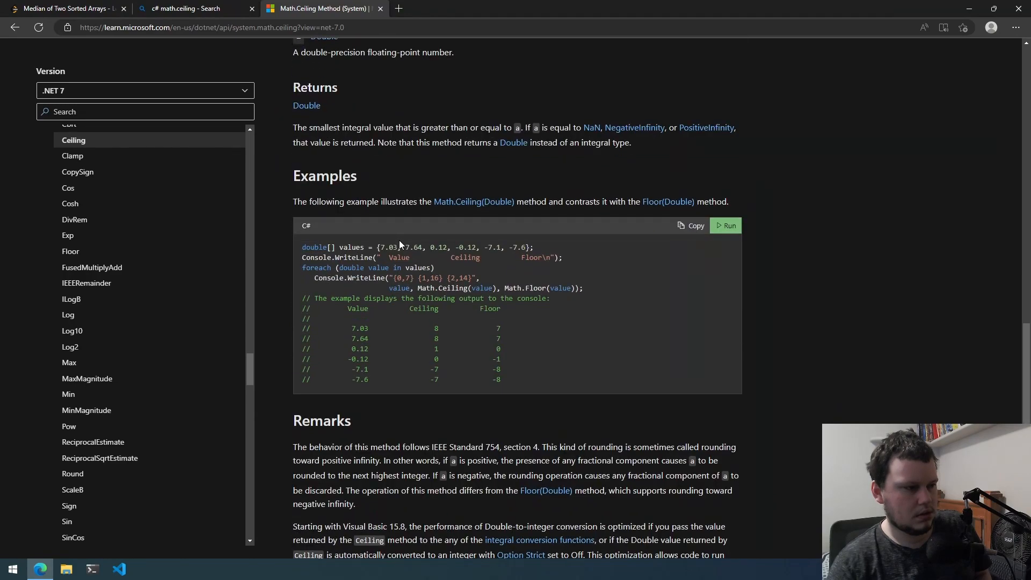
pyautogui.scroll(-3)
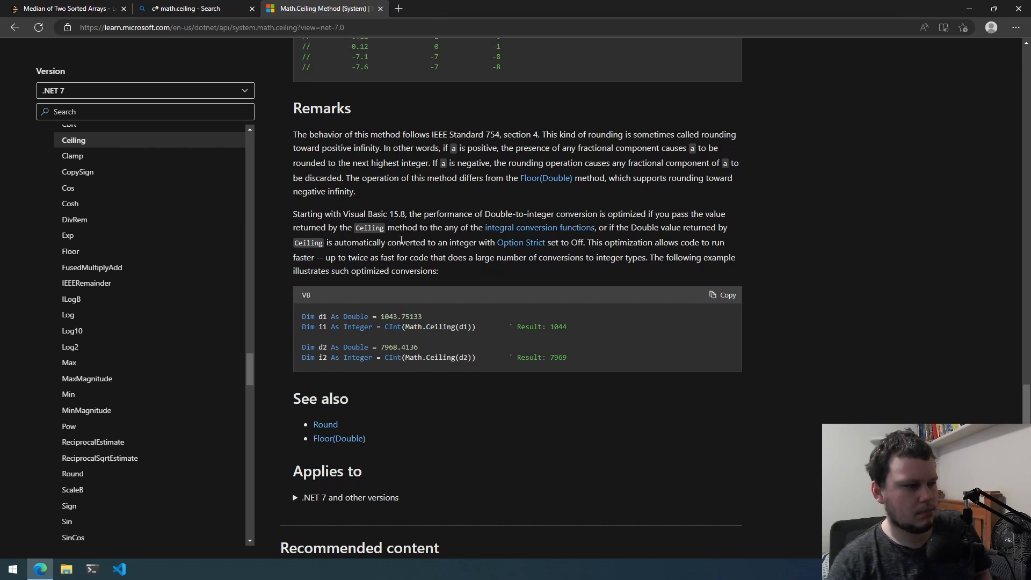
pyautogui.scroll(3)
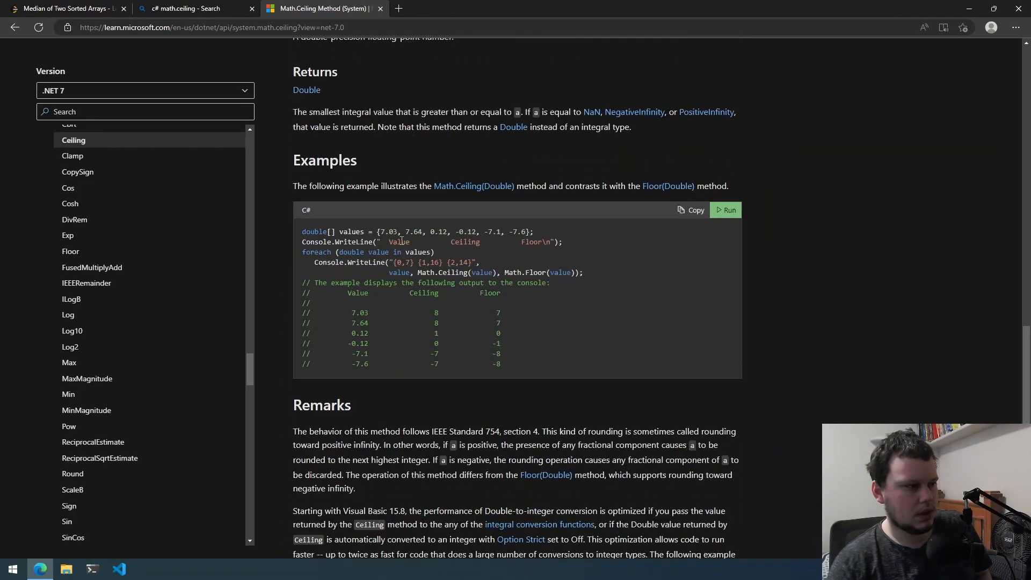
pyautogui.scroll(3)
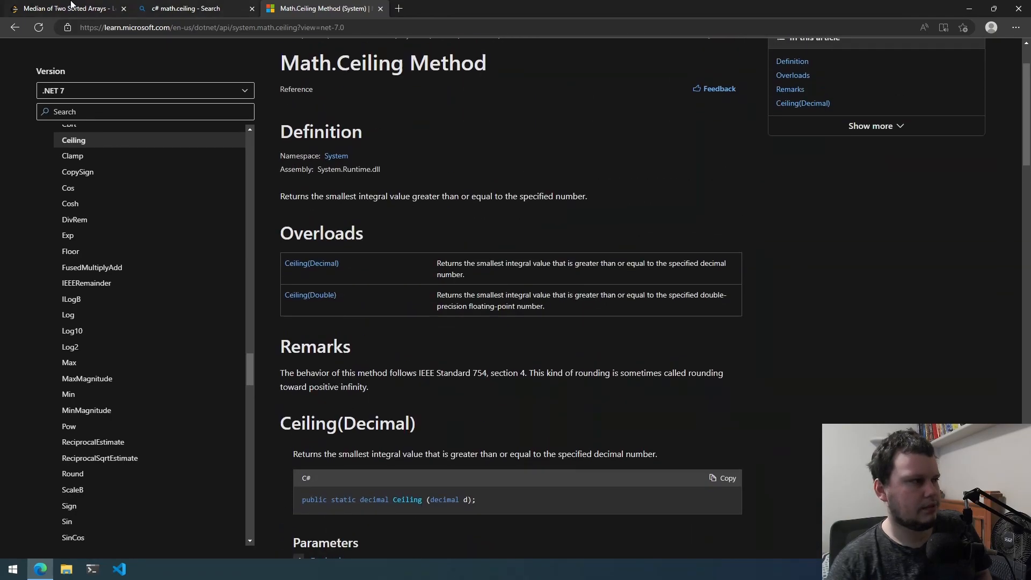
# - Make line 4 (int)Math.Ceiling((double)(length) / 2) and return 0 instead of null on line 35
pyautogui.click(63, 9)
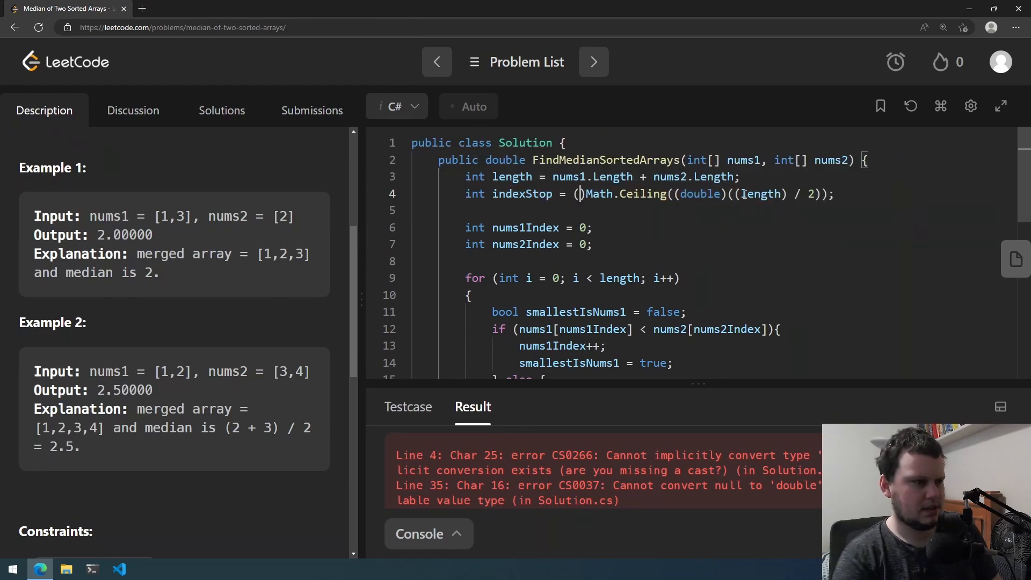
pyautogui.write('int')
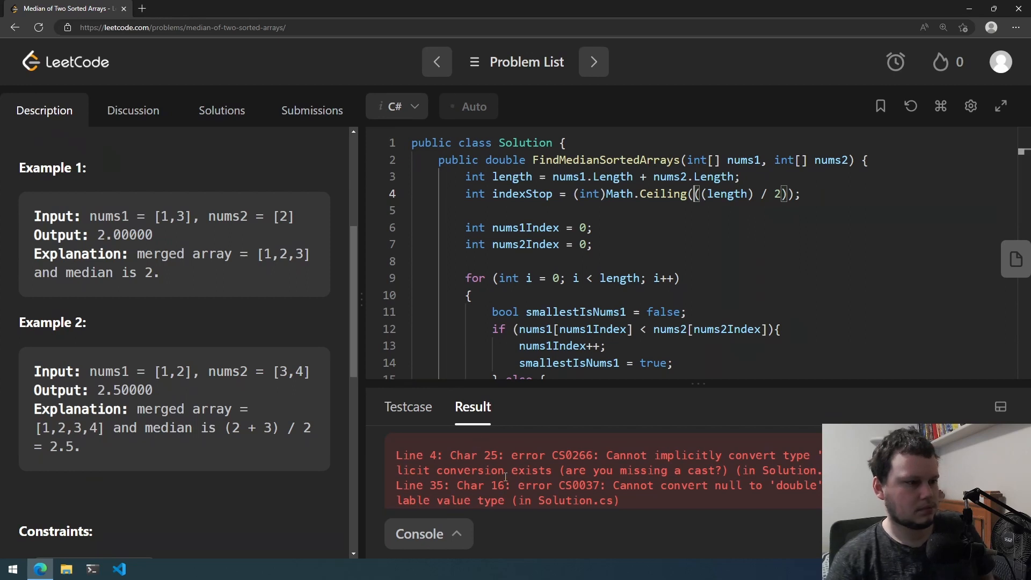
pyautogui.write('(double)')
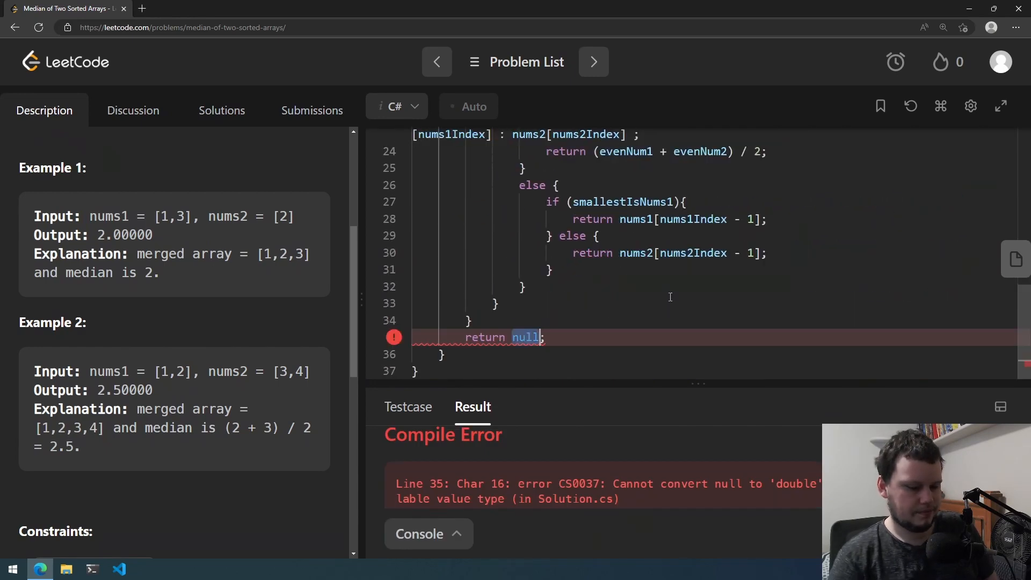
pyautogui.write('0')
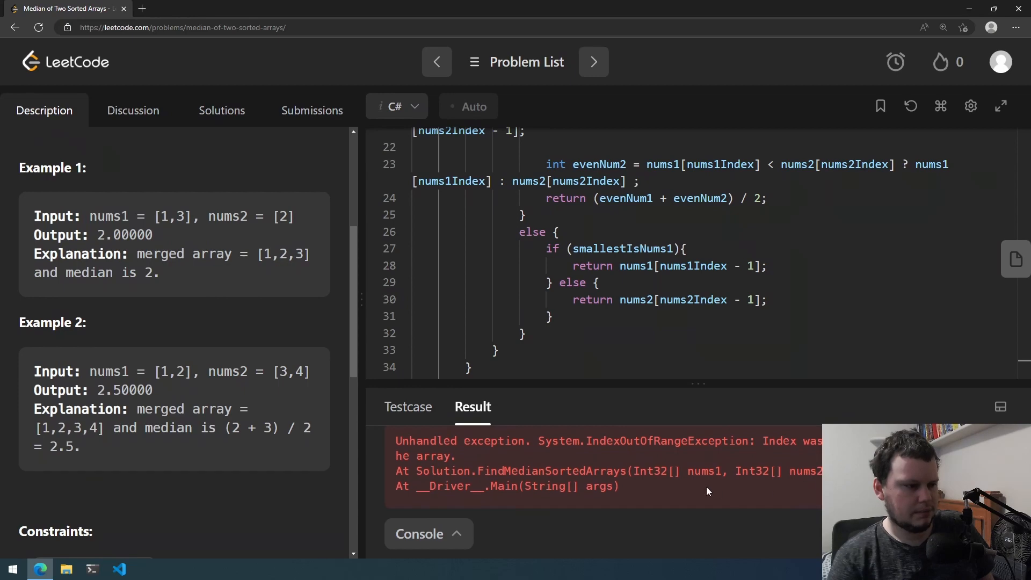
# - Trace the solution from the top through the loop after the IndexOutOfRangeException result
pyautogui.scroll(3)
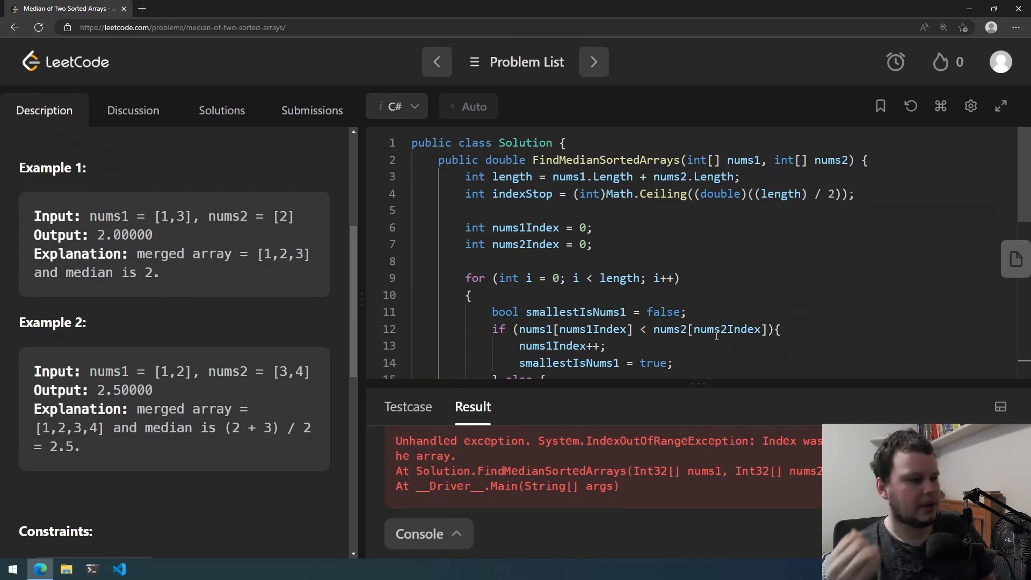
pyautogui.scroll(-3)
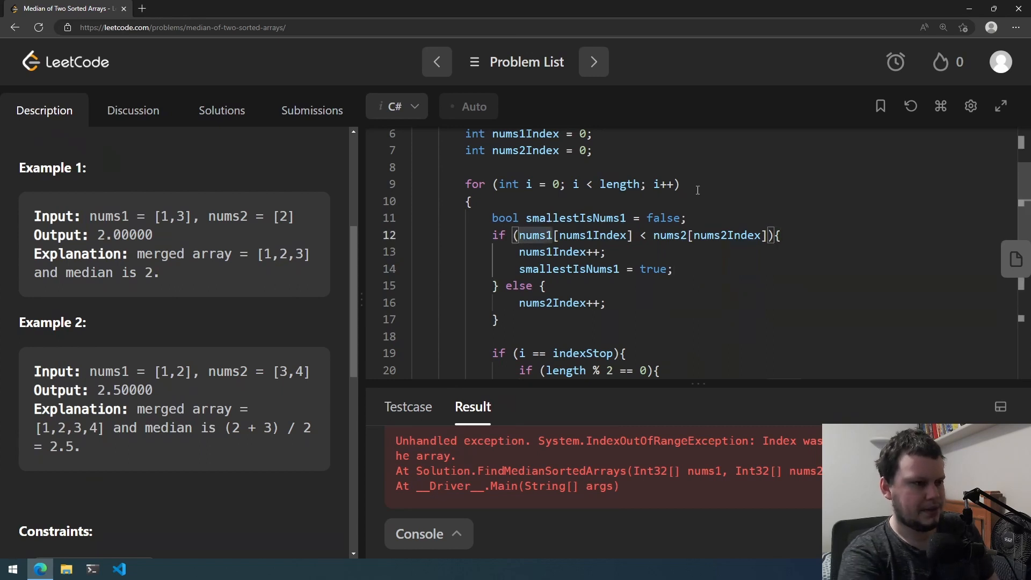
# - Prefix line 12's if with nums2Index >= nums2.length || as a bounds guard
pyautogui.write('nums2Index')
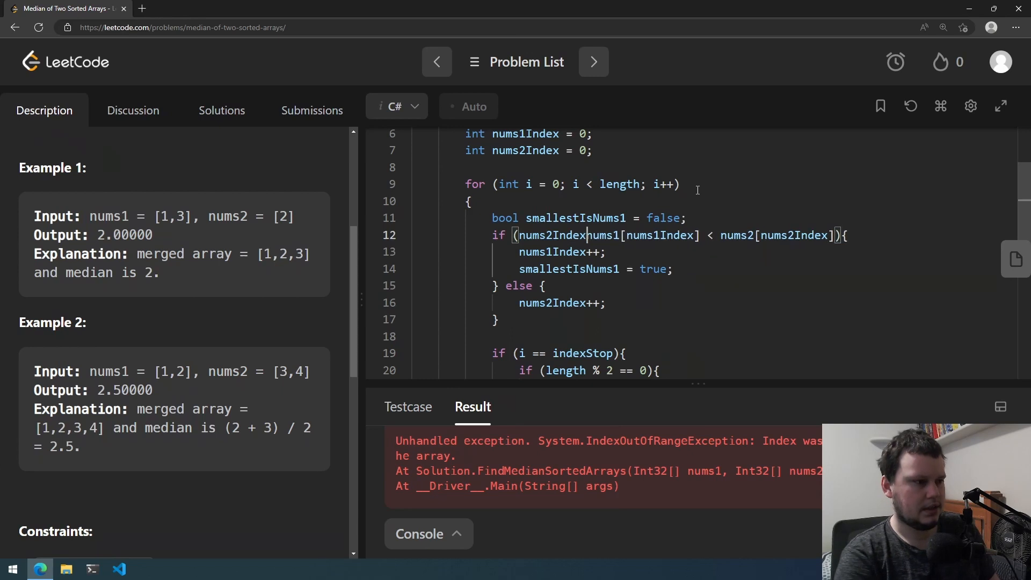
pyautogui.write('>= nums2.e')
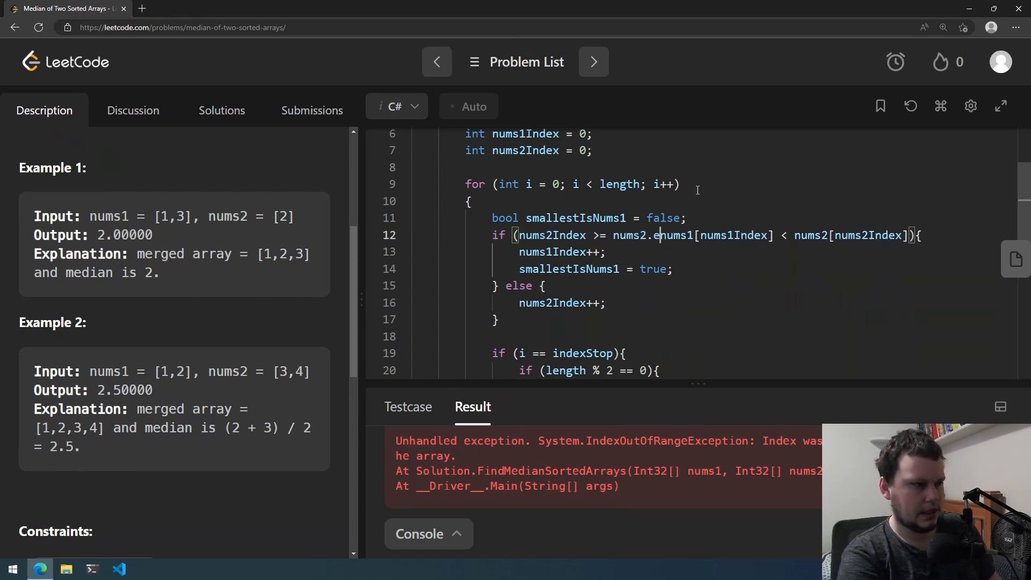
pyautogui.write('length')
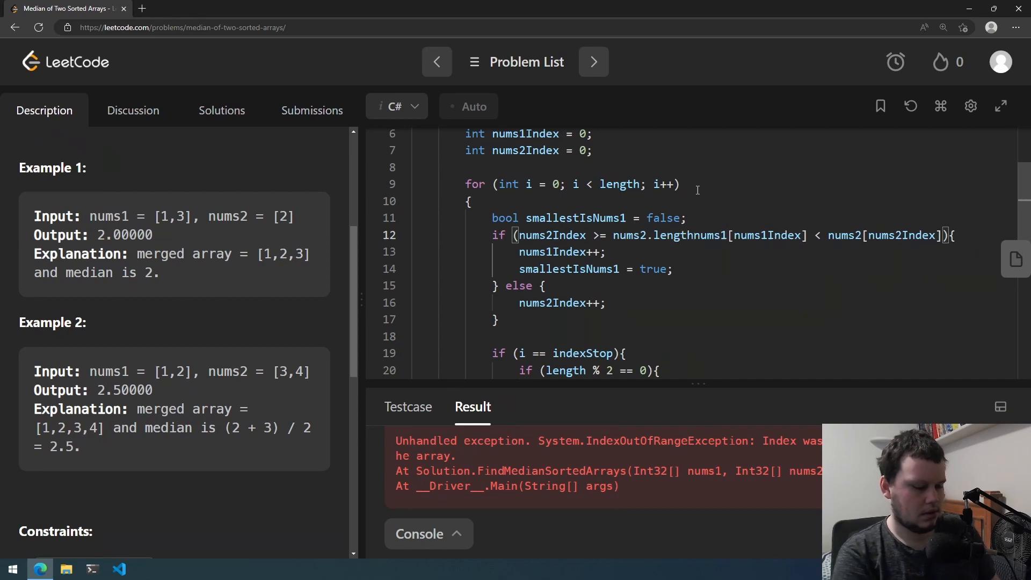
pyautogui.write('|| nums1Index < num1.Length &&')
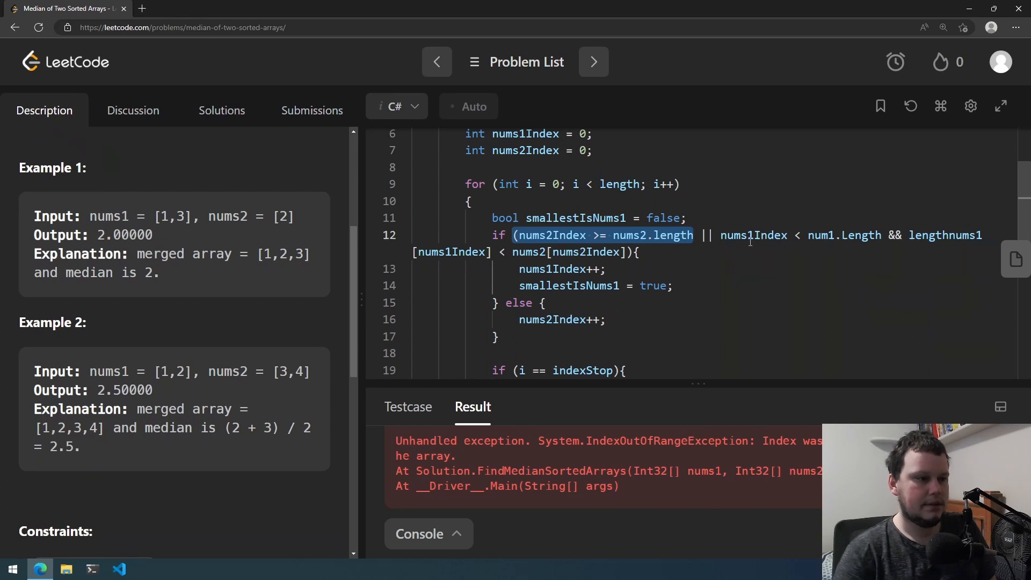
# - Add the nums1Index < num1.Length && guard and review where nums2Index is used in the loop
pyautogui.doubleClick(752, 235)
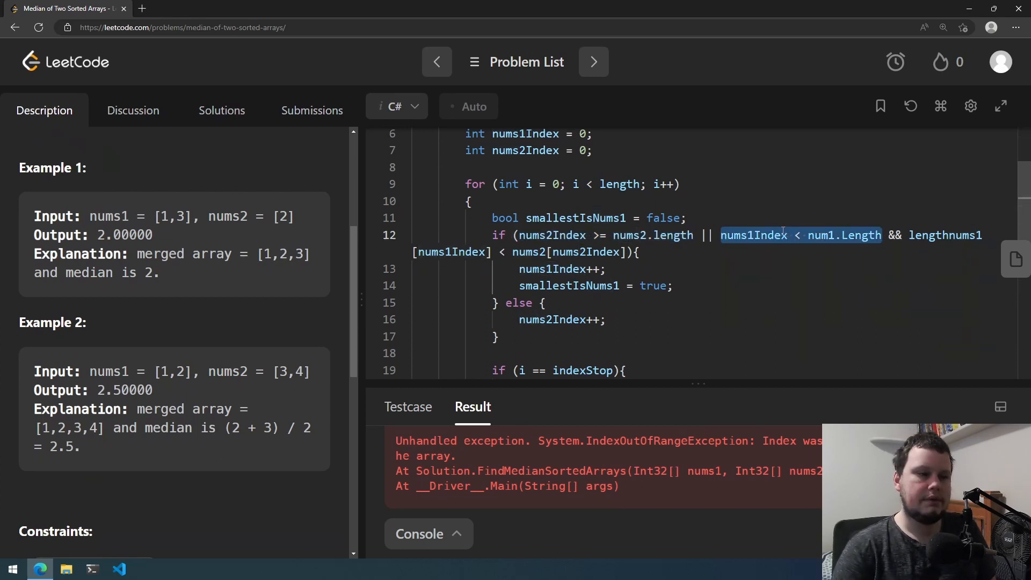
pyautogui.scroll(3)
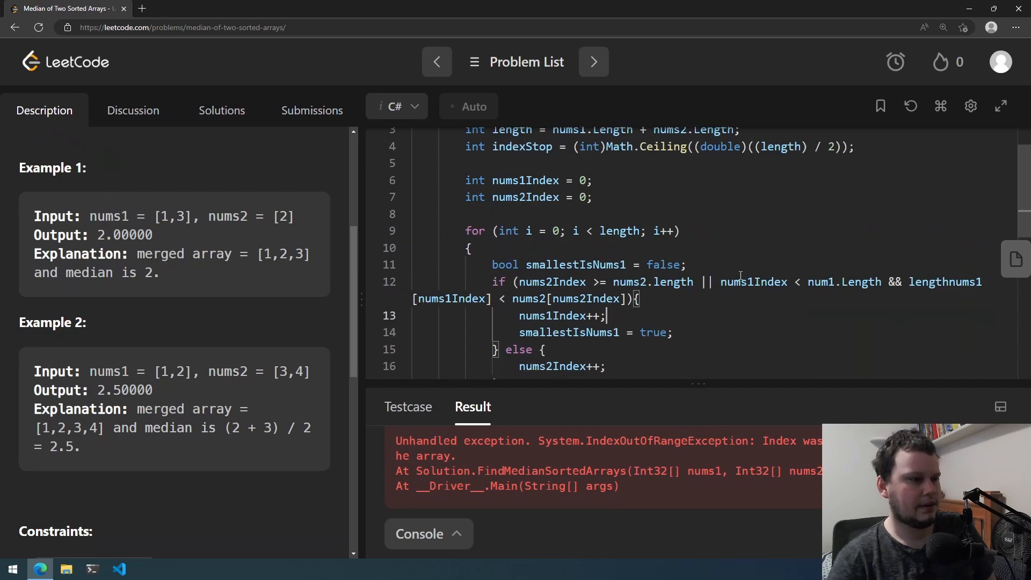
pyautogui.doubleClick(549, 282)
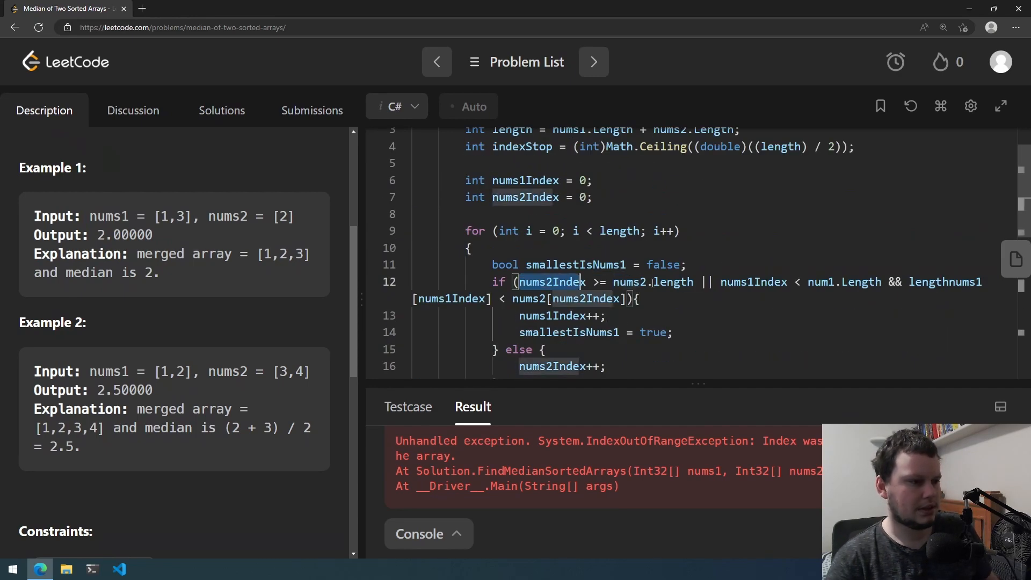
pyautogui.scroll(-3)
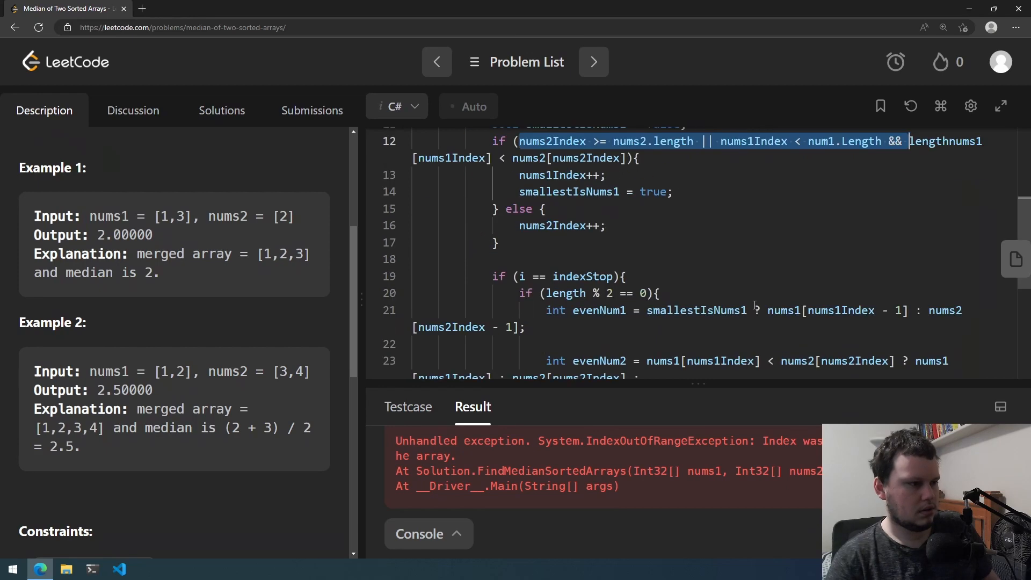
pyautogui.moveTo(743, 265)
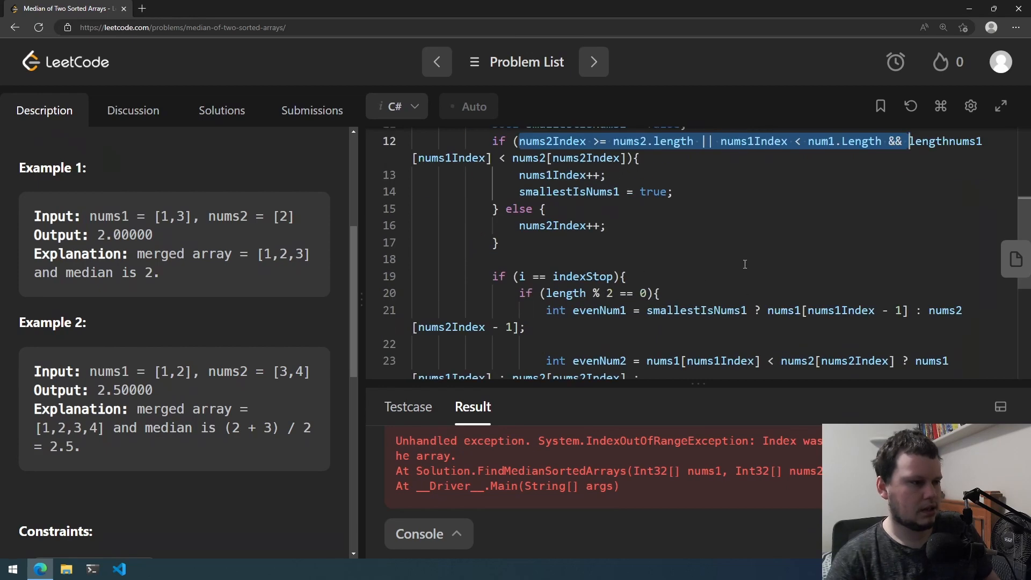
pyautogui.moveTo(808, 249)
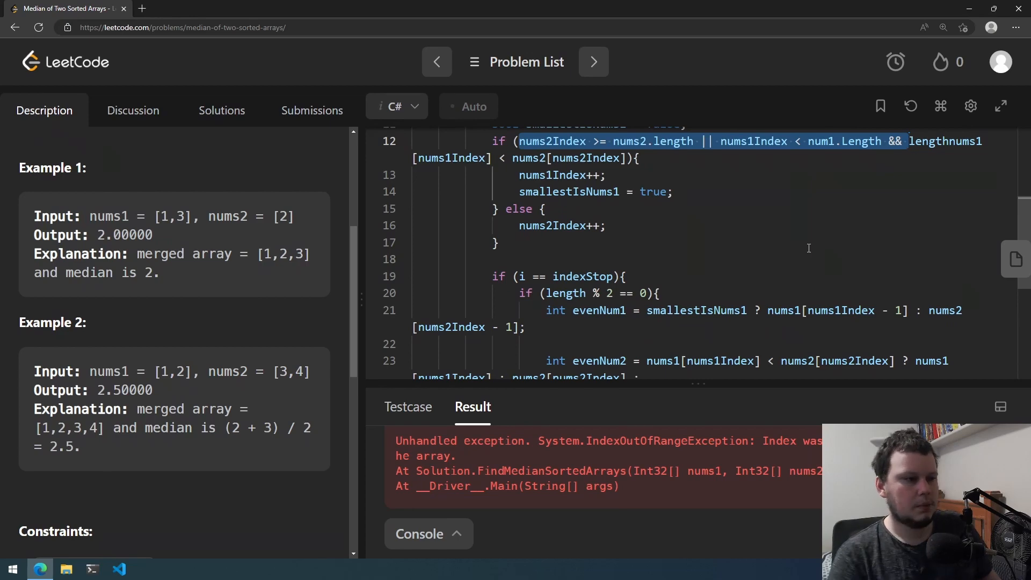
pyautogui.scroll(3)
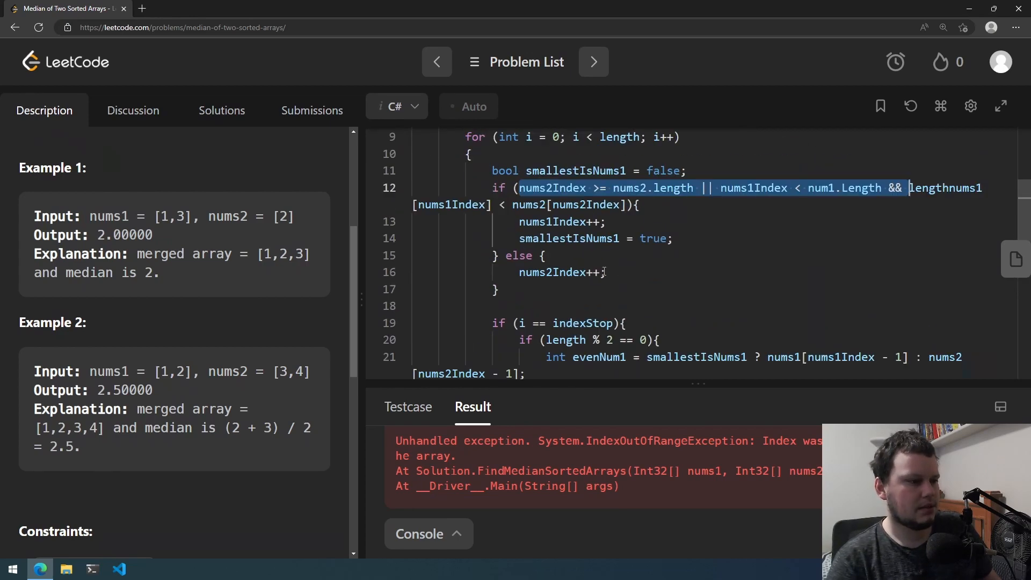
pyautogui.scroll(-3)
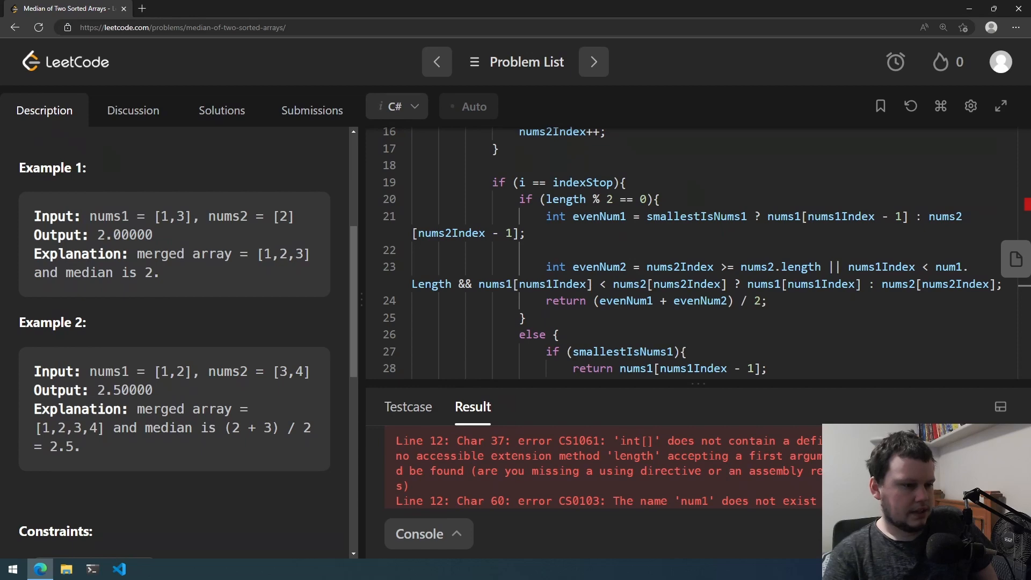
# - Fix line 12: .Length capitalised, num1 renamed nums1, stray 'length' removed, giving output 3.00000
pyautogui.scroll(3)
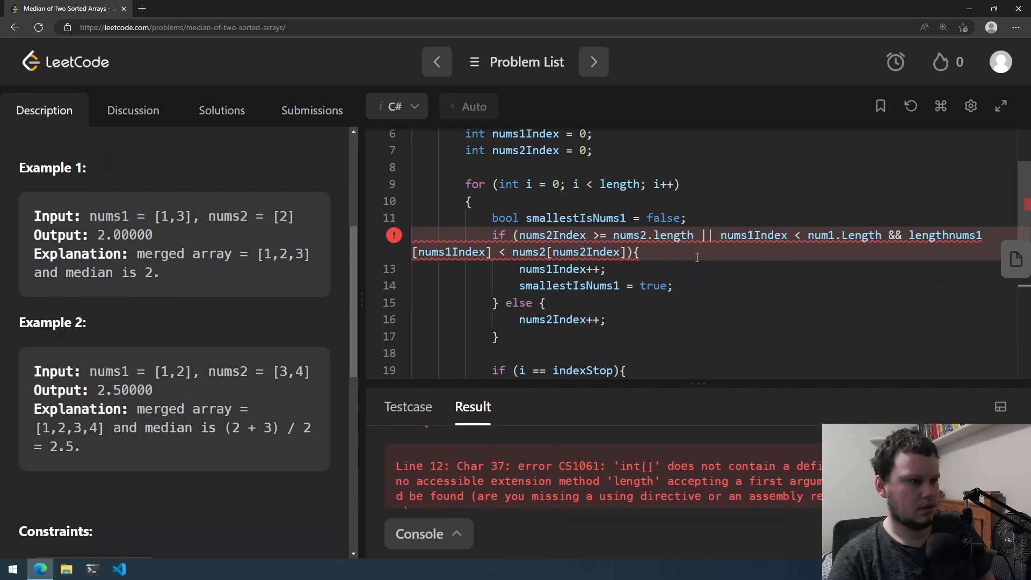
pyautogui.scroll(3)
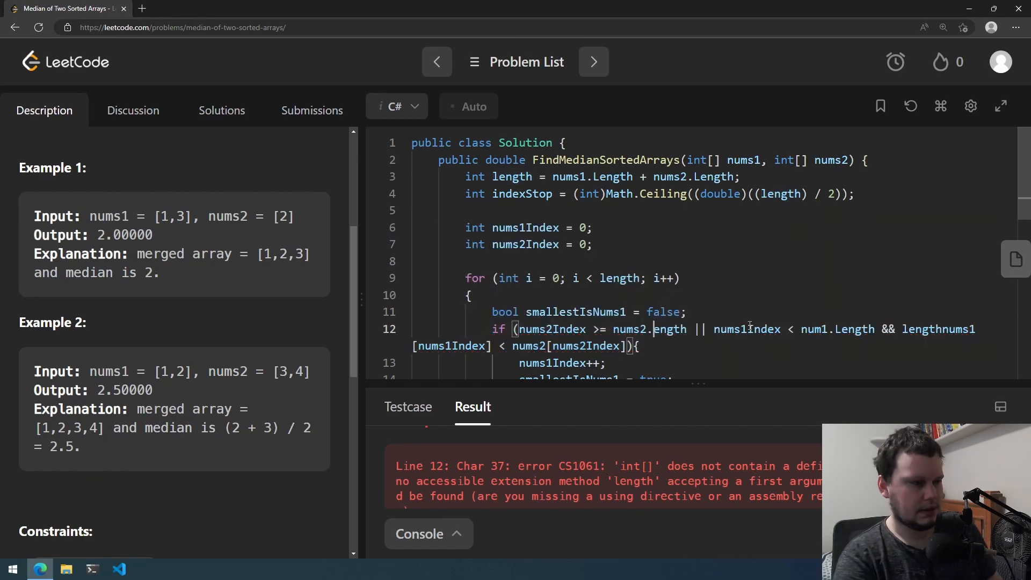
pyautogui.scroll(-3)
pyautogui.write('L')
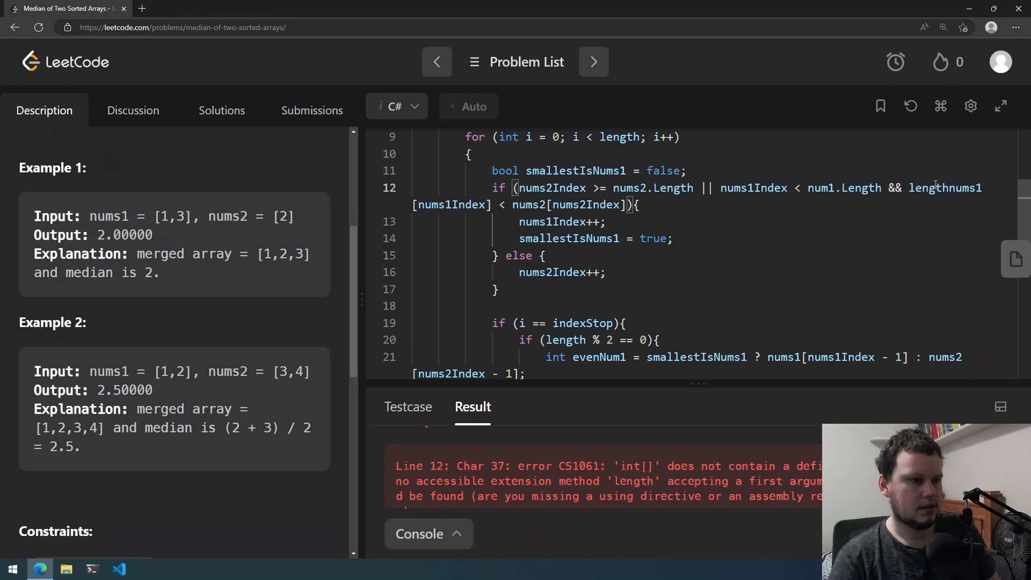
pyautogui.doubleClick(944, 282)
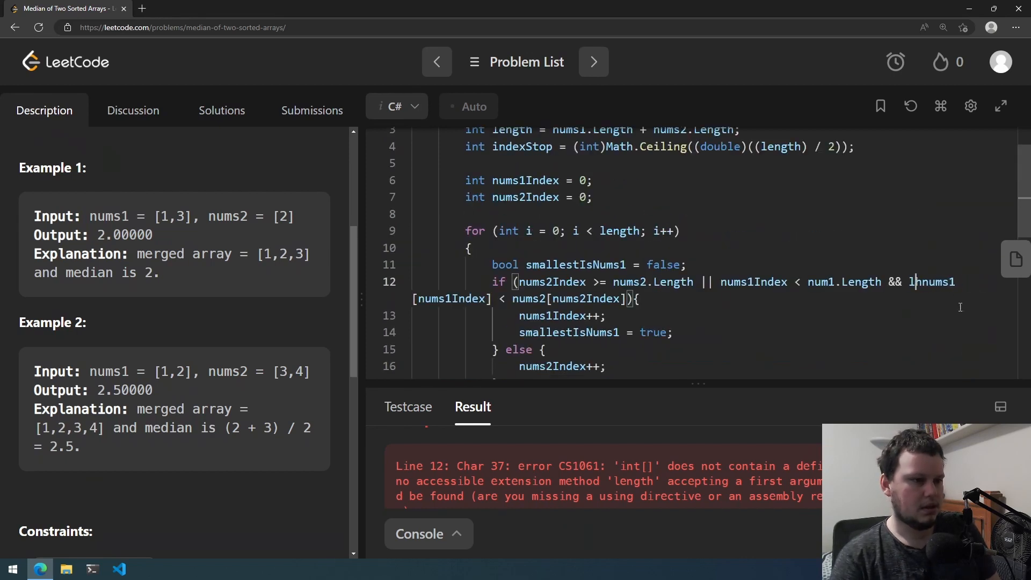
pyautogui.scroll(3)
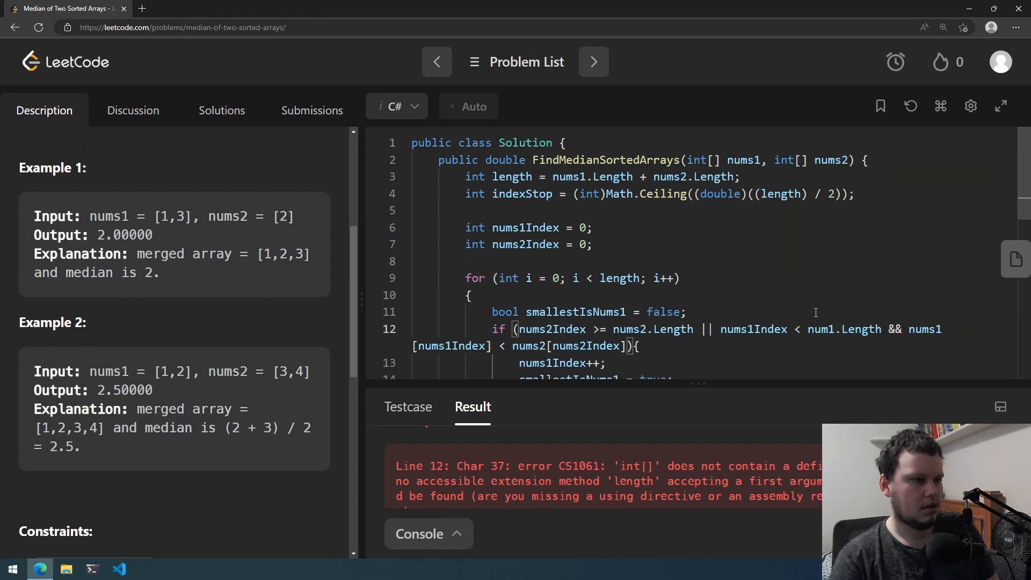
pyautogui.scroll(-3)
pyautogui.write('s')
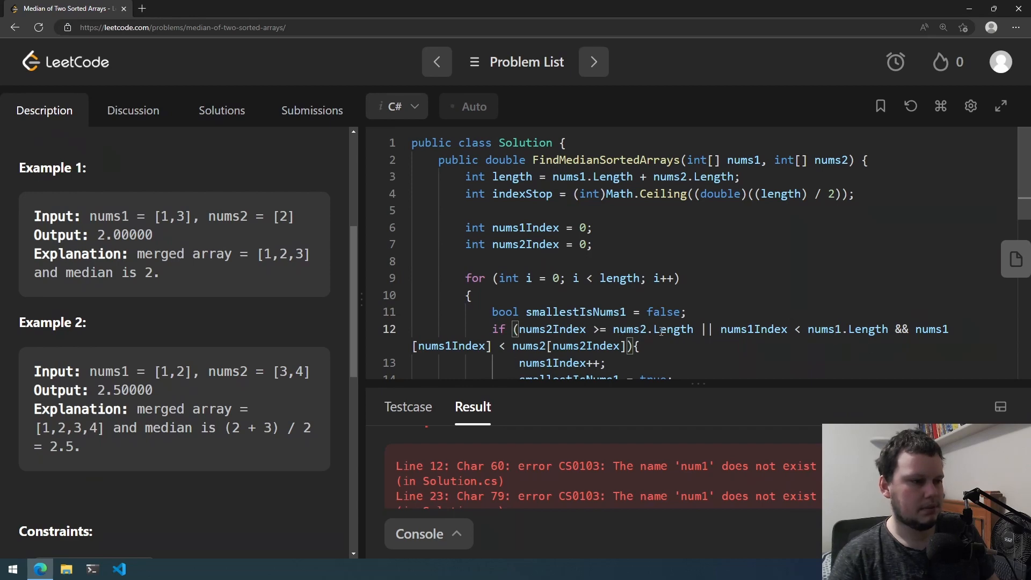
pyautogui.scroll(-3)
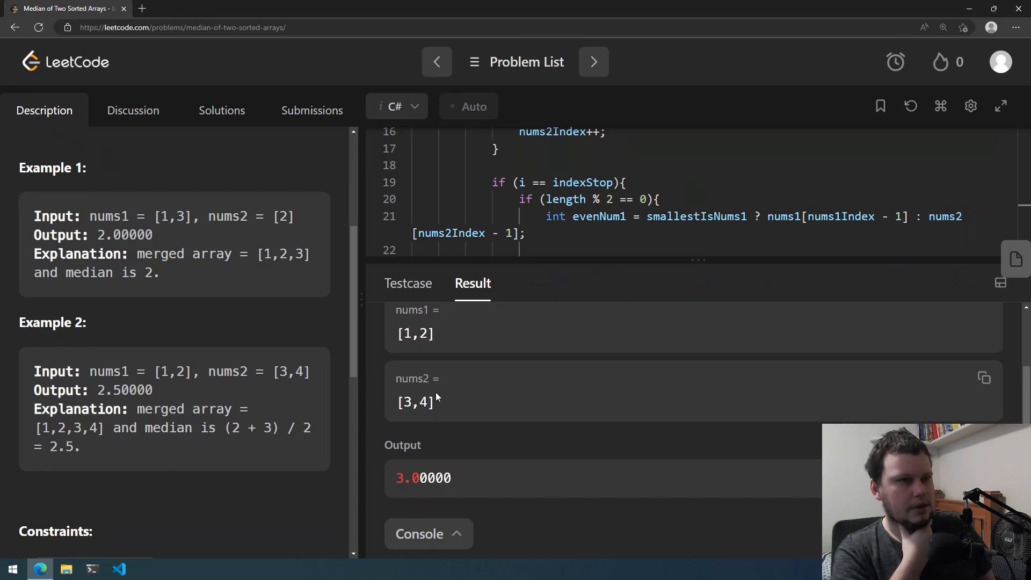
# - Compare Case 2's output 3.00000 with expected 2.50000, then enlarge the editor to review the code
pyautogui.scroll(-3)
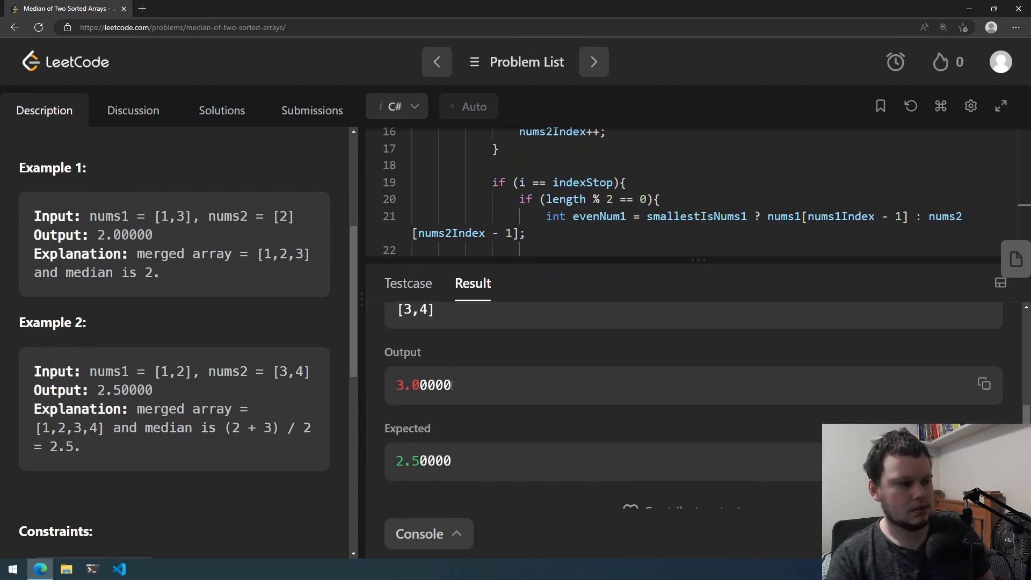
pyautogui.click(513, 373)
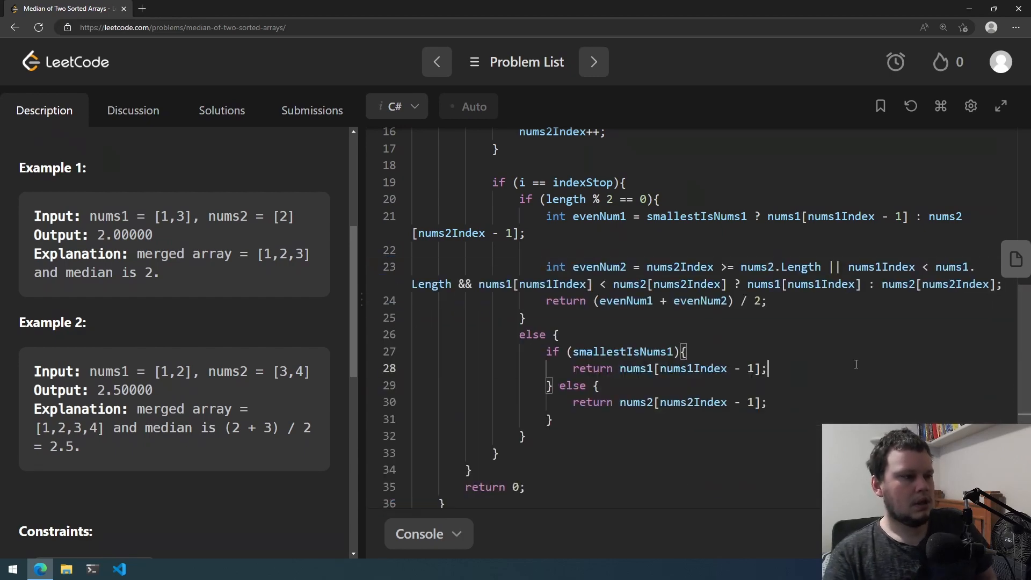
pyautogui.scroll(3)
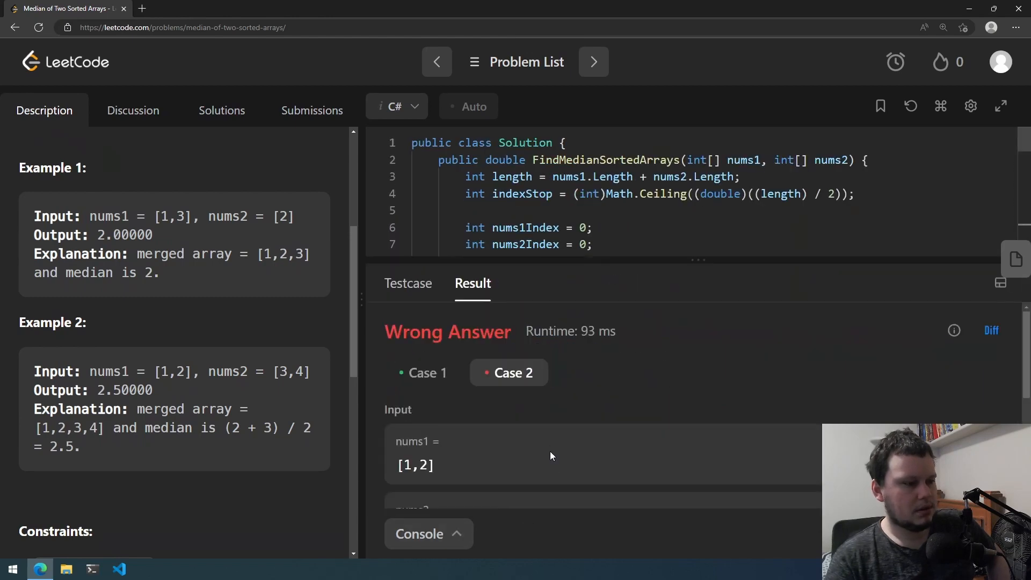
pyautogui.scroll(-3)
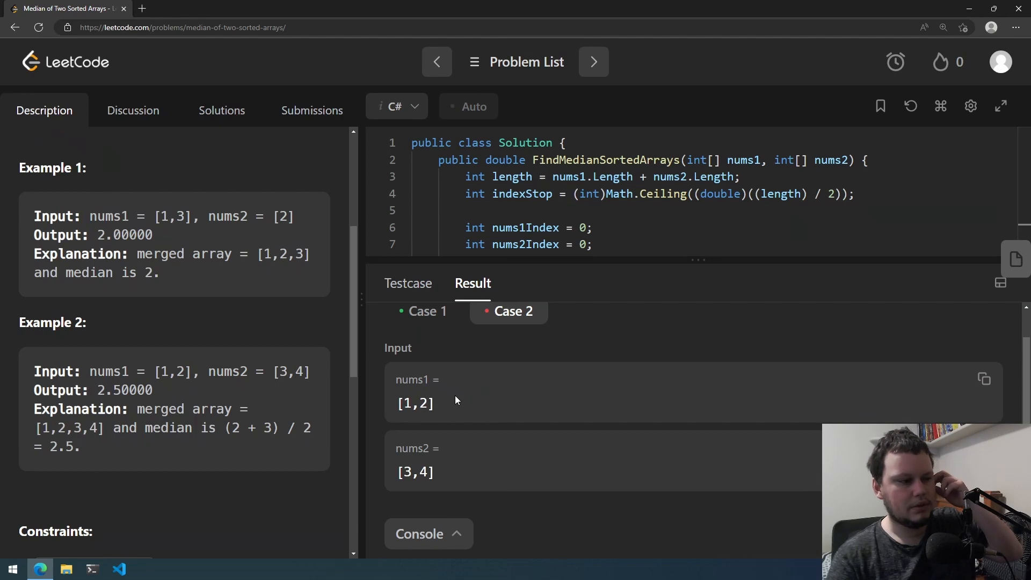
pyautogui.moveTo(477, 480)
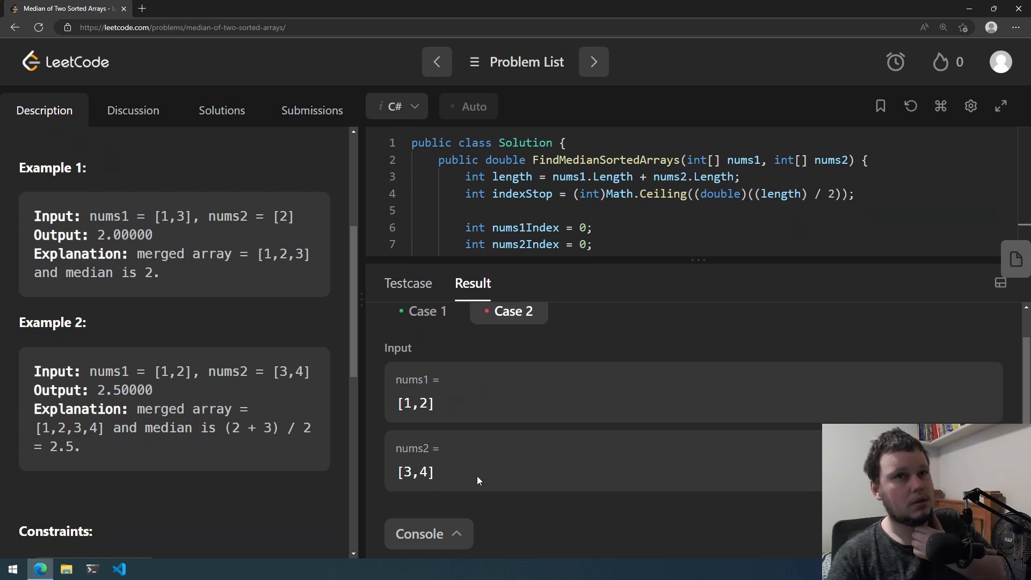
pyautogui.doubleClick(423, 403)
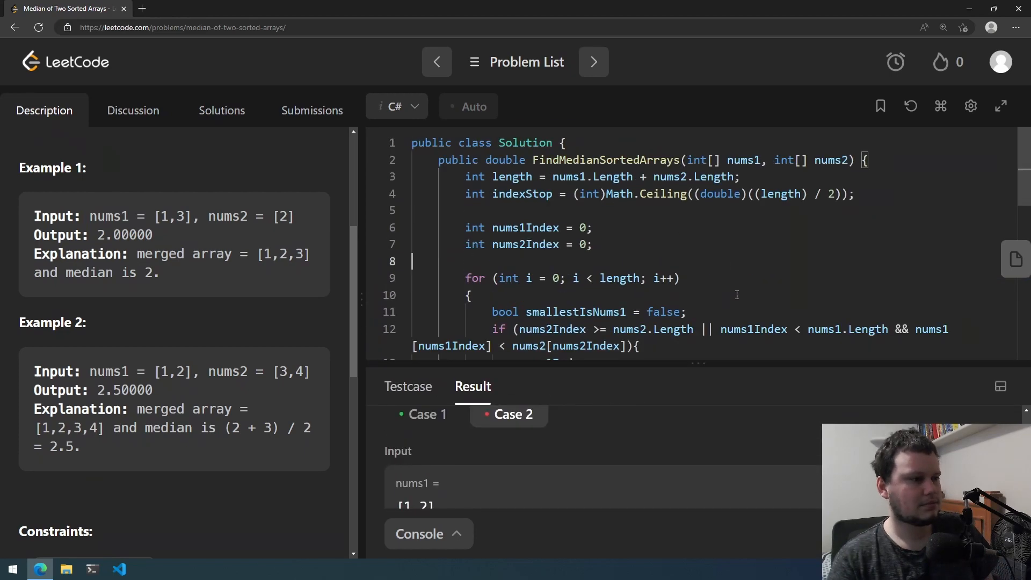
pyautogui.scroll(-3)
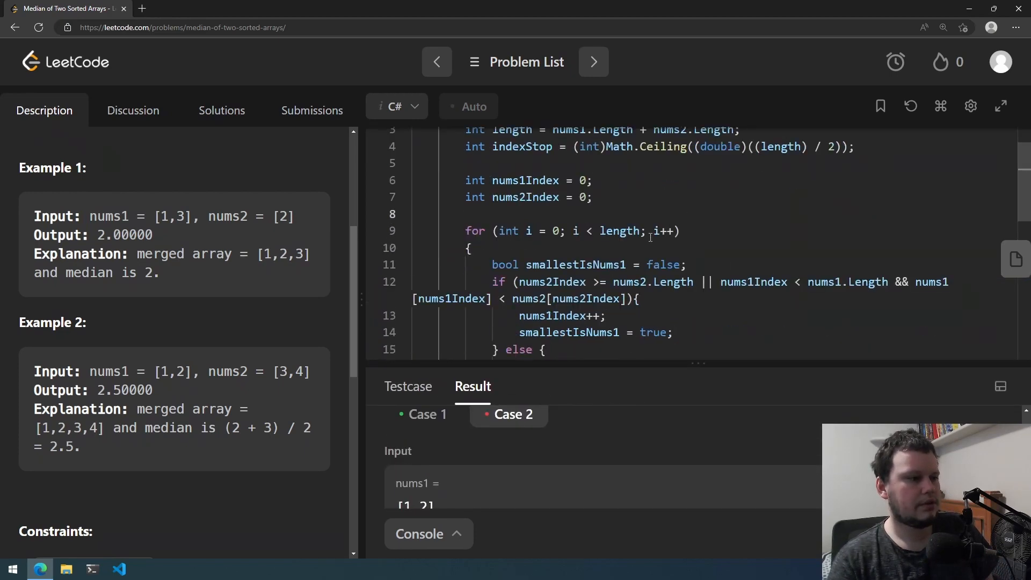
pyautogui.scroll(3)
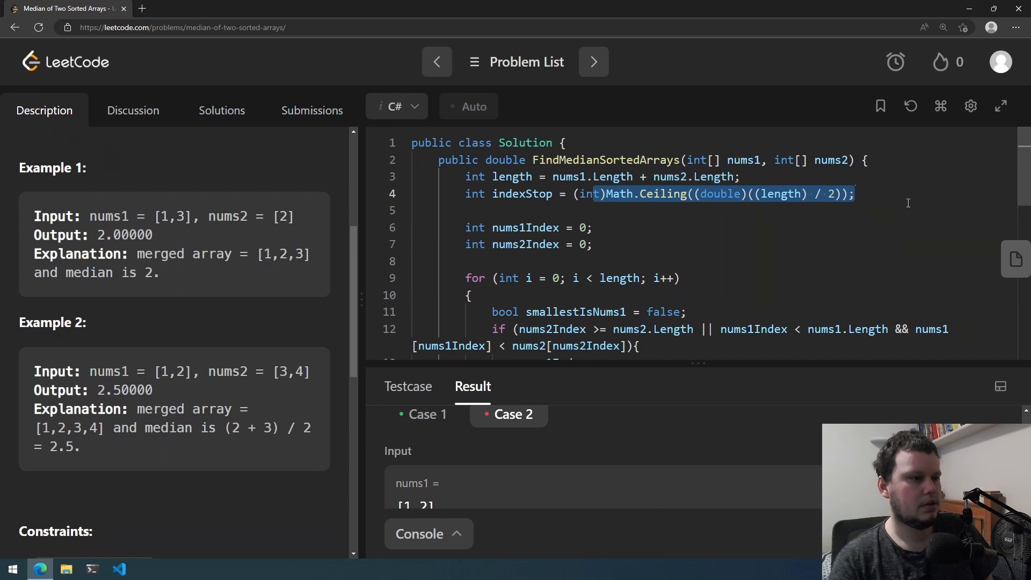
pyautogui.click(412, 261)
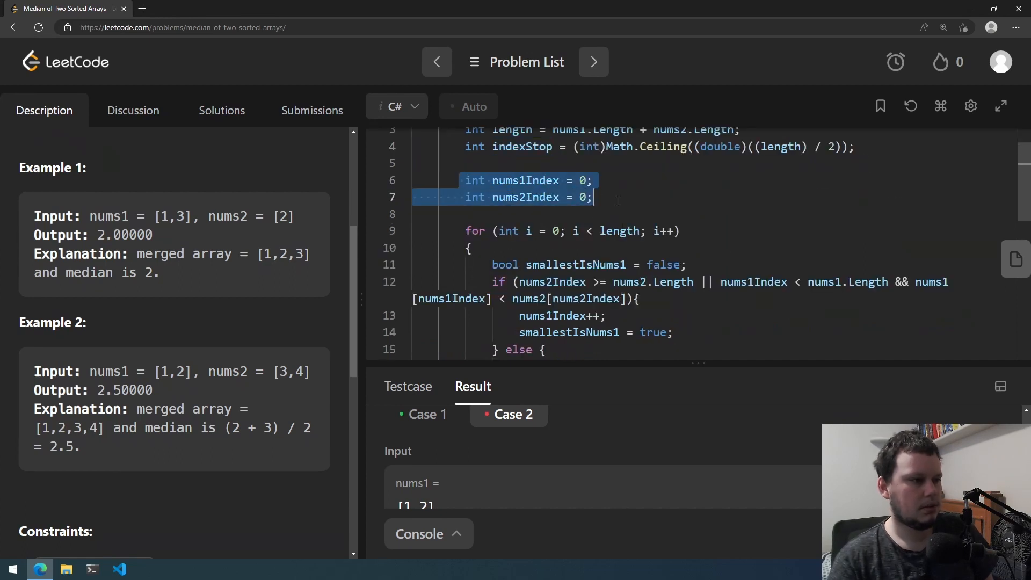
pyautogui.scroll(-3)
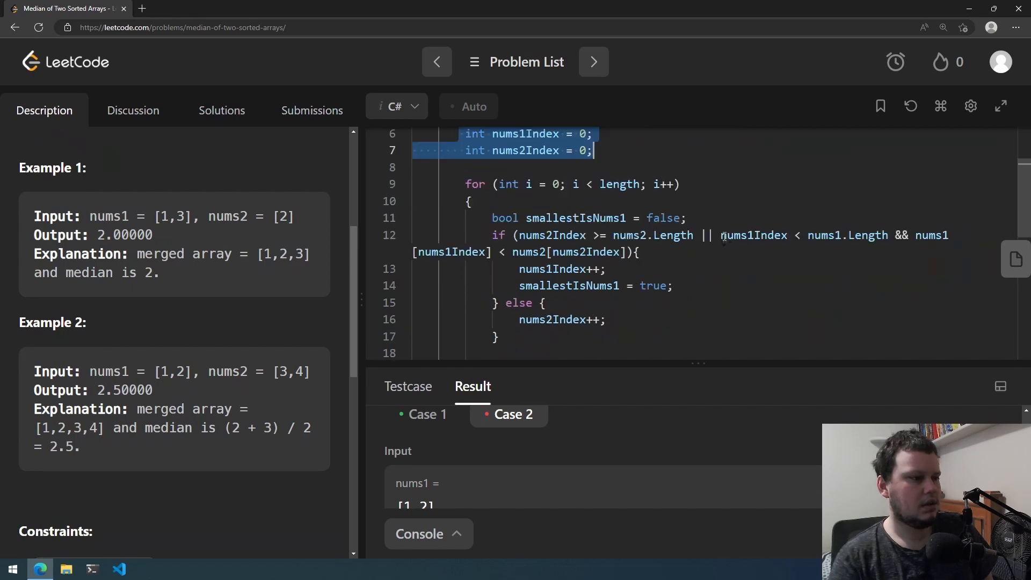
pyautogui.click(587, 218)
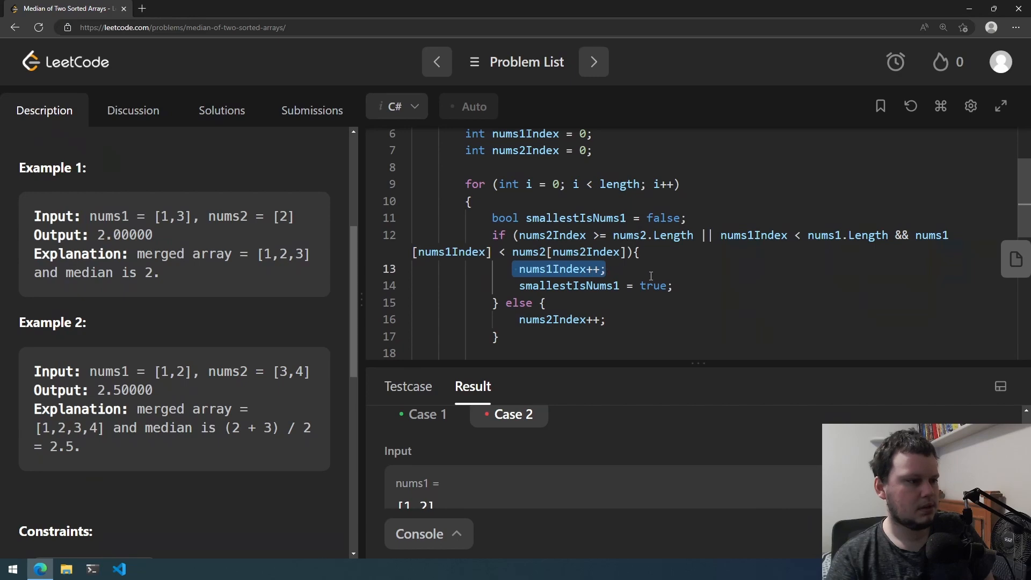
pyautogui.scroll(-3)
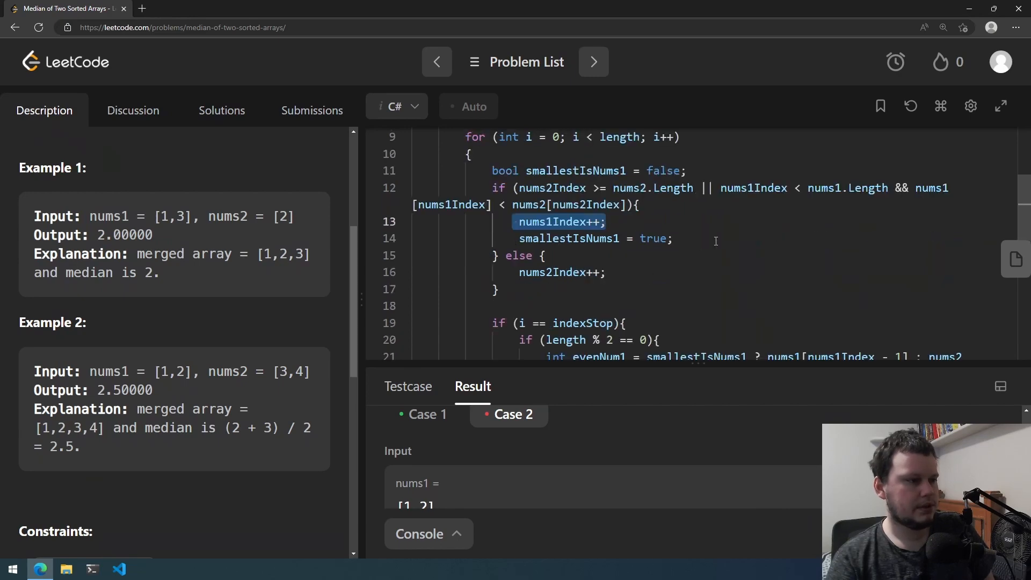
pyautogui.scroll(-3)
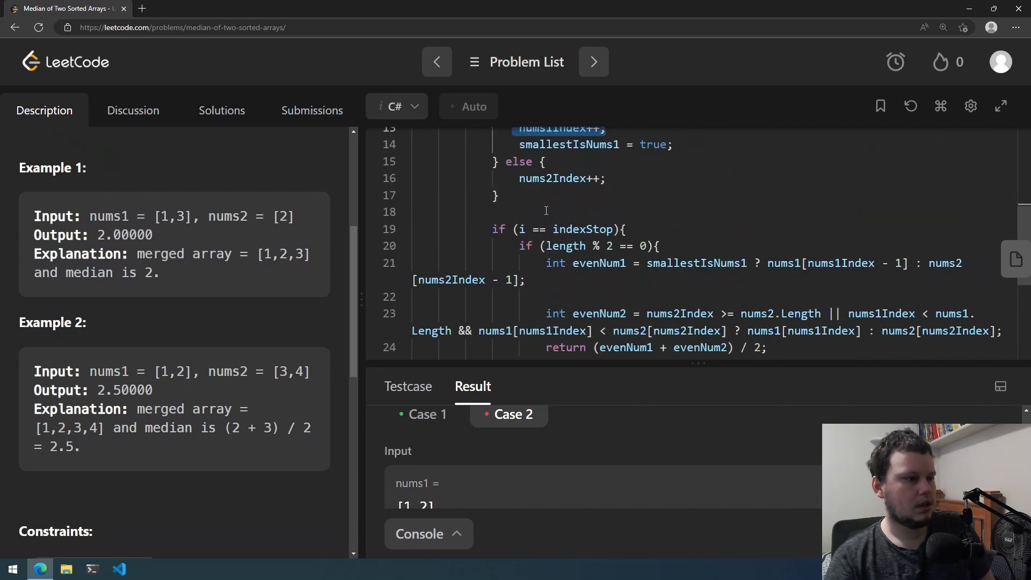
pyautogui.scroll(3)
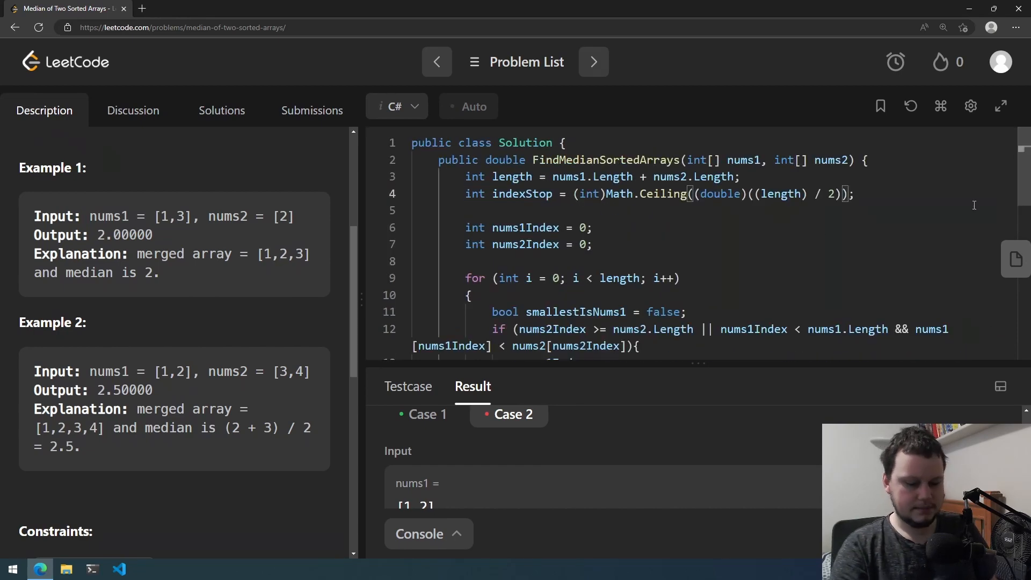
# - Subtract 1 from indexStop and comment out the average and evenNum2 returns, leaving only evenNum1 returned
pyautogui.write('- 1')
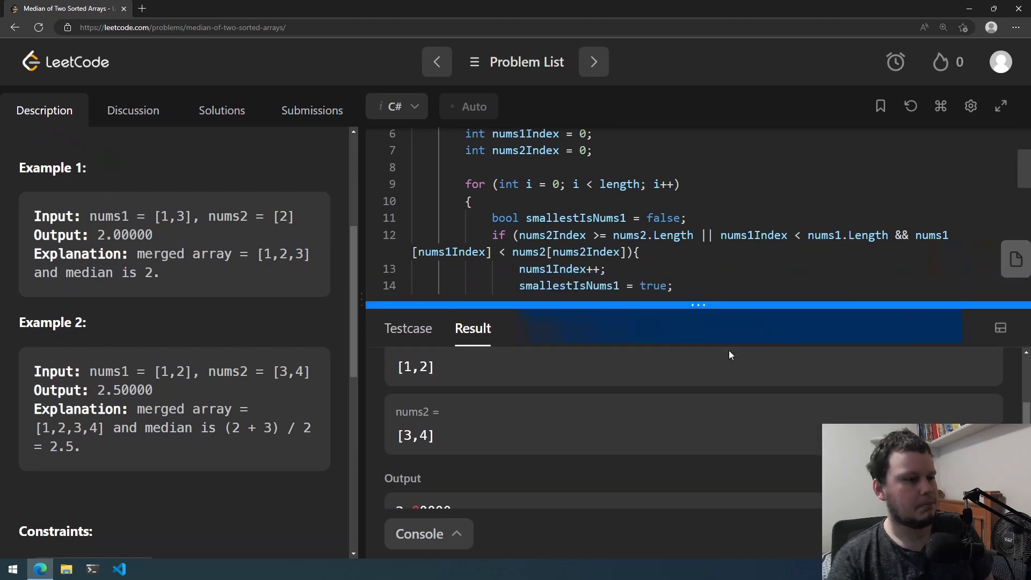
pyautogui.scroll(-3)
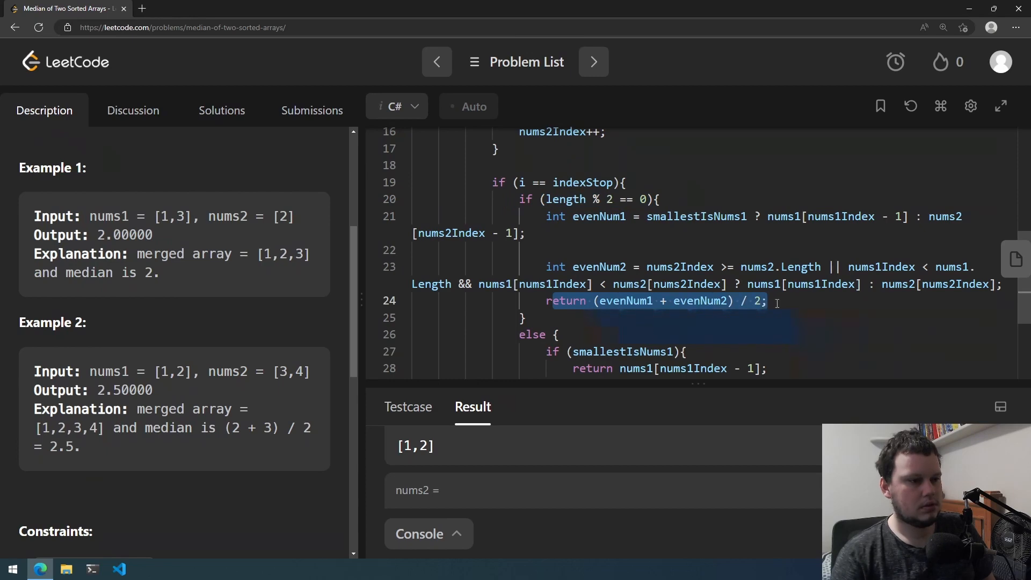
pyautogui.scroll(-3)
pyautogui.write('return (evenNum1);')
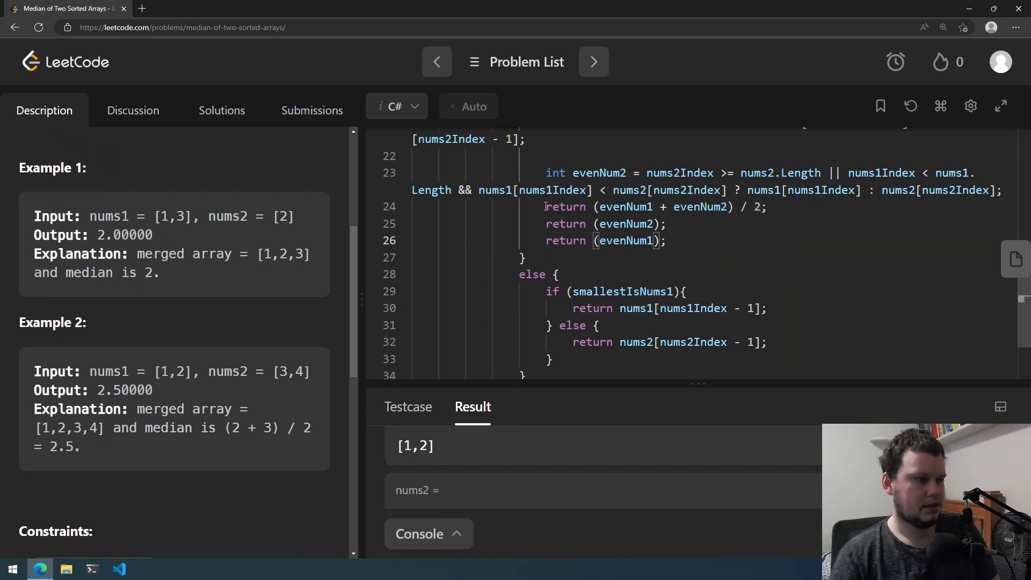
pyautogui.write('//')
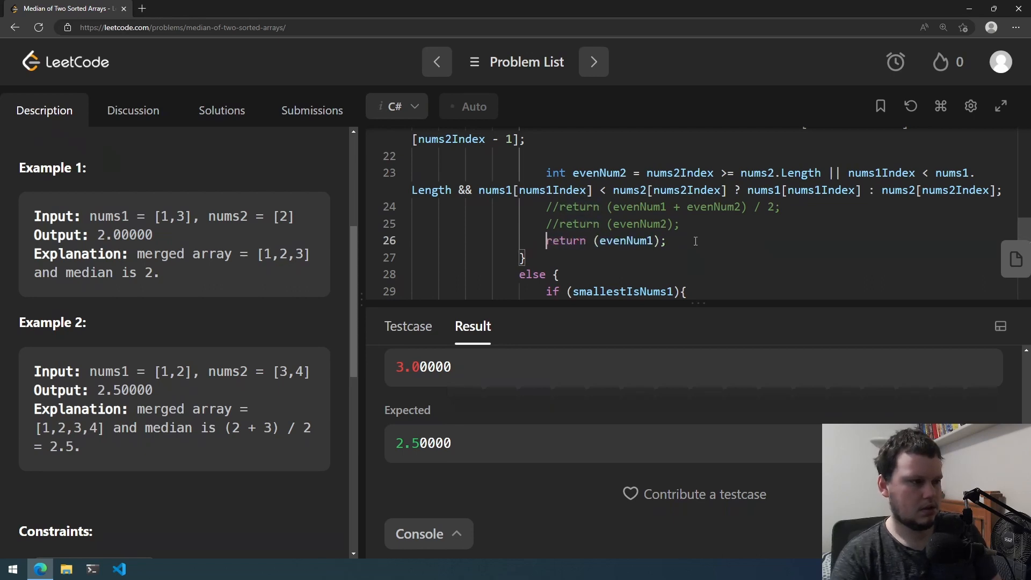
# - Replace the debug returns with return ((double)evenNum1 + (double)evenNum2) / 2 and re-check the indexStop line
pyautogui.doubleClick(622, 241)
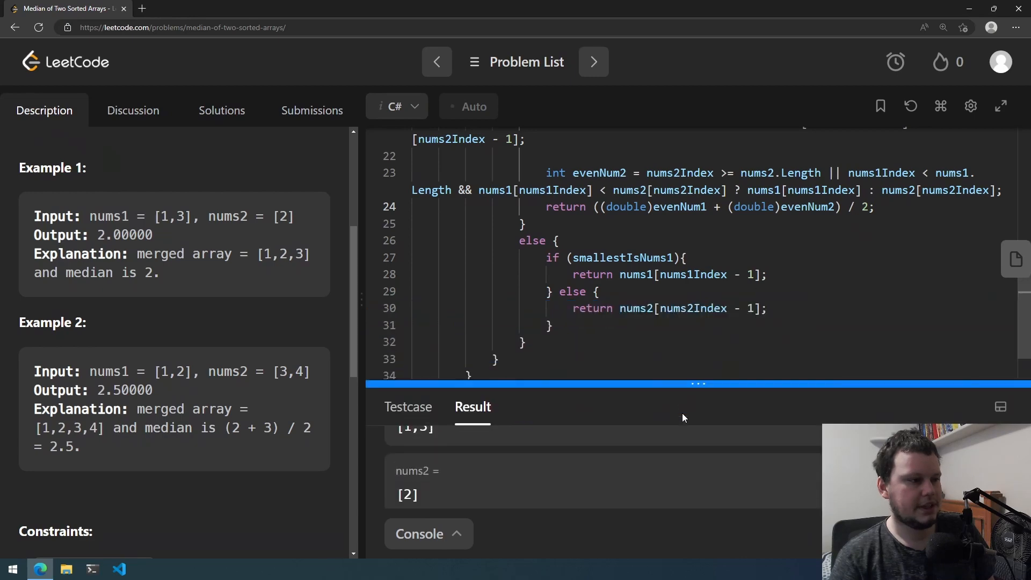
pyautogui.scroll(3)
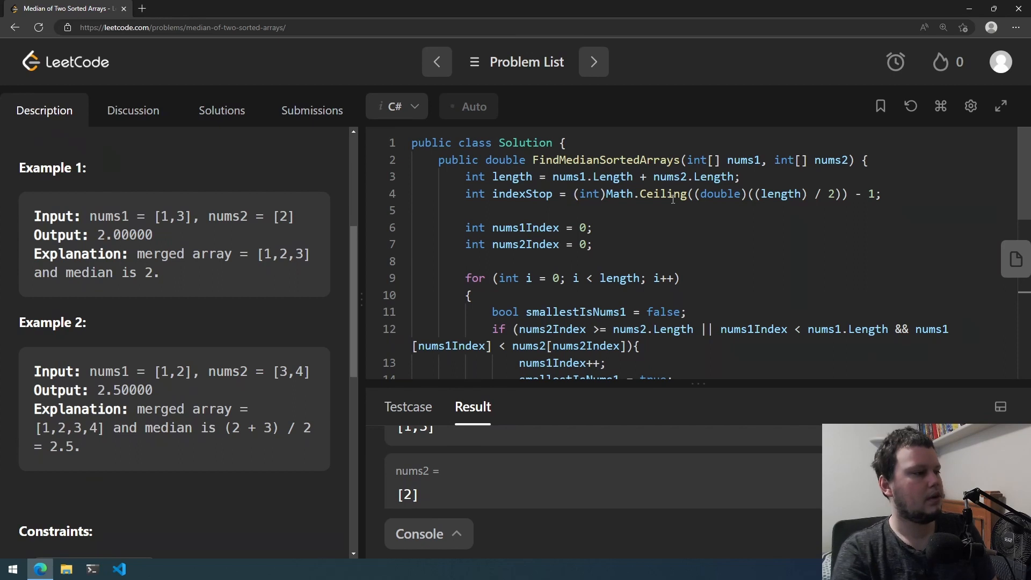
pyautogui.doubleClick(870, 194)
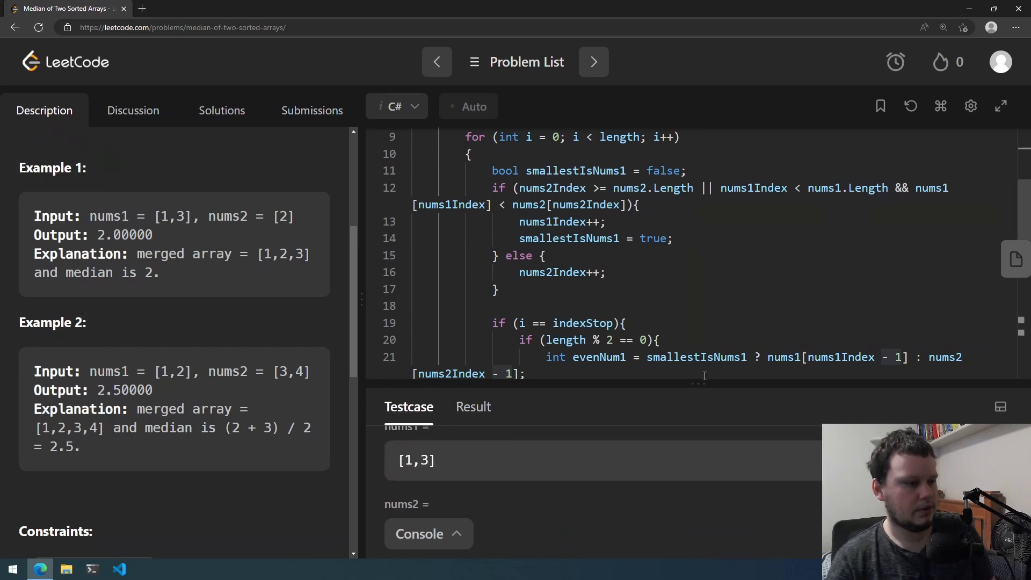
# - Add 'return indexStop;' at the start of the odd-length else block for debugging
pyautogui.click(473, 297)
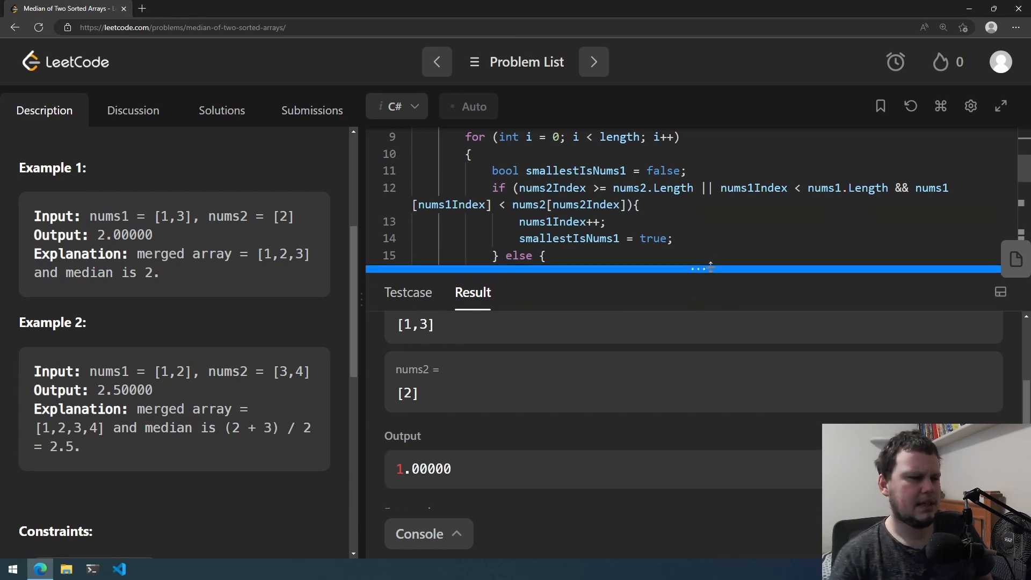
pyautogui.scroll(3)
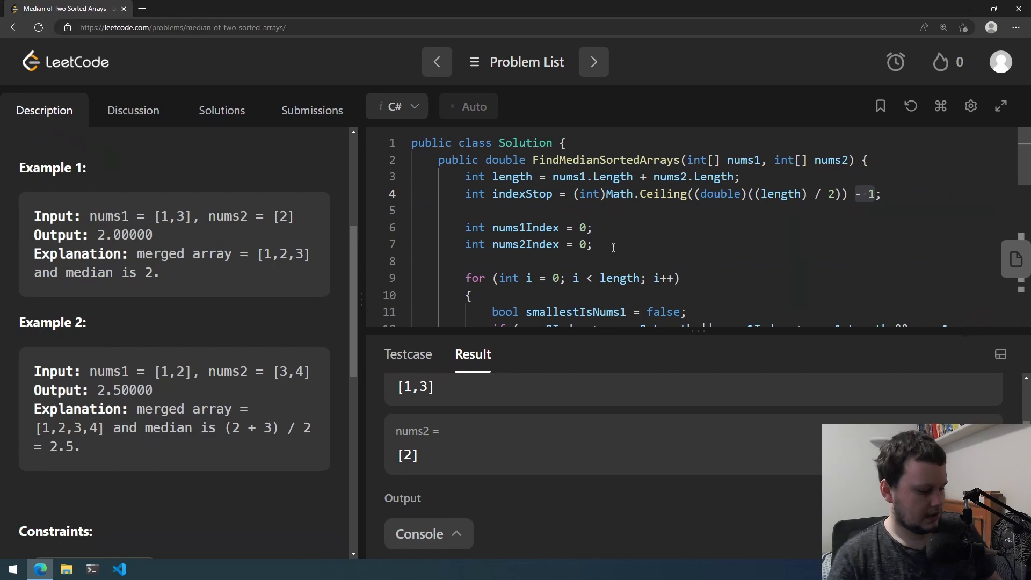
pyautogui.scroll(-3)
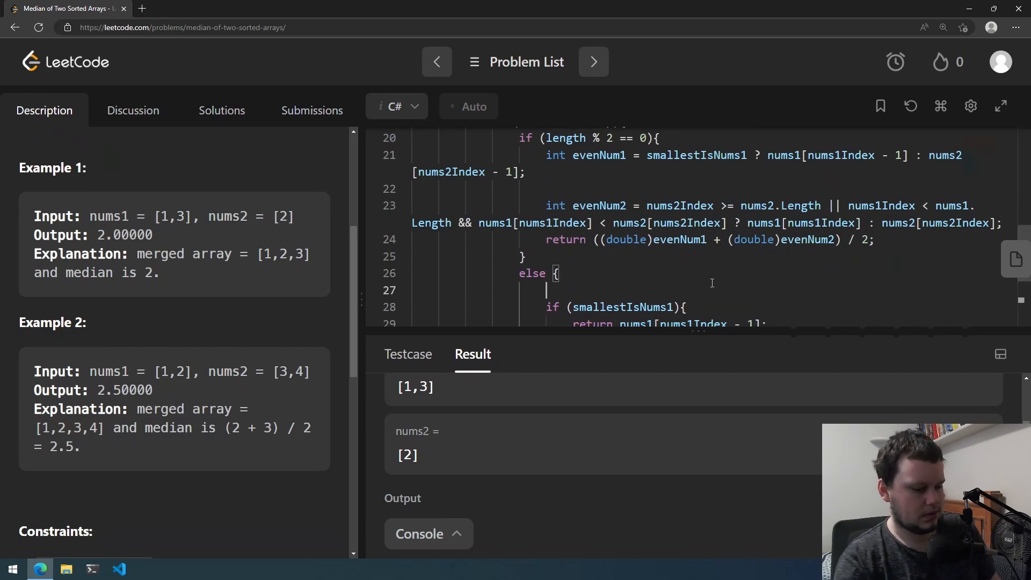
pyautogui.write('return indexStop;')
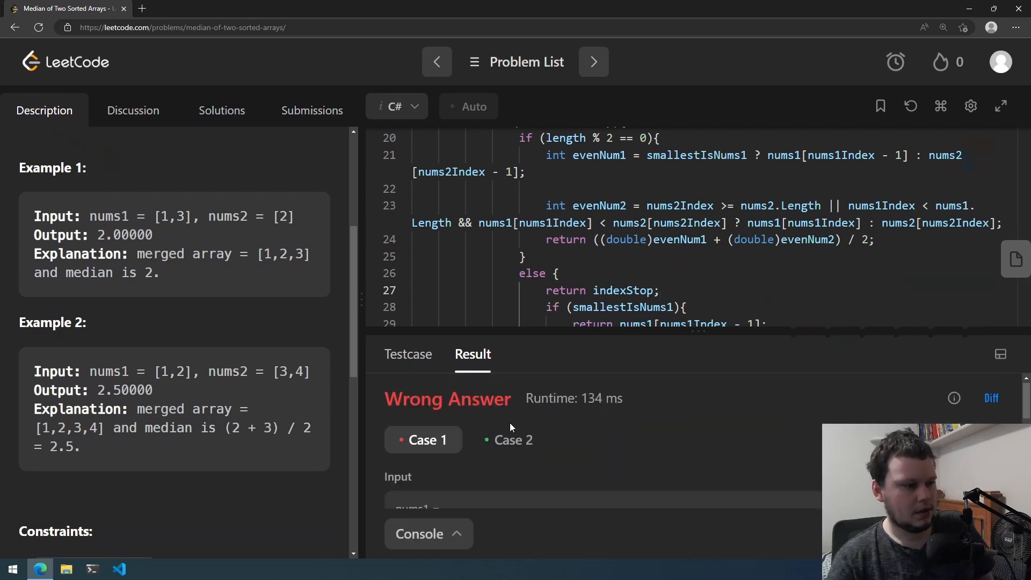
# - Run it and see Case 1 ([1,3], [2]) output 0.00000 against expected 2.00000
pyautogui.scroll(-3)
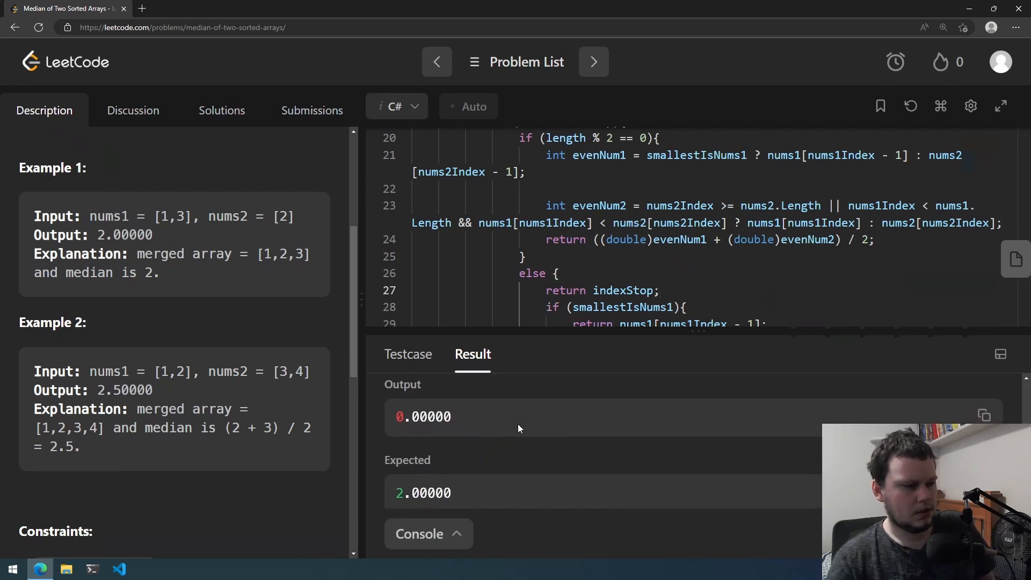
pyautogui.scroll(3)
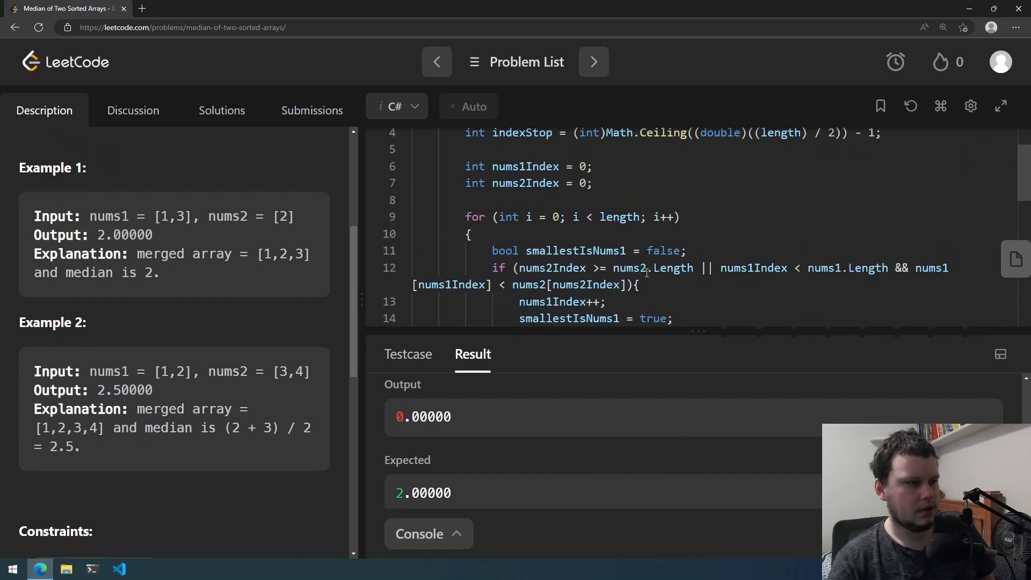
pyautogui.scroll(3)
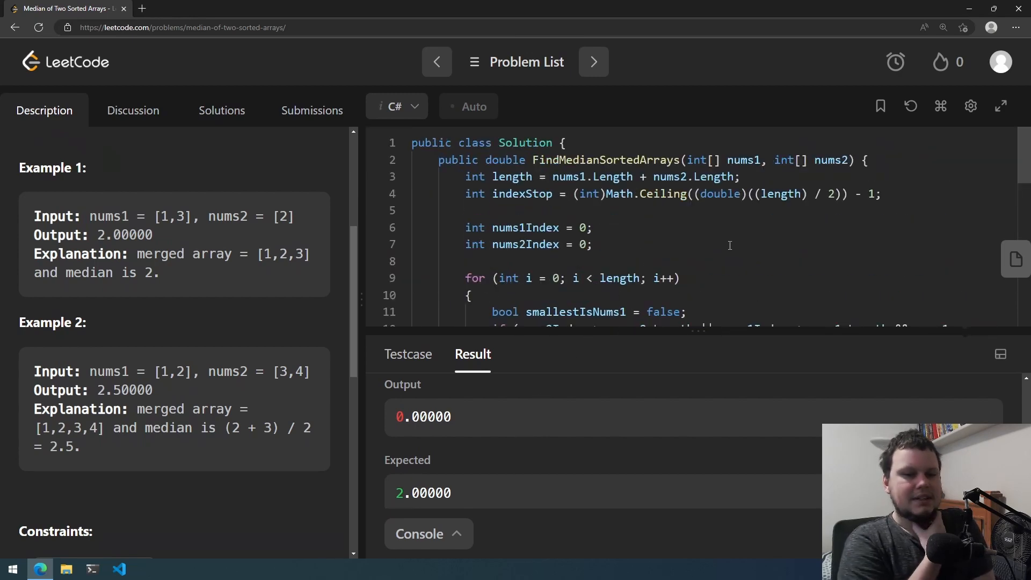
pyautogui.scroll(-3)
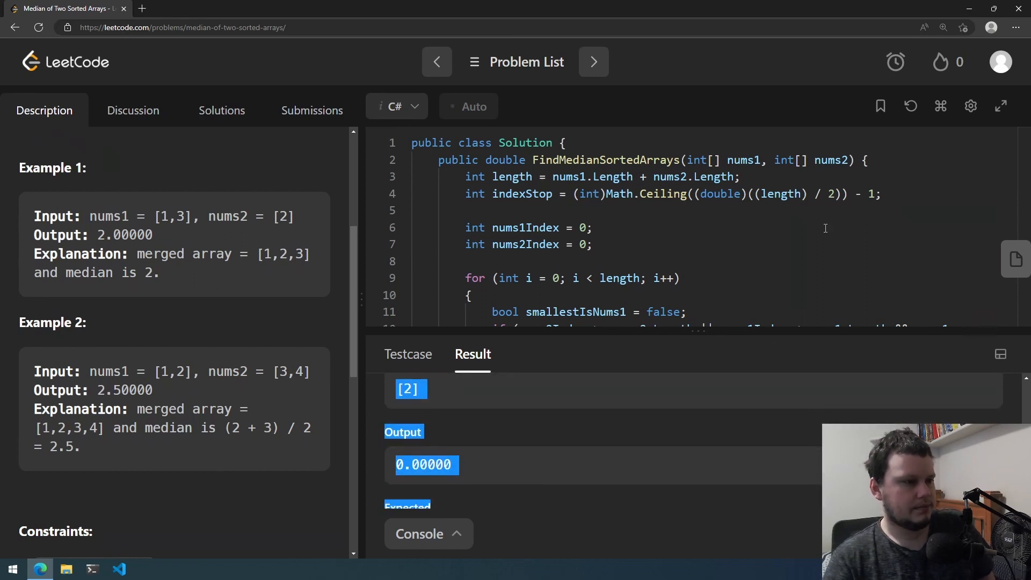
# - Change indexStop to (int)Math.Ceiling((double)length / 2) - 1 and run, hitting semicolon and brace compile errors
pyautogui.click(756, 193)
pyautogui.write('(double)')
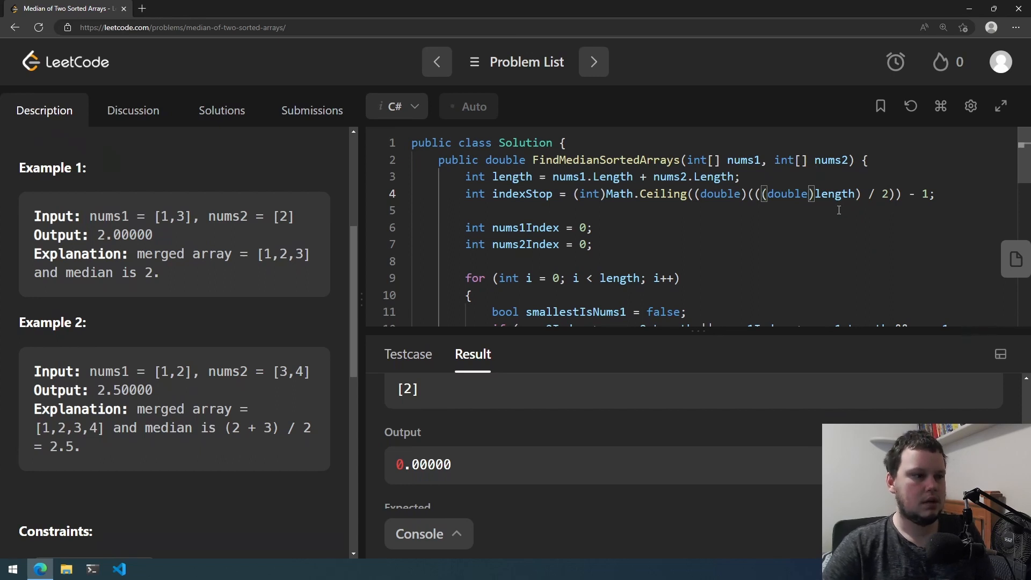
pyautogui.doubleClick(719, 194)
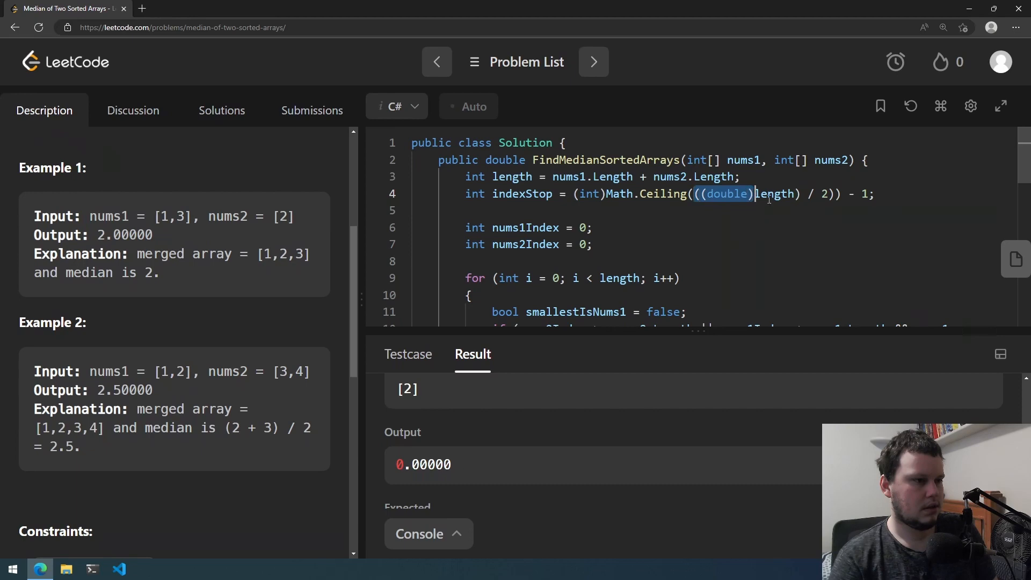
pyautogui.scroll(-3)
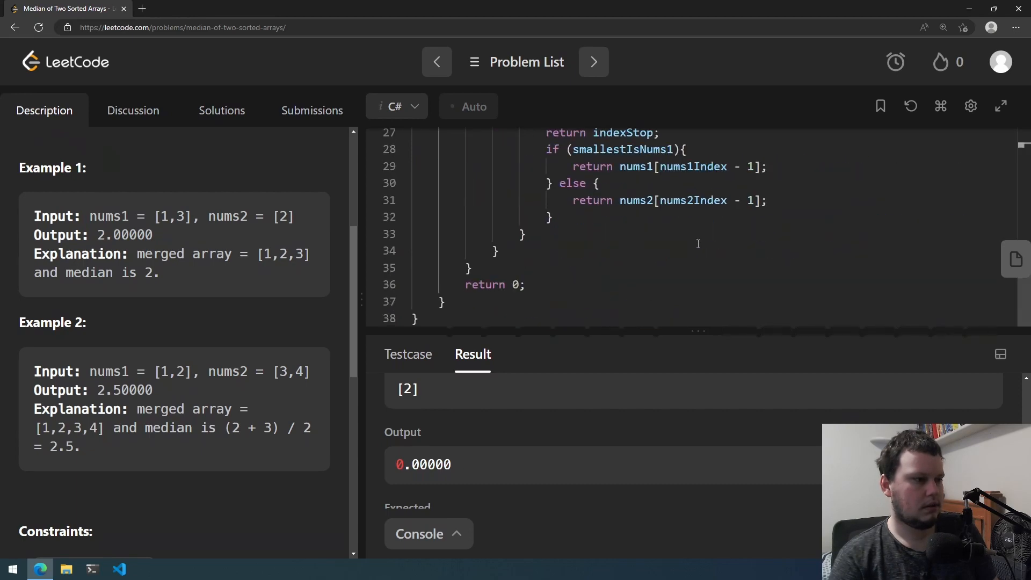
pyautogui.scroll(3)
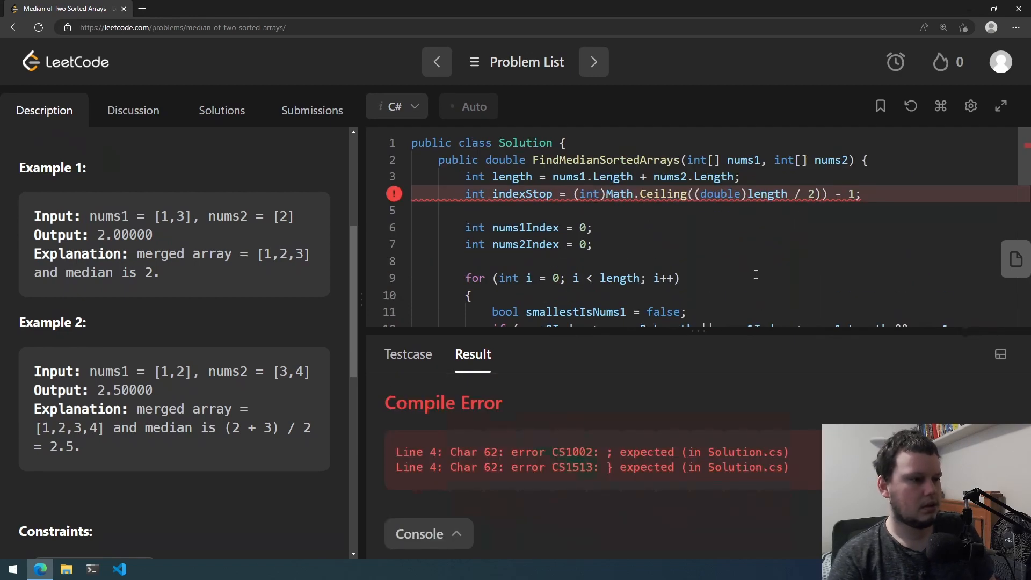
pyautogui.moveTo(615, 393)
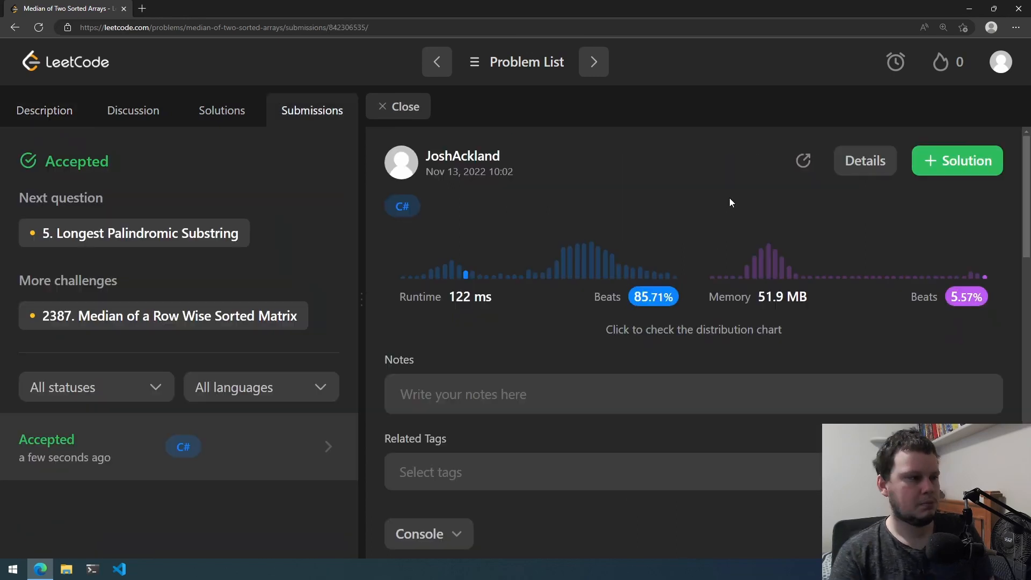
pyautogui.moveTo(712, 187)
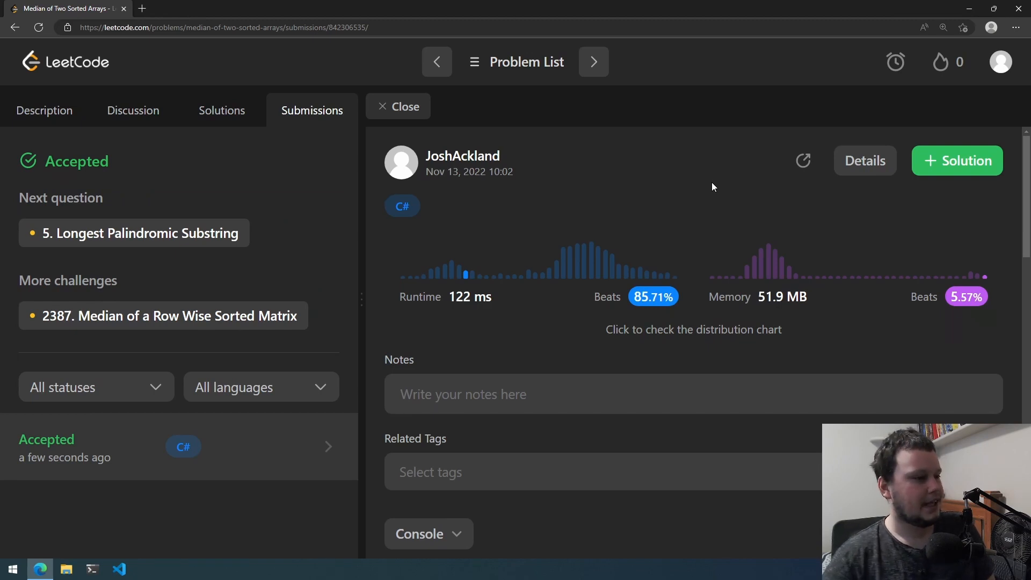
pyautogui.moveTo(483, 276)
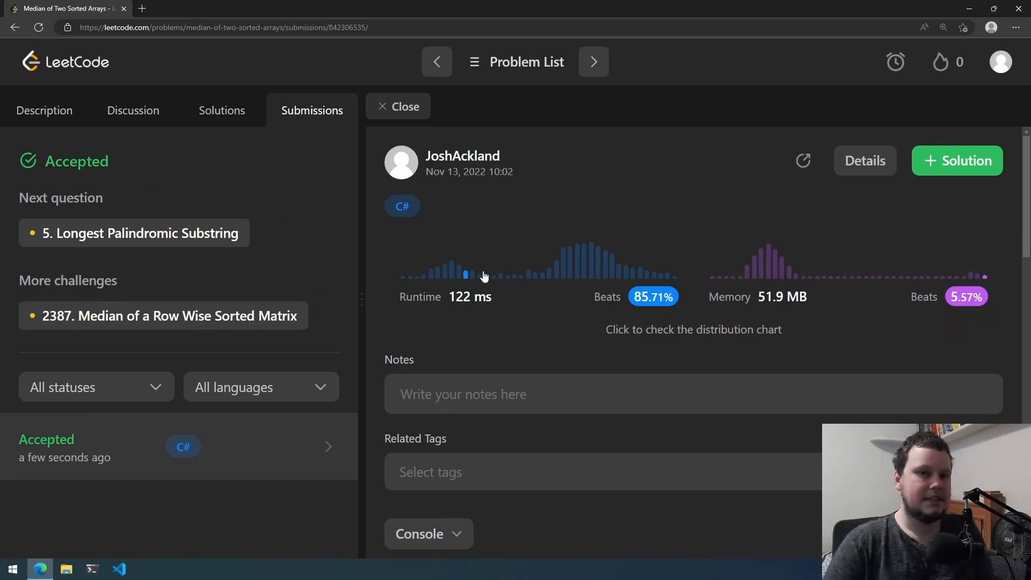
pyautogui.moveTo(472, 281)
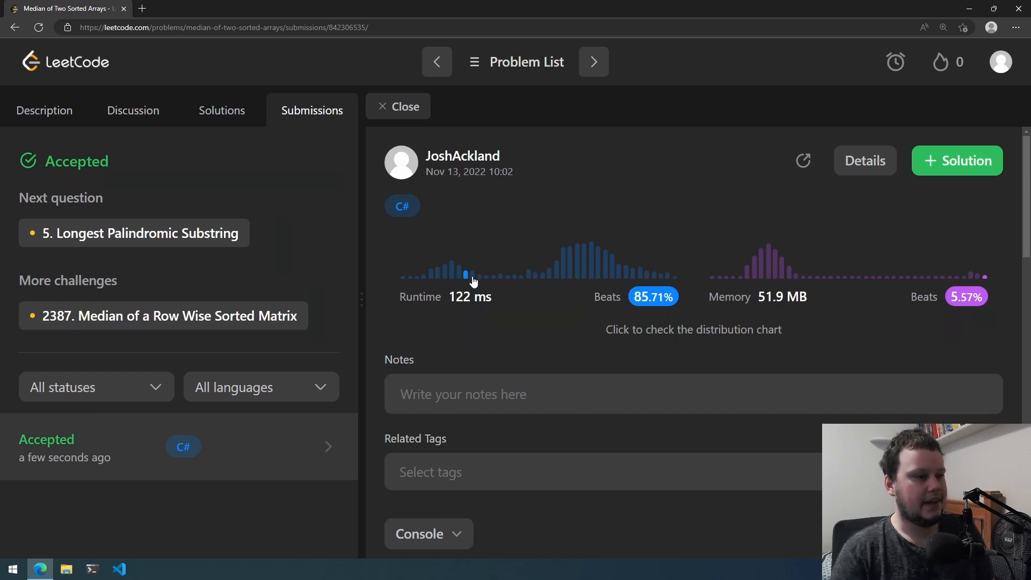